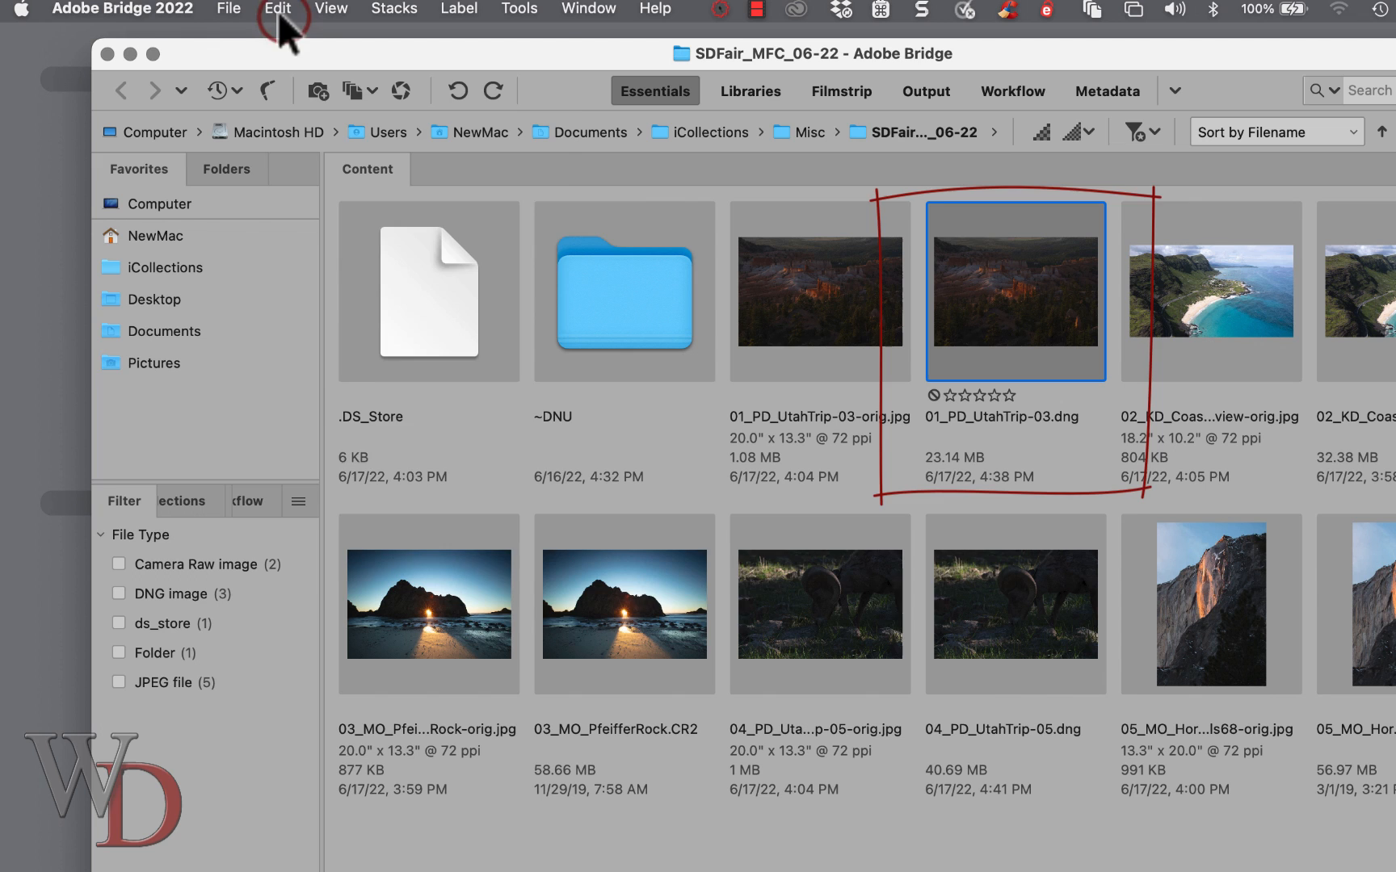
# Open the duplicated raw photo from Bridge into Camera Raw.
pyautogui.click(278, 10)
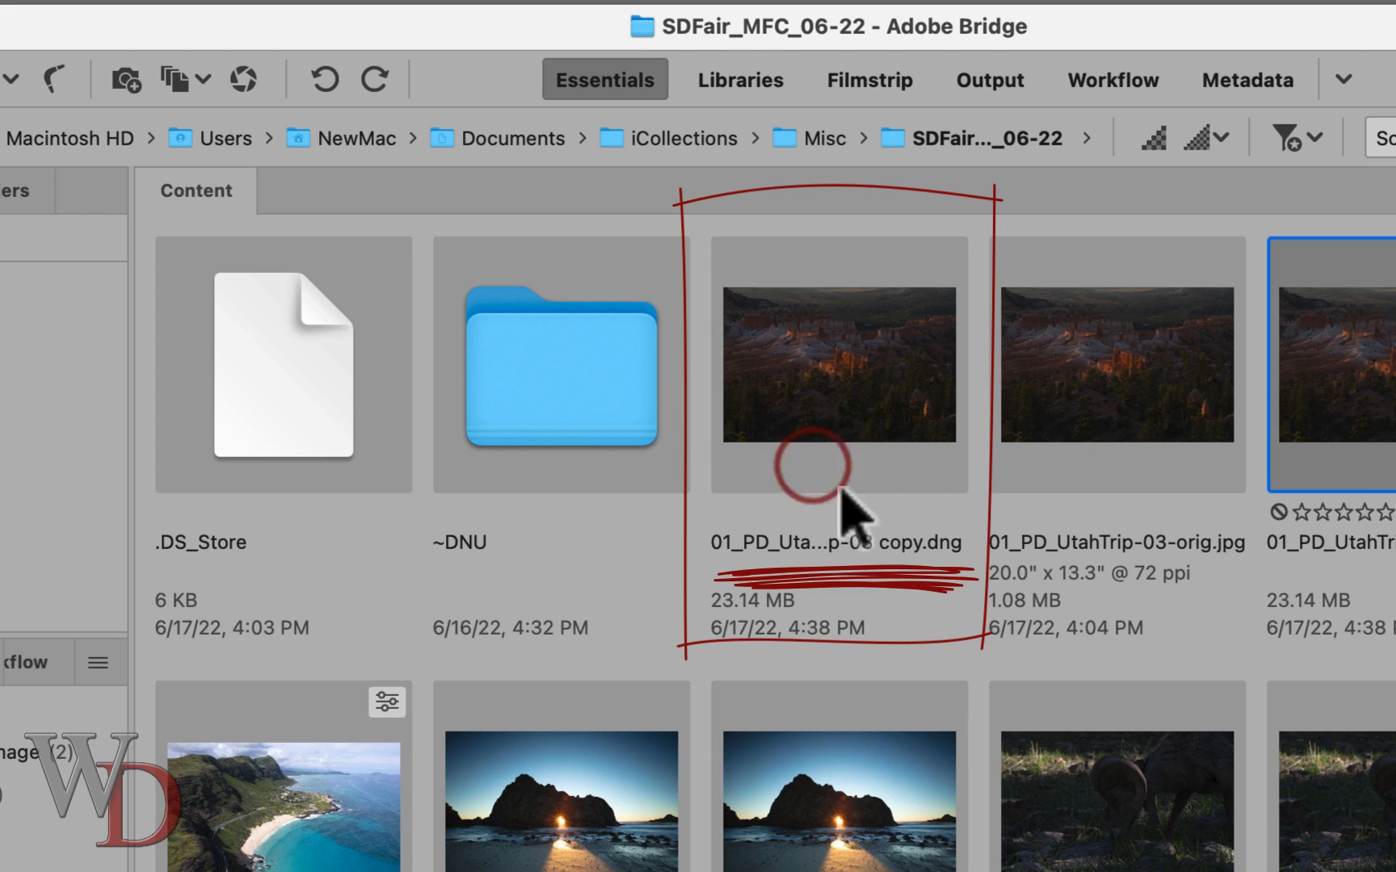
pyautogui.doubleClick(837, 371)
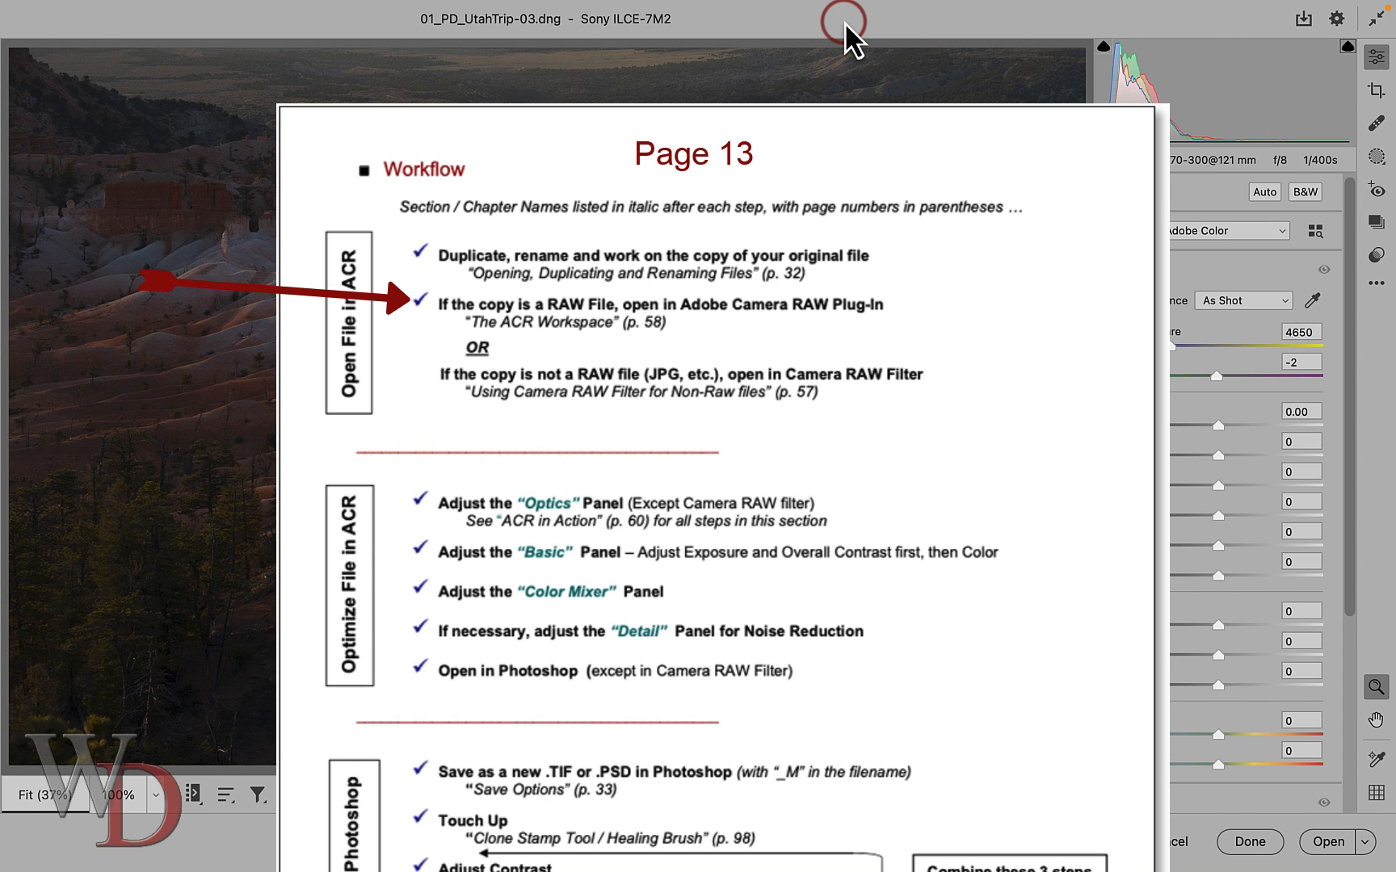
pyautogui.click(1325, 842)
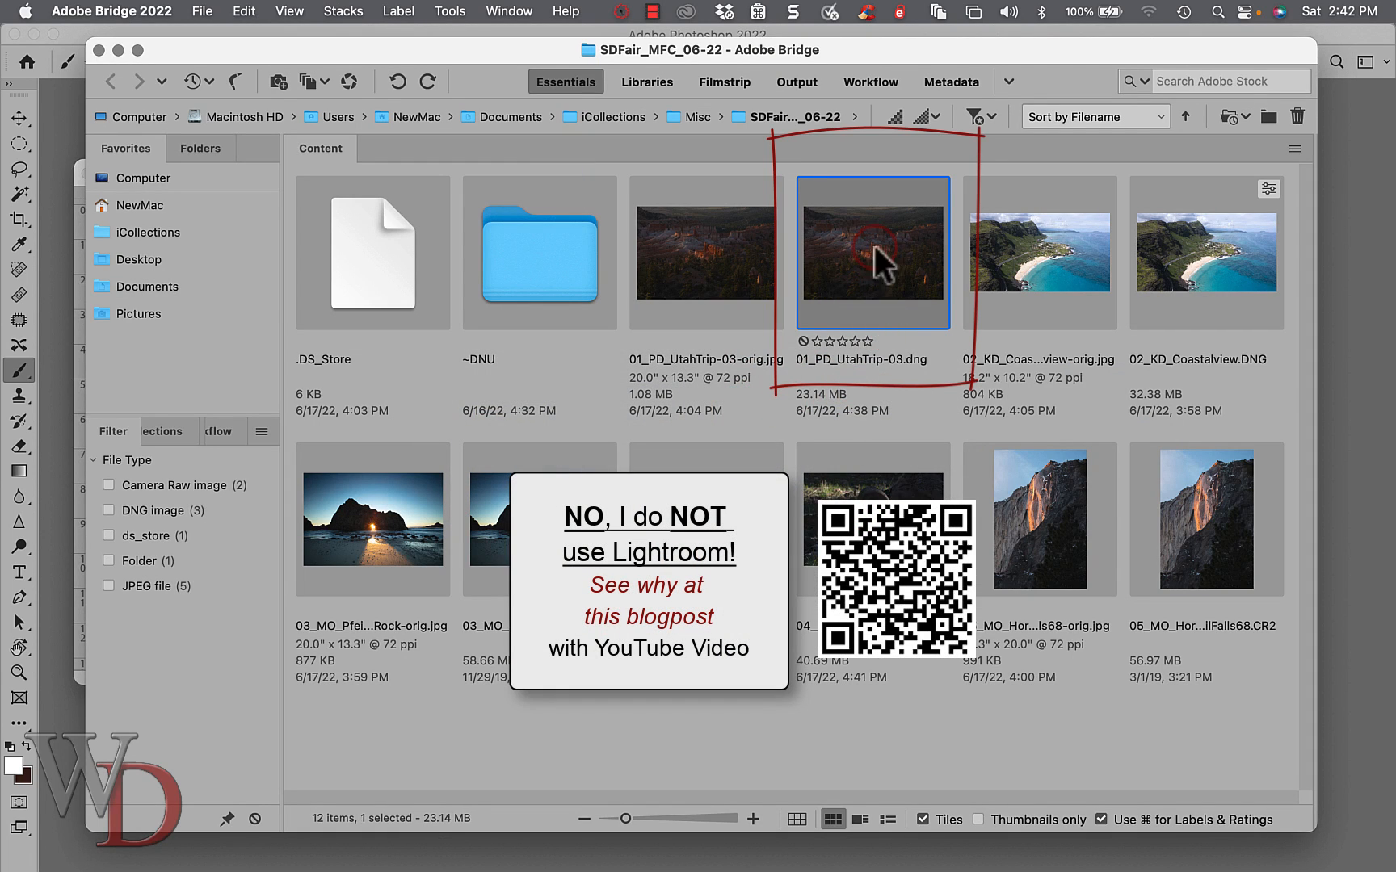
# Open 01_PD_UtahTrip-03.dng in Camera Raw and collapse the Basic adjustments section.
pyautogui.doubleClick(872, 250)
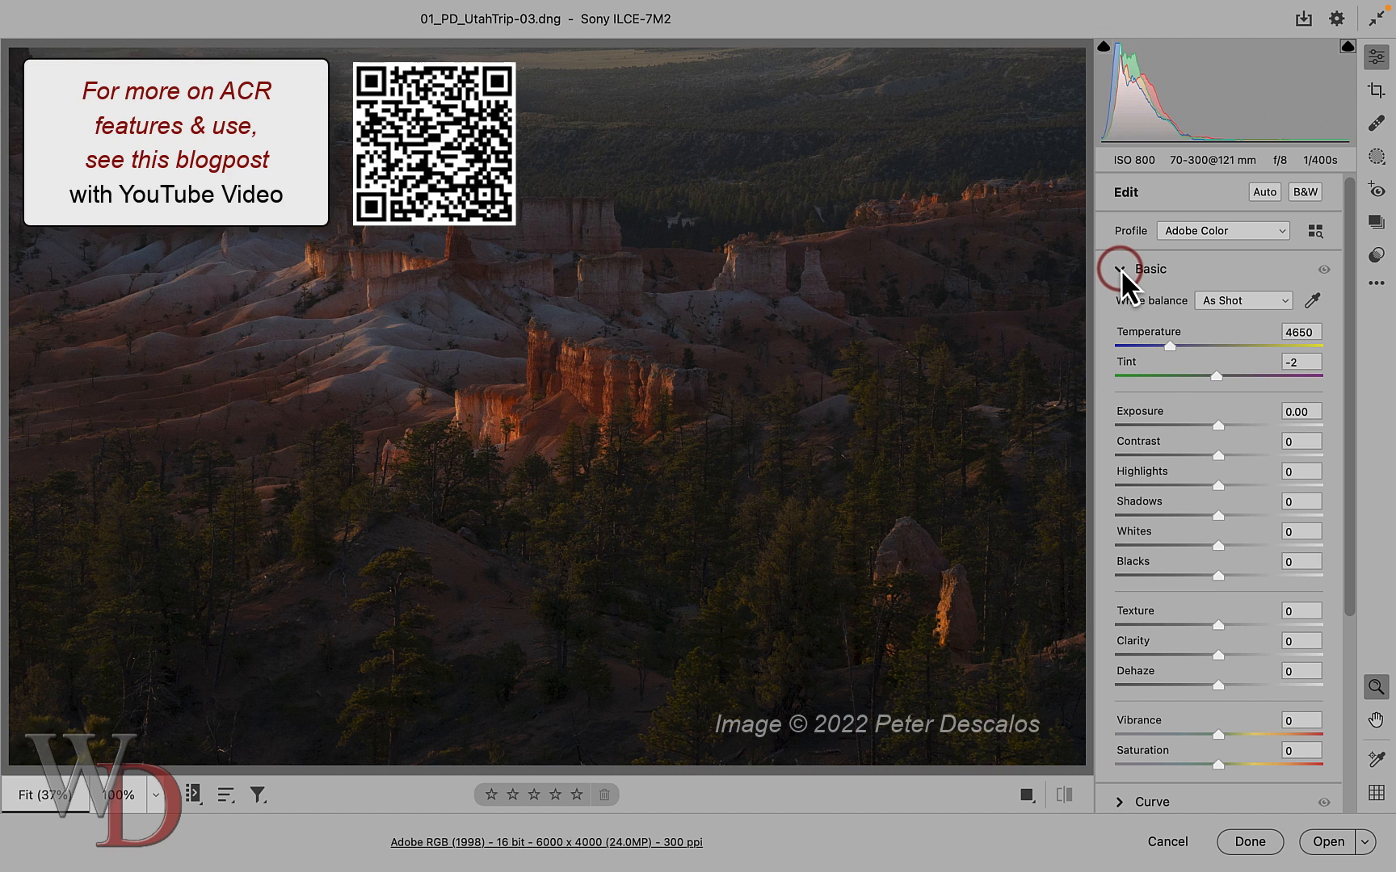
pyautogui.click(1121, 268)
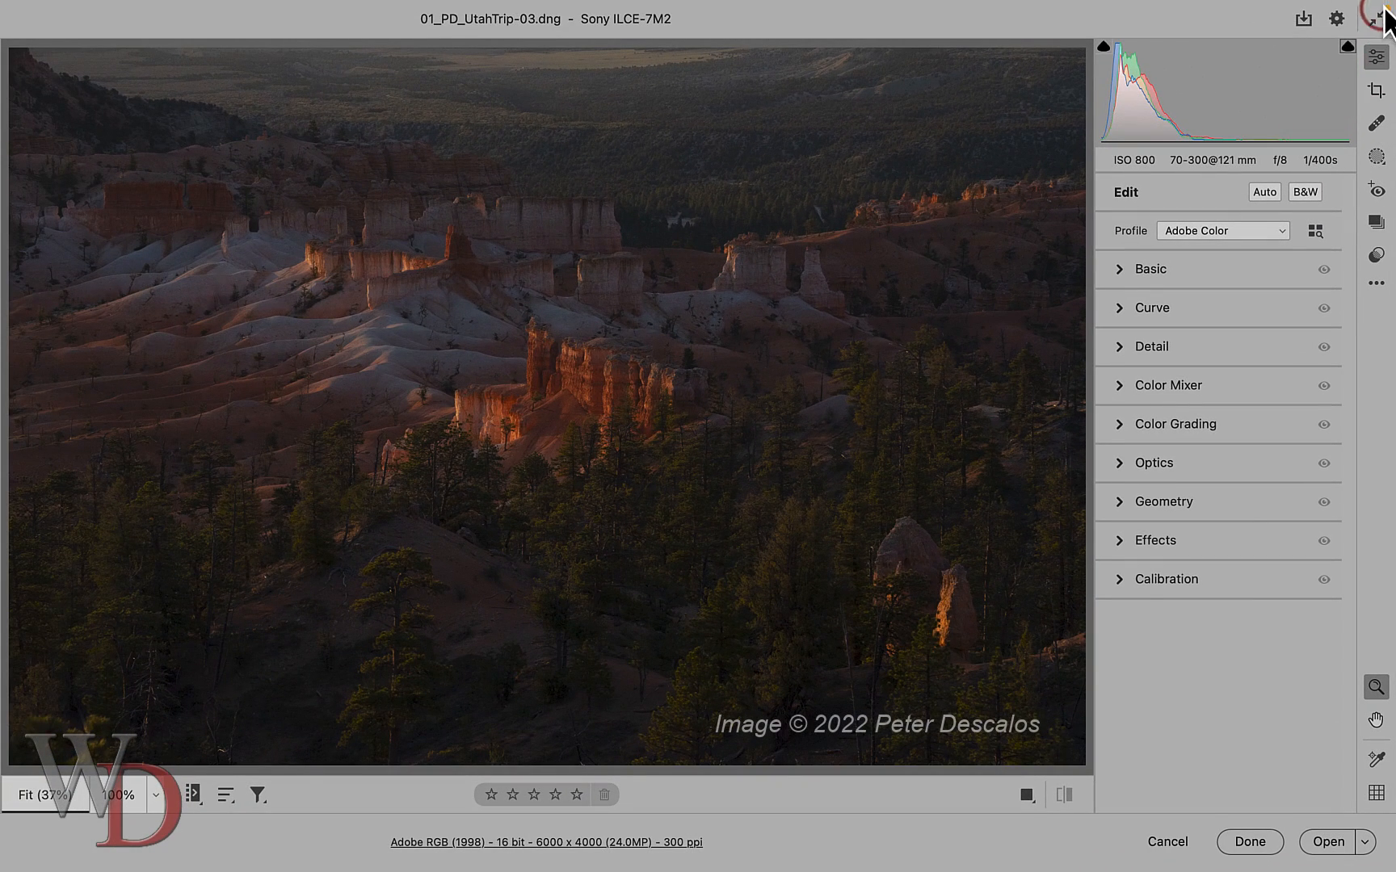
pyautogui.moveTo(1373, 16)
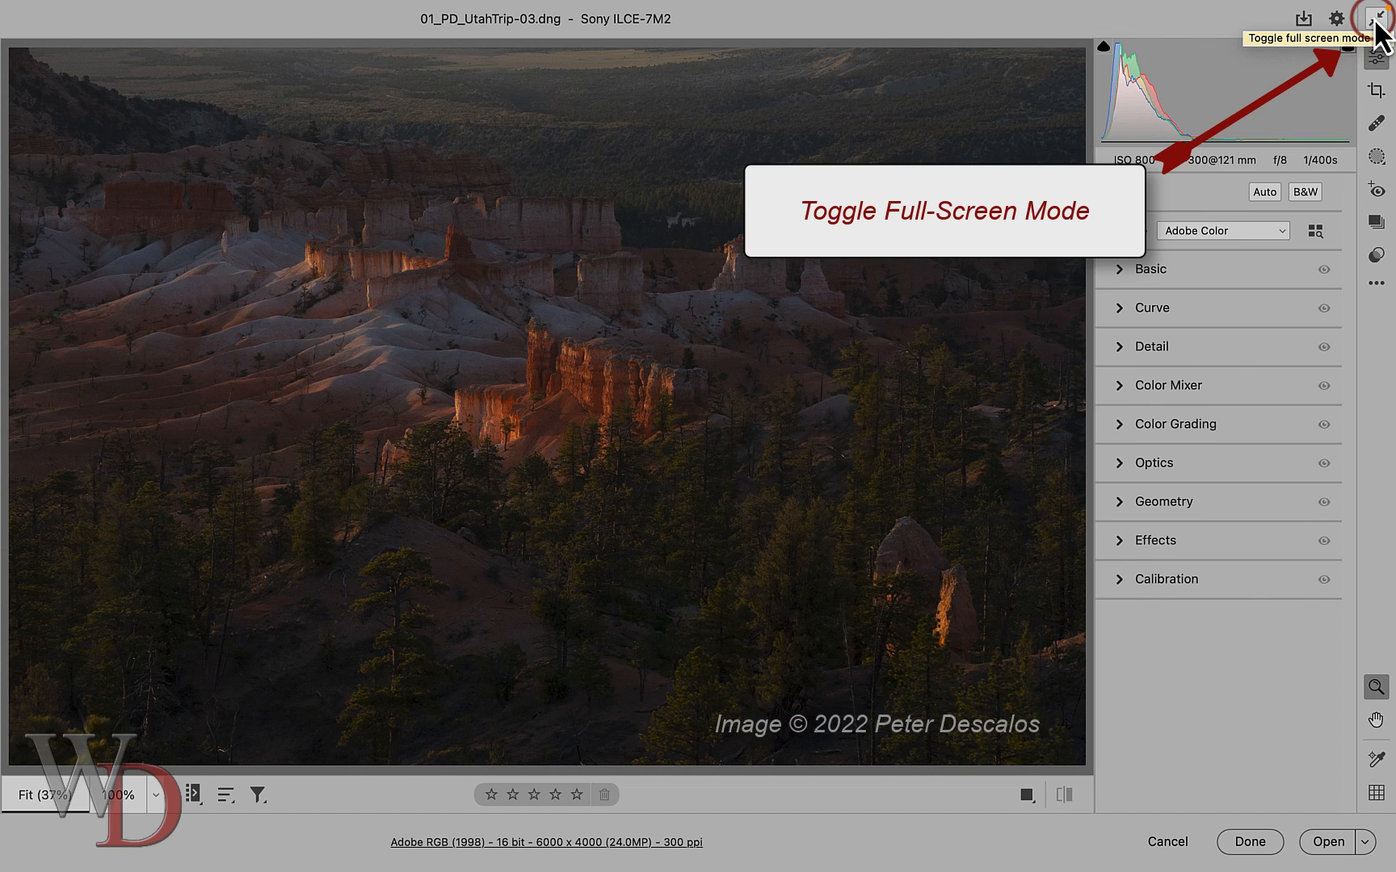
pyautogui.click(1368, 37)
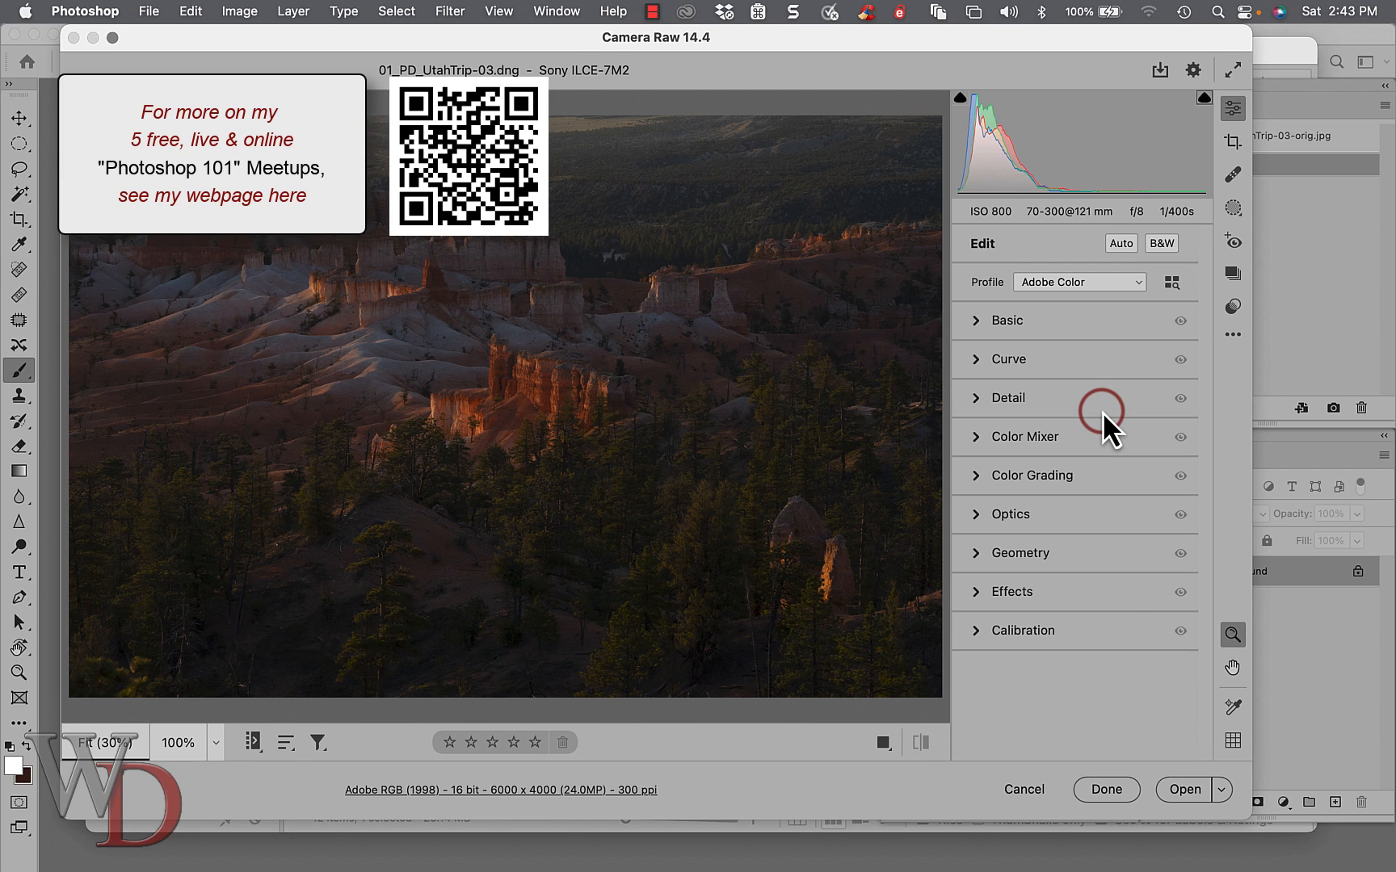
pyautogui.moveTo(1228, 68)
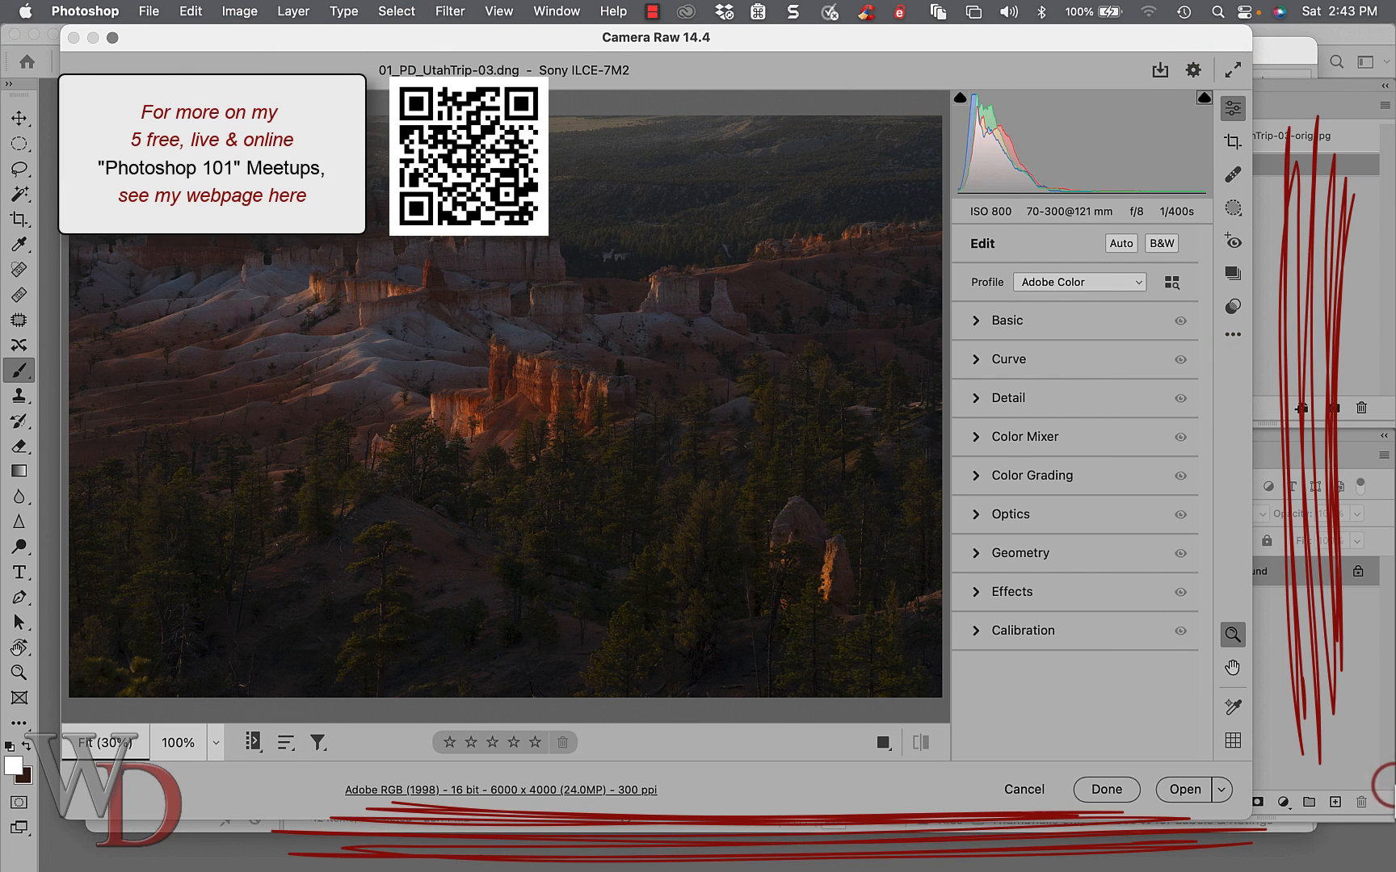
pyautogui.click(1227, 69)
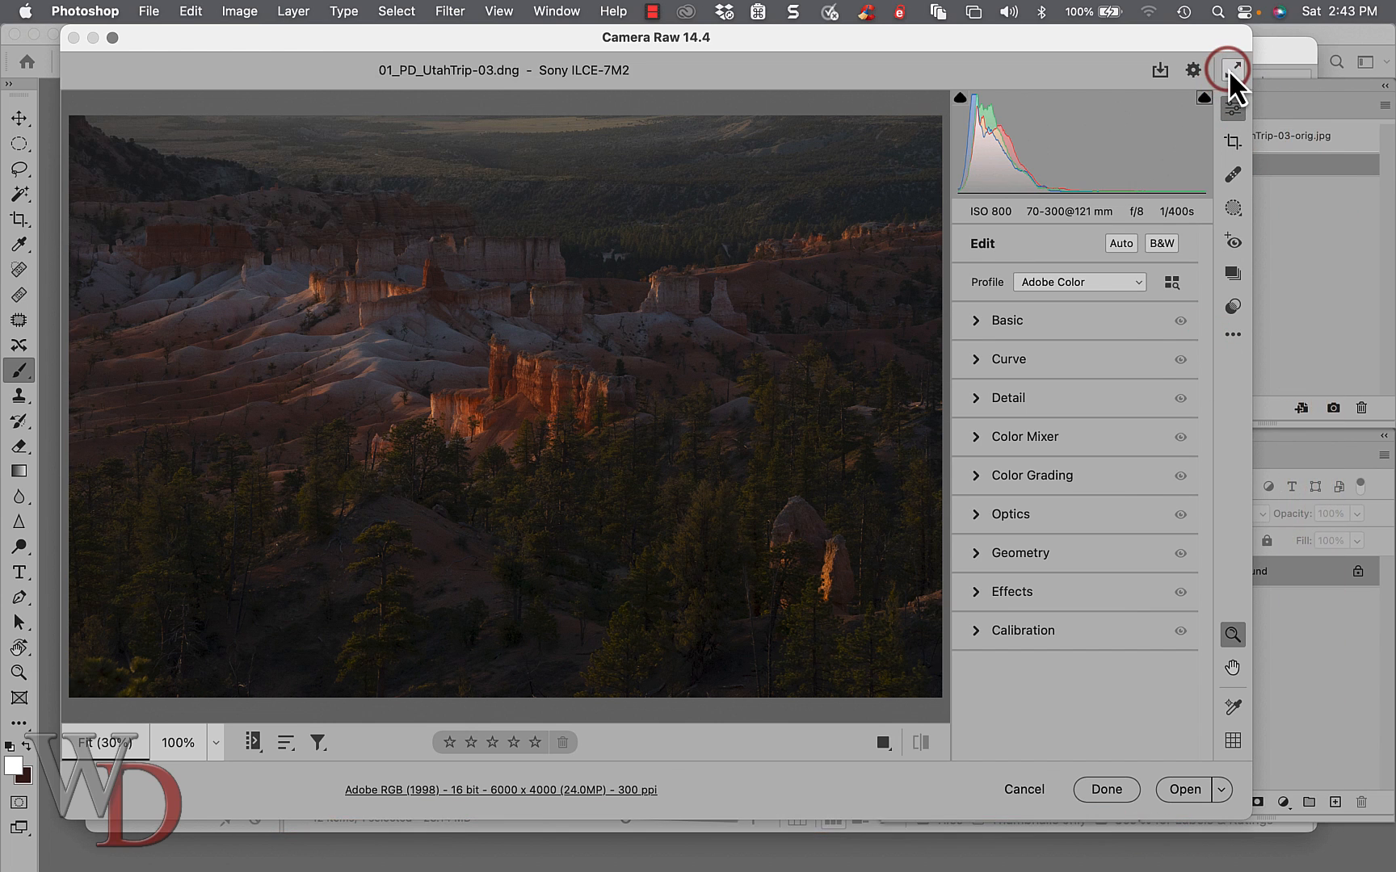
pyautogui.click(1228, 71)
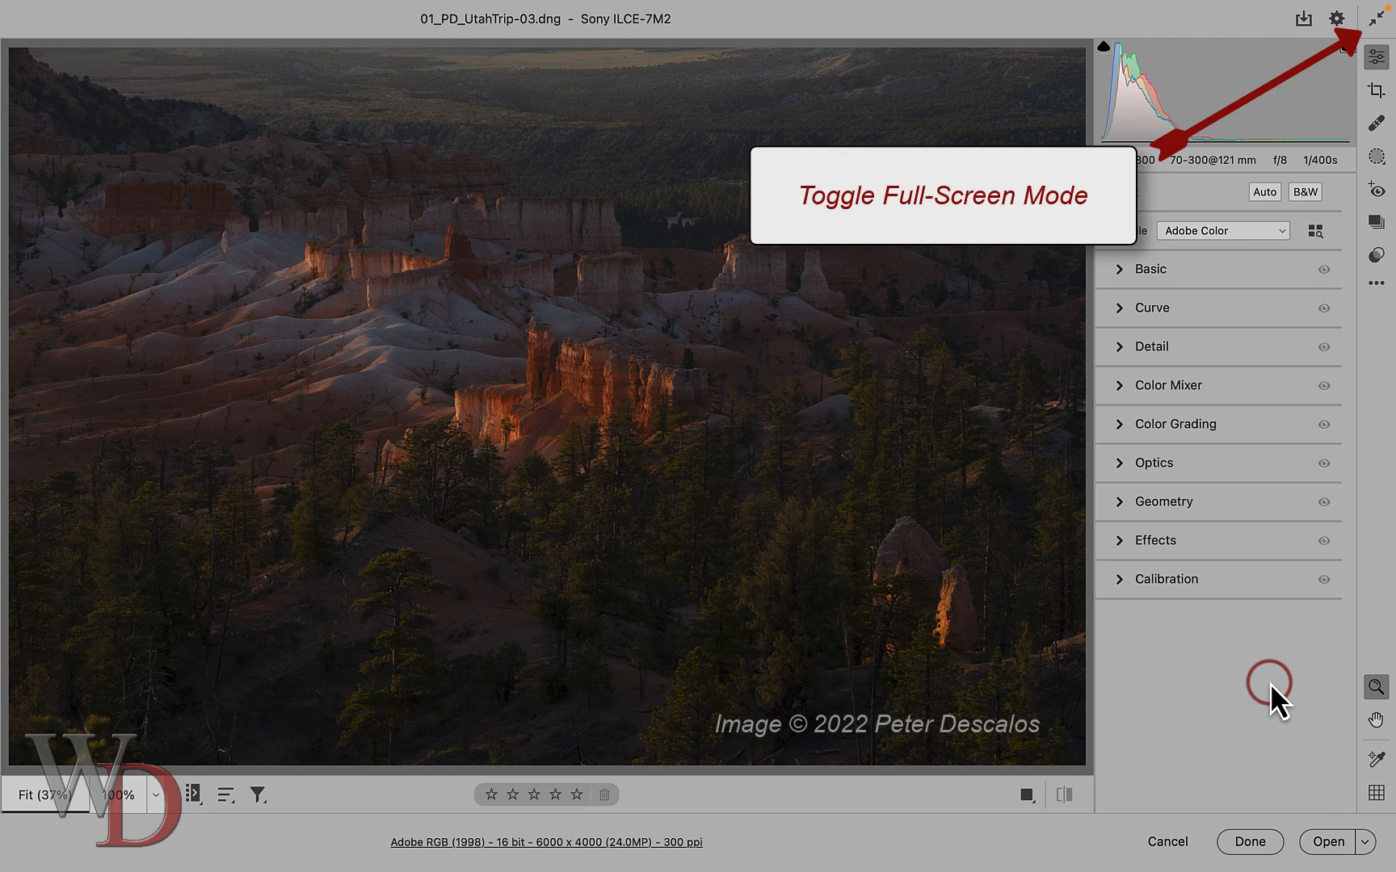
pyautogui.moveTo(1171, 287)
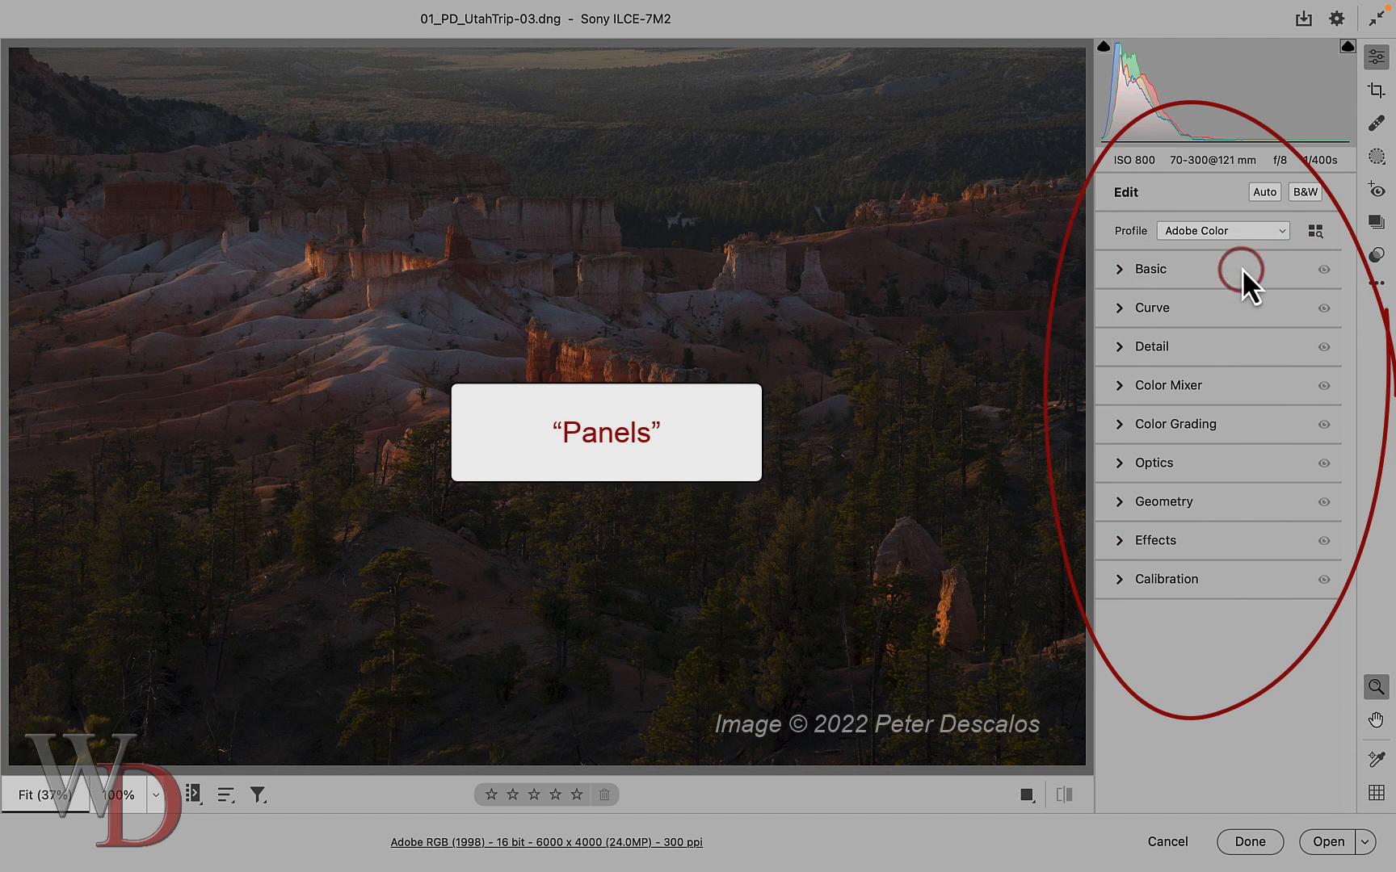
pyautogui.moveTo(1194, 625)
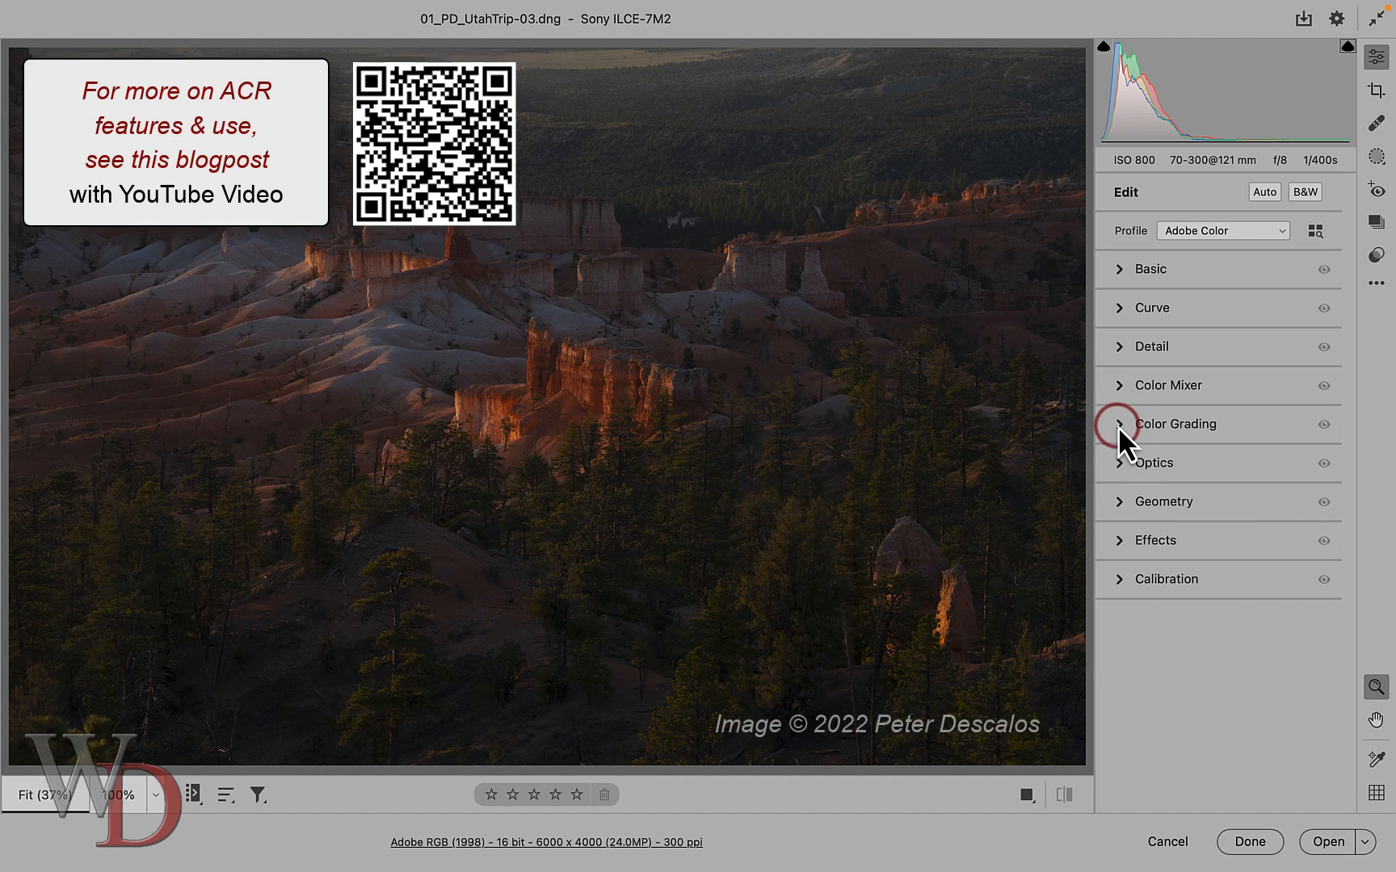
# Enable Remove chromatic aberration and Use profile corrections in the Optics section.
pyautogui.click(1122, 462)
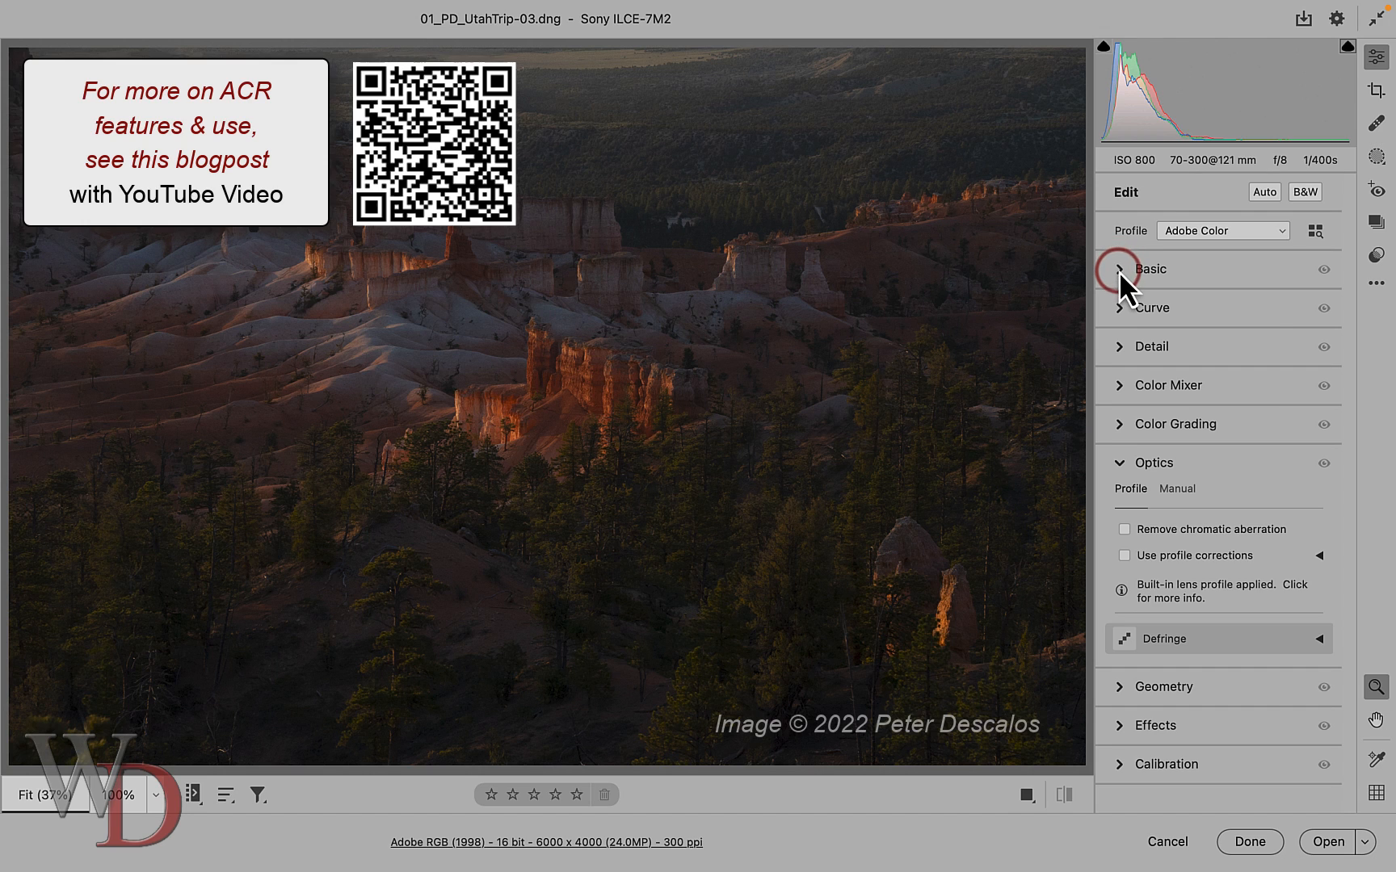
pyautogui.click(1150, 347)
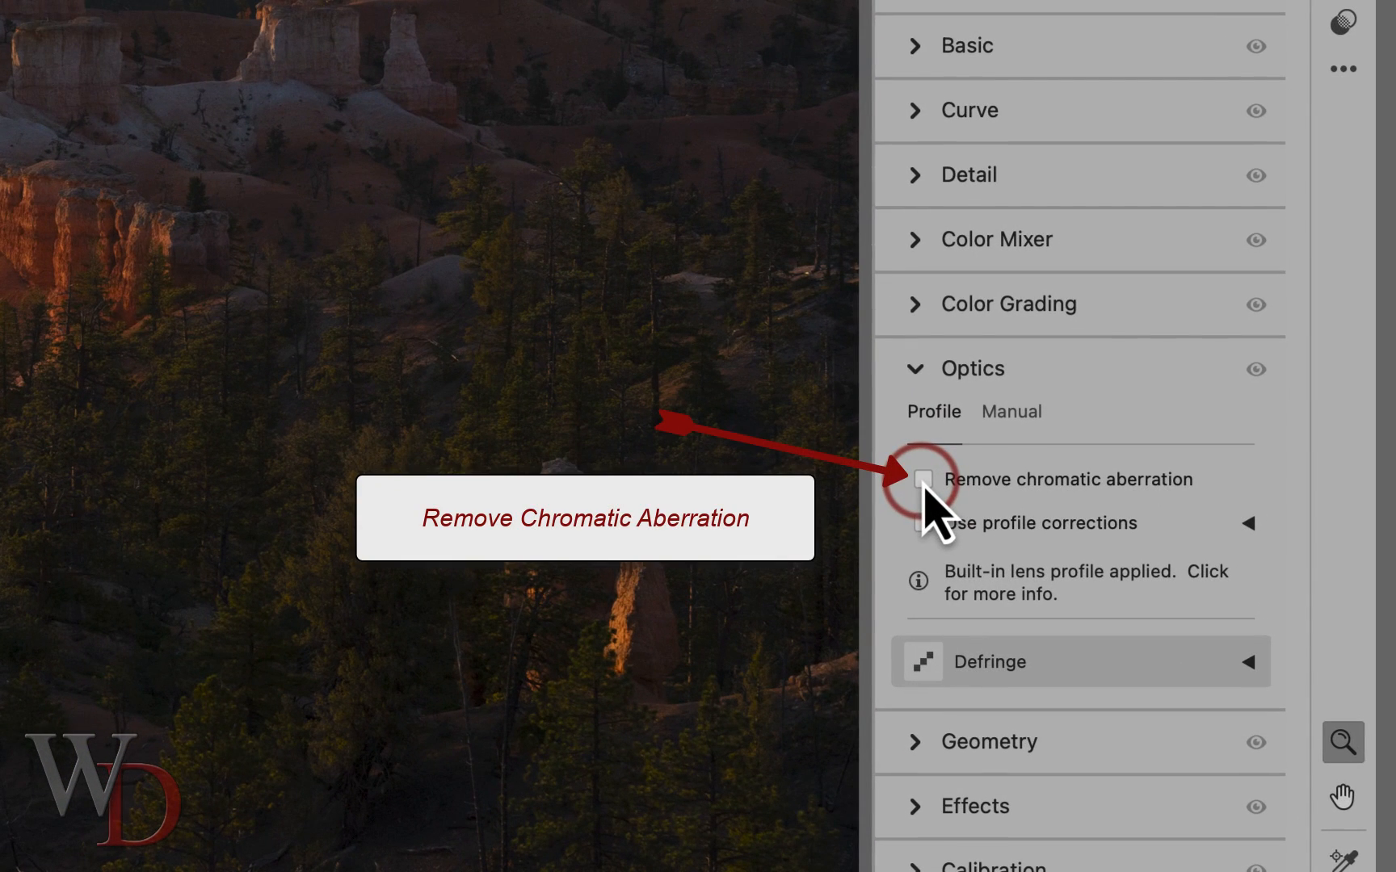
pyautogui.click(922, 479)
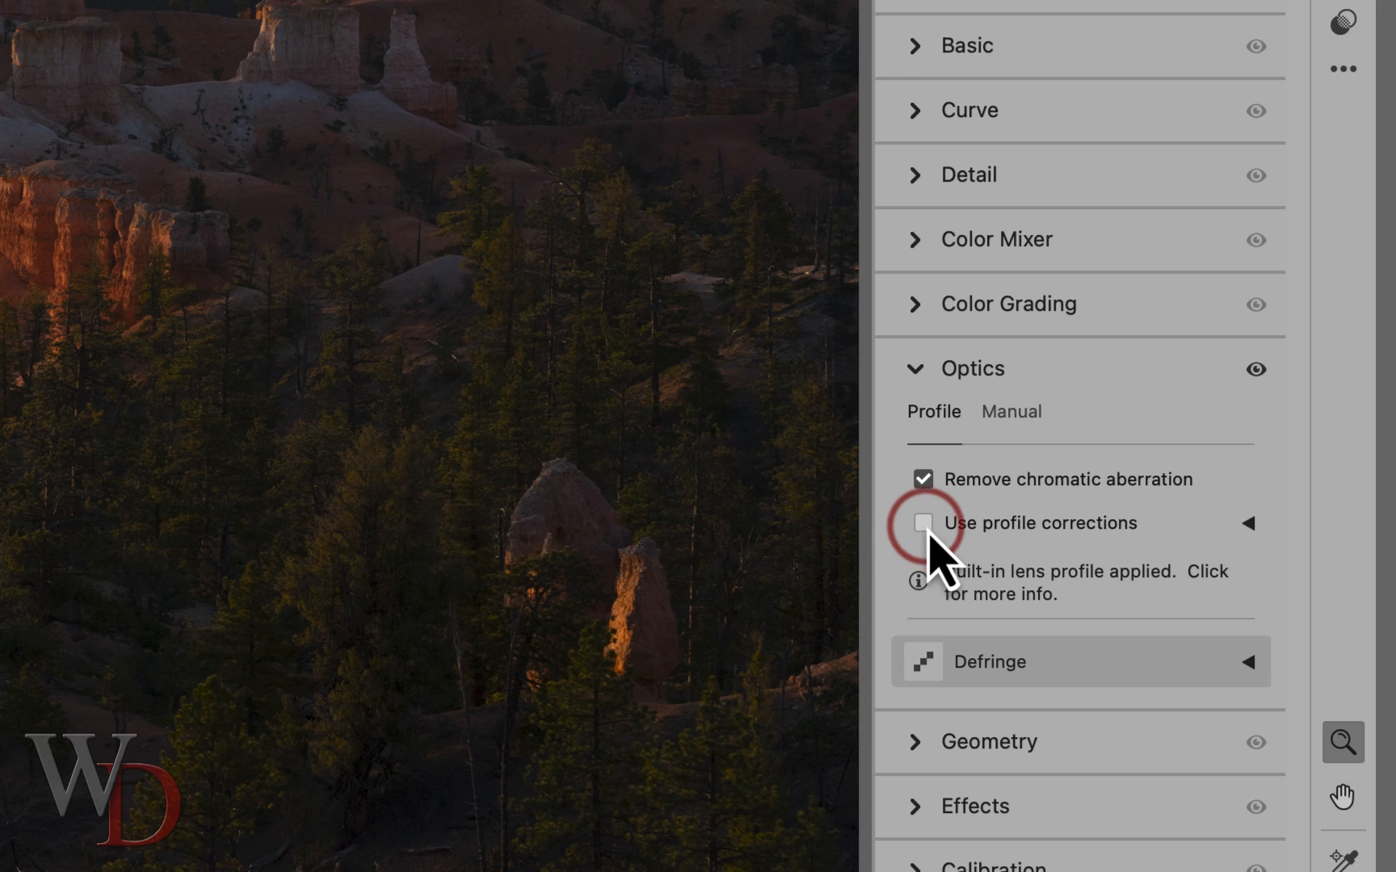
pyautogui.click(924, 524)
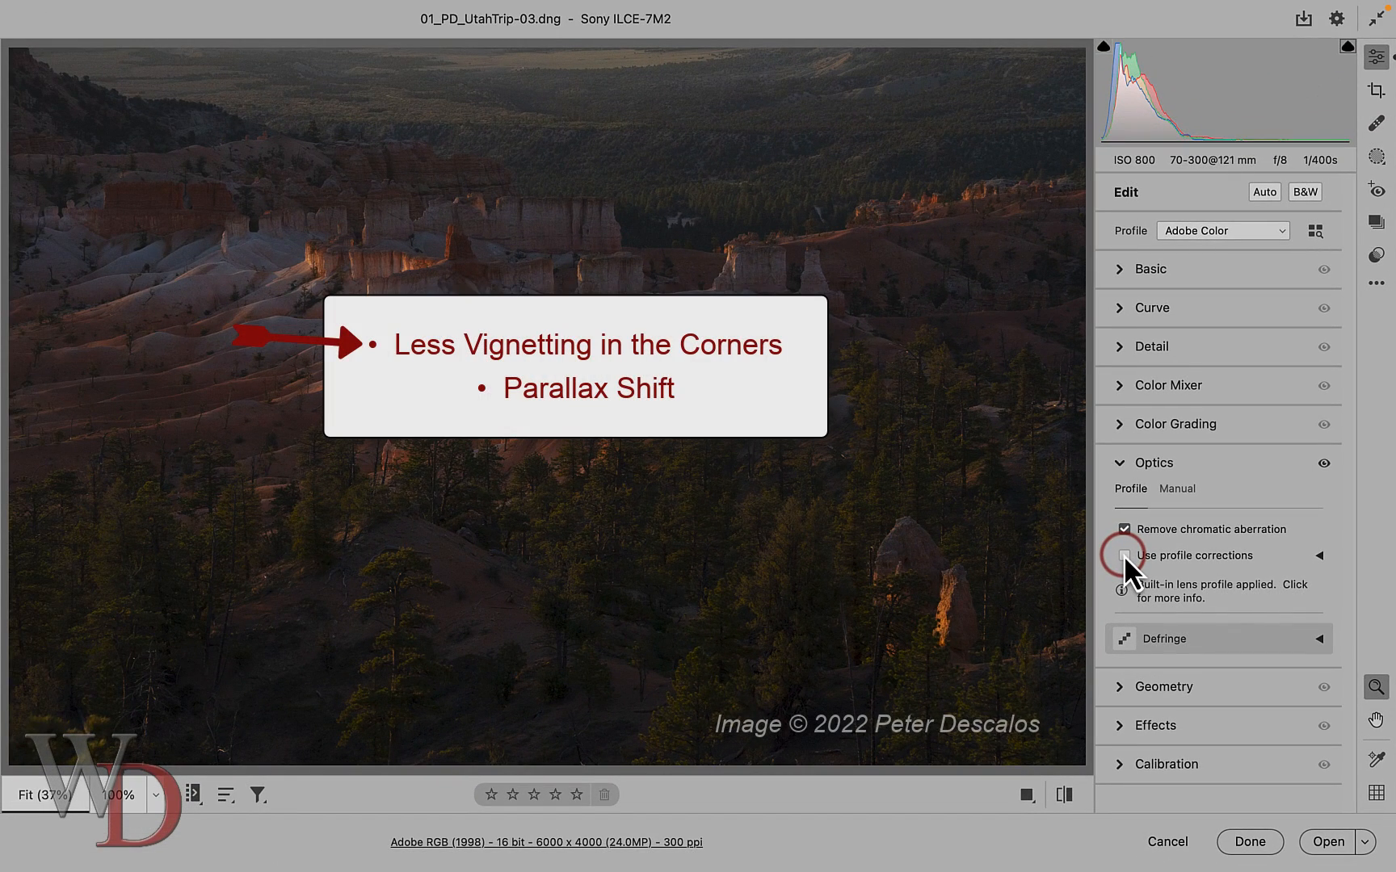
# Toggle profile corrections on and off to compare corners and vignetting, leaving them on.
pyautogui.click(1125, 555)
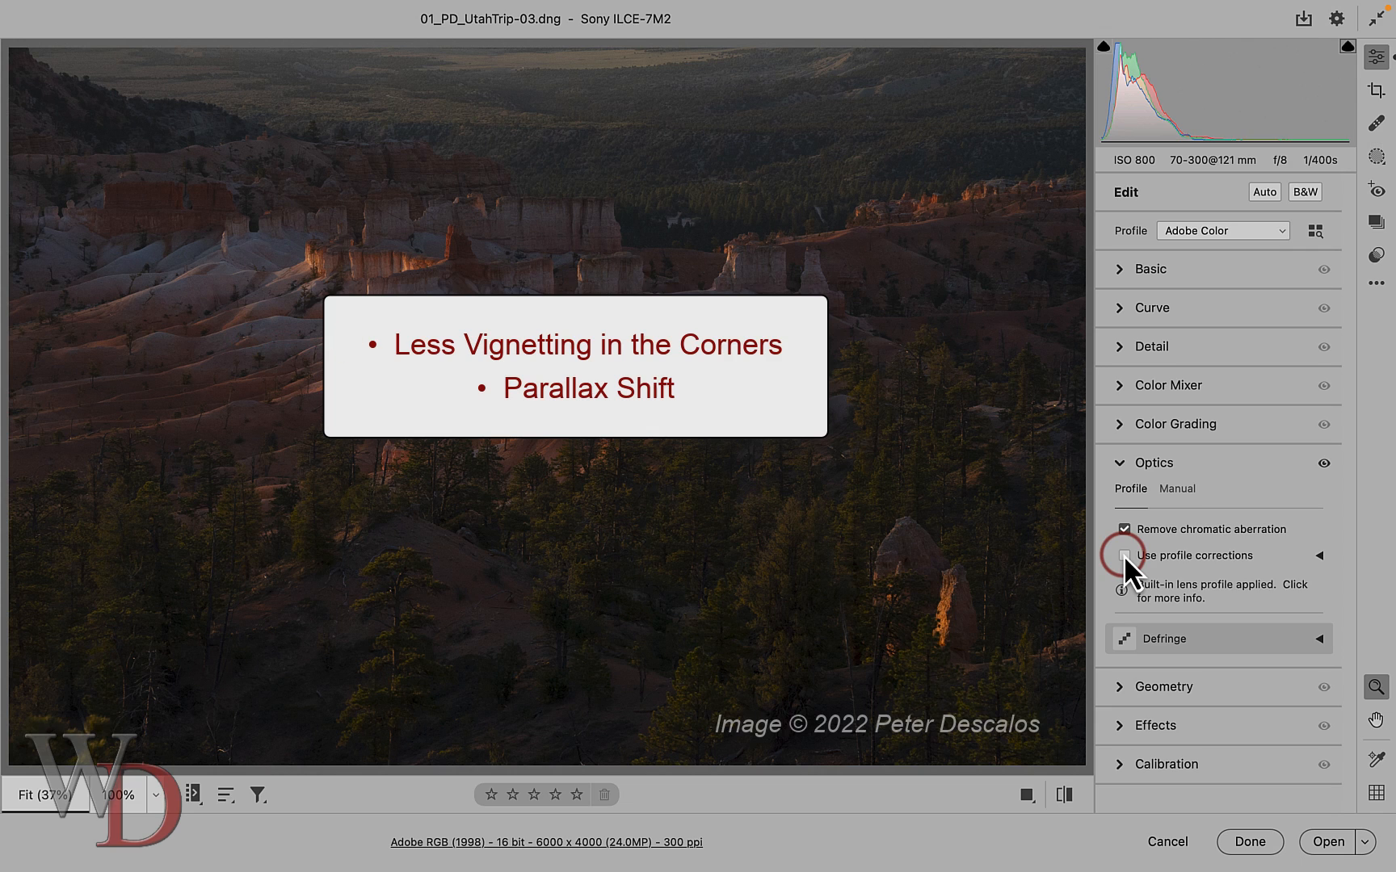
pyautogui.click(1124, 556)
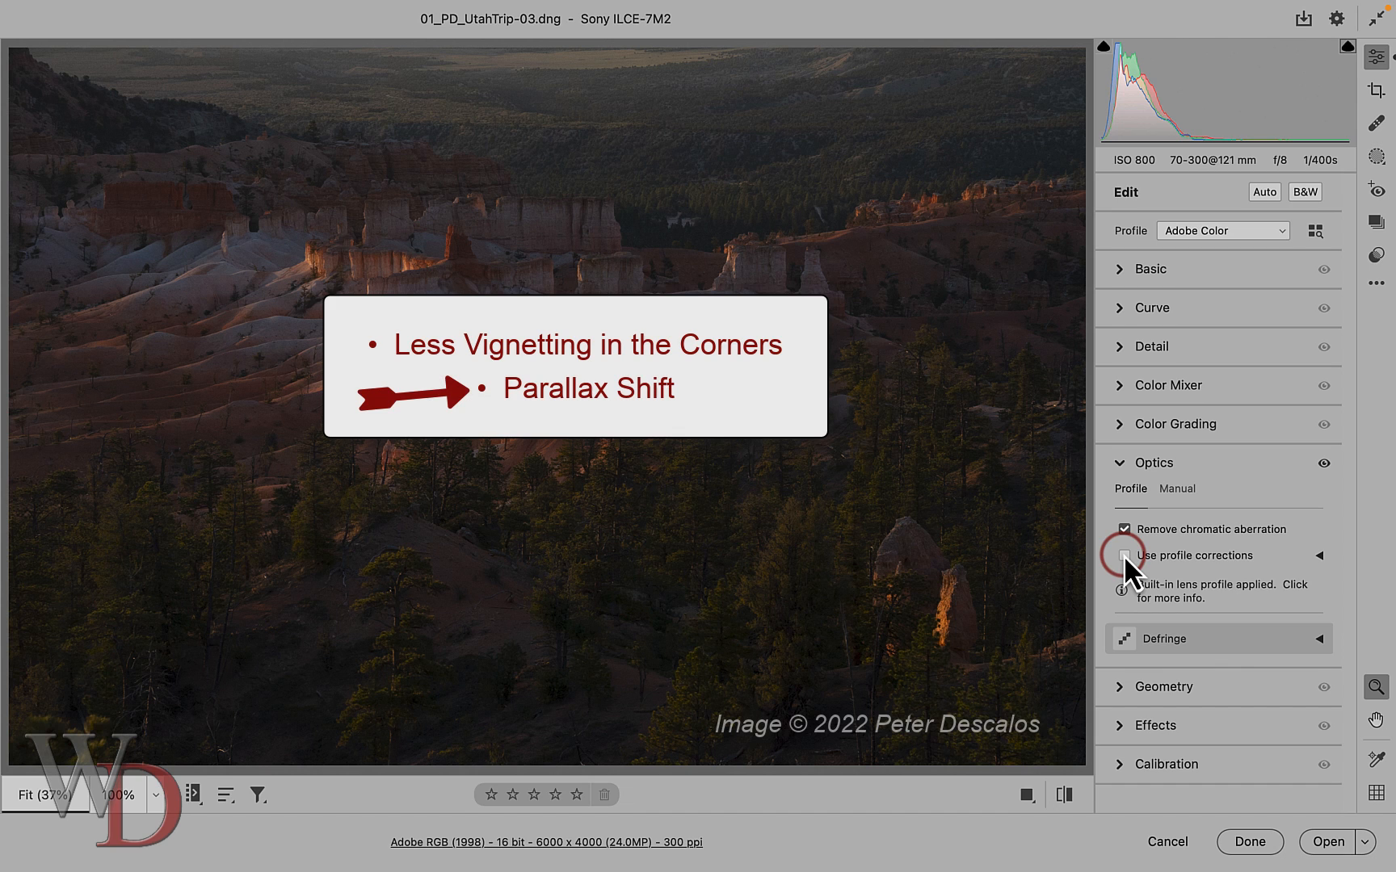
pyautogui.click(1125, 556)
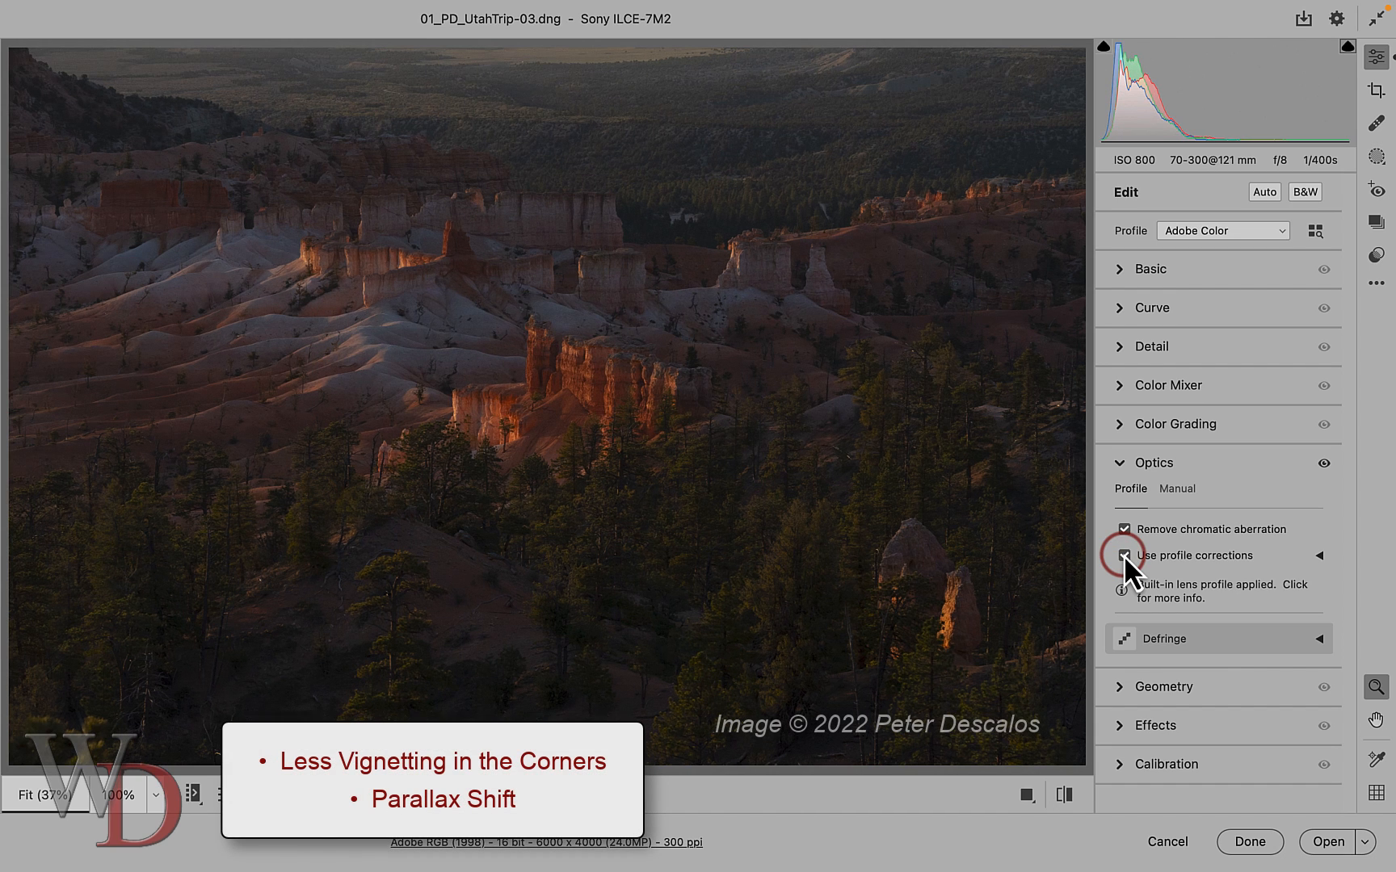
pyautogui.click(1125, 556)
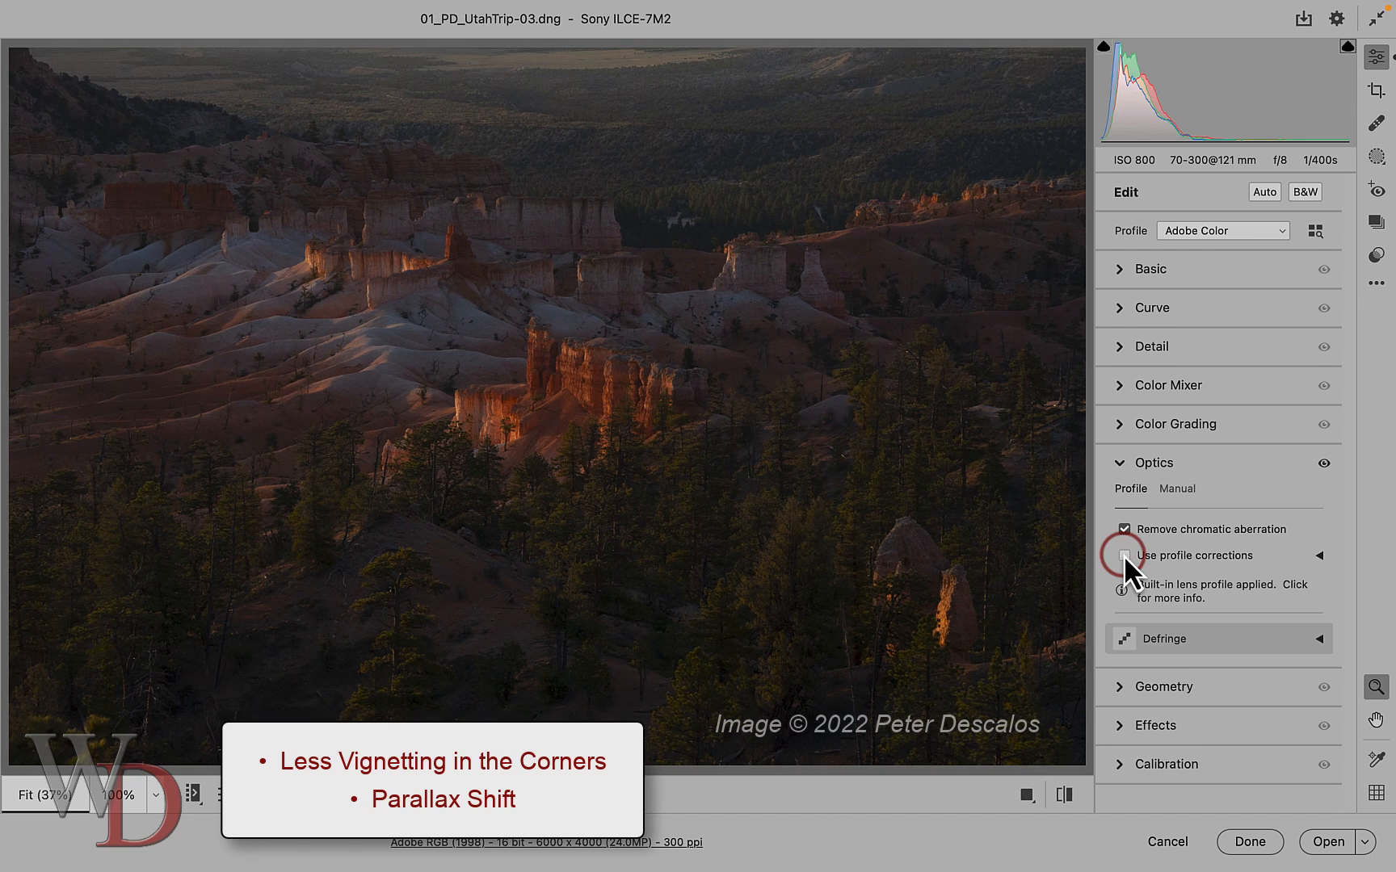
pyautogui.click(1124, 555)
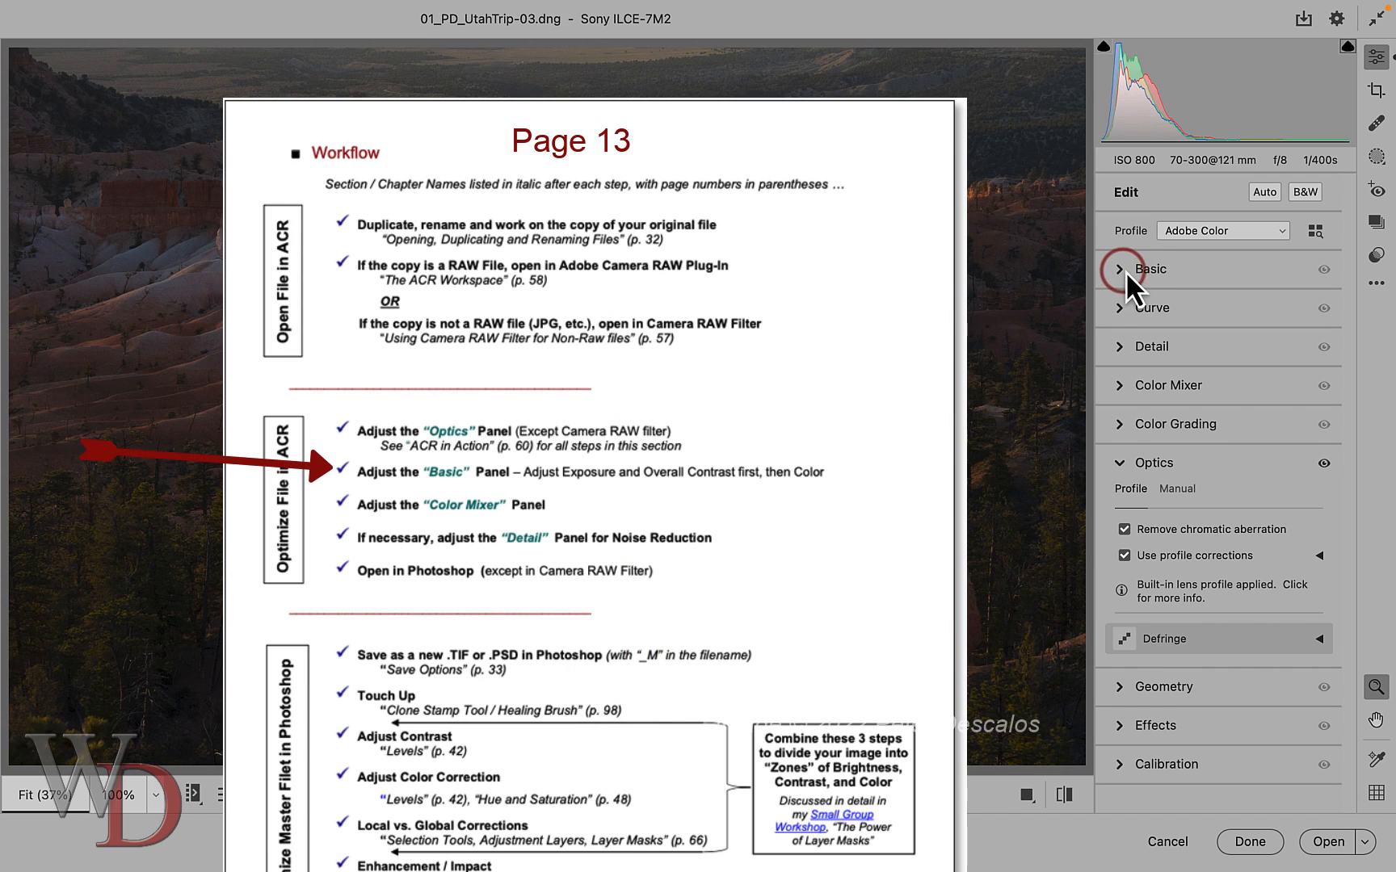
pyautogui.moveTo(1134, 290)
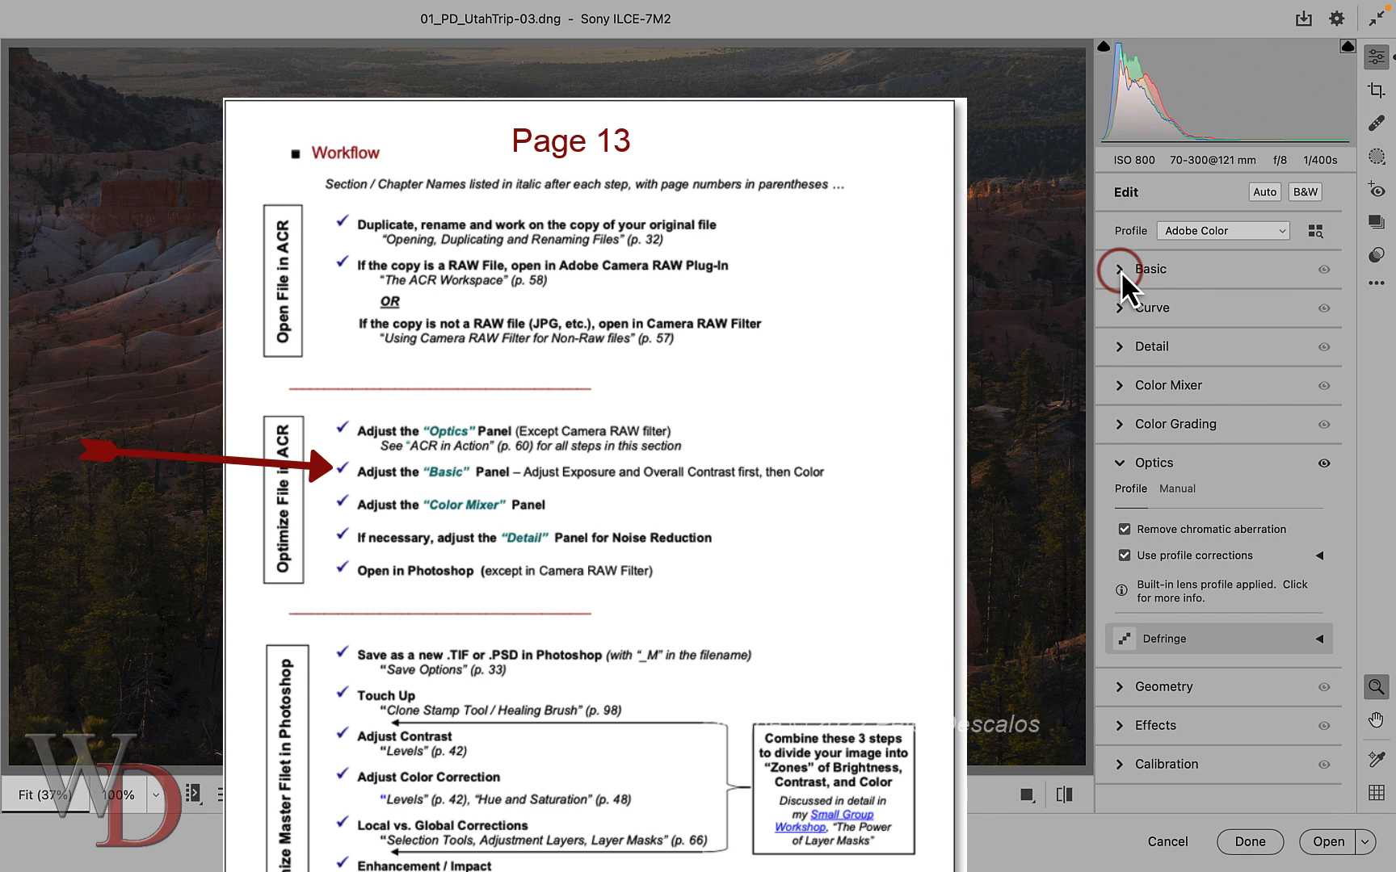
# Expand the Basic section to show exposure, contrast and tone sliders.
pyautogui.click(1121, 268)
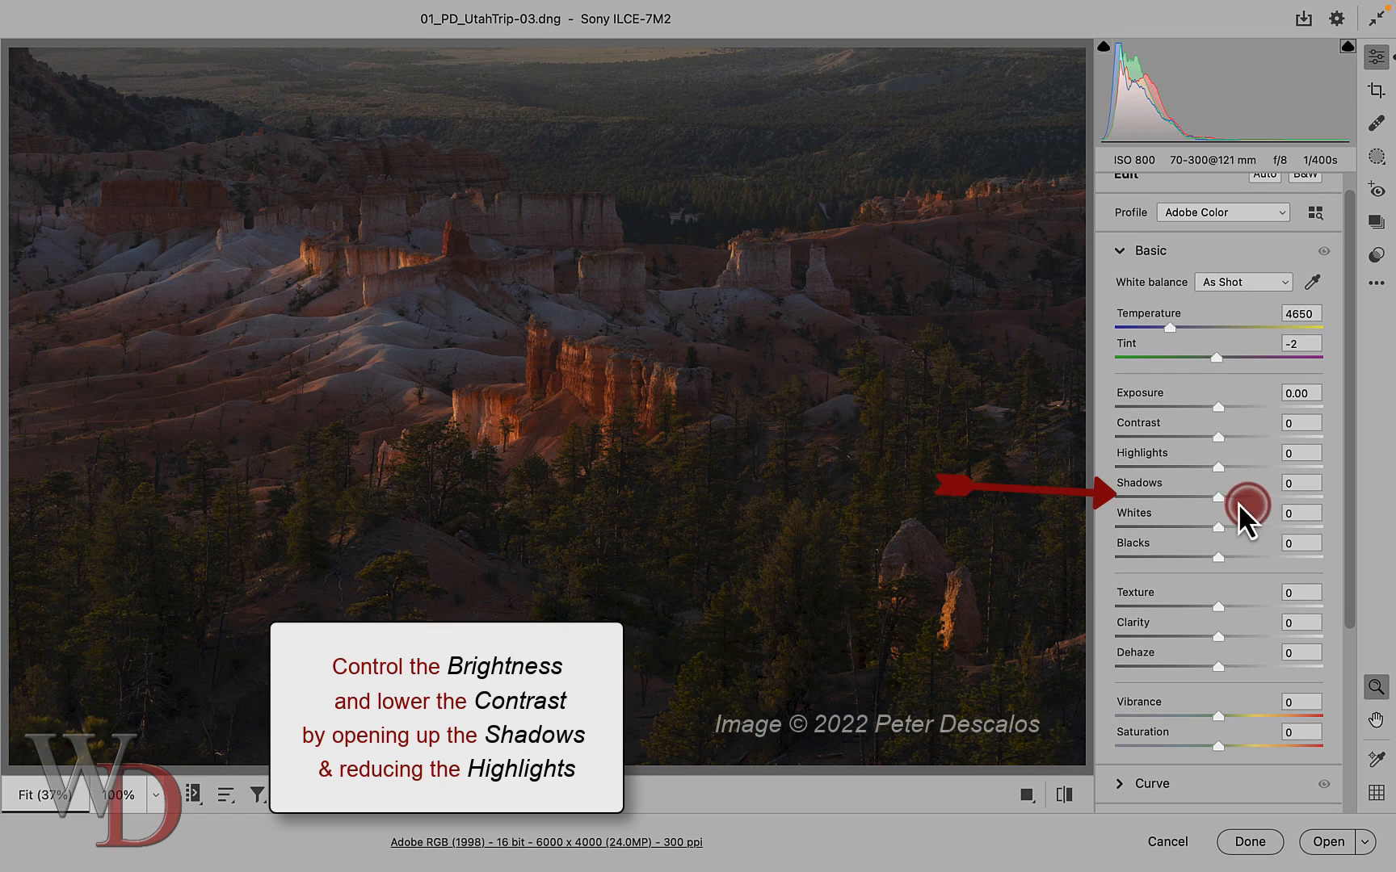
pyautogui.moveTo(1236, 497); pyautogui.dragTo(1315, 514)
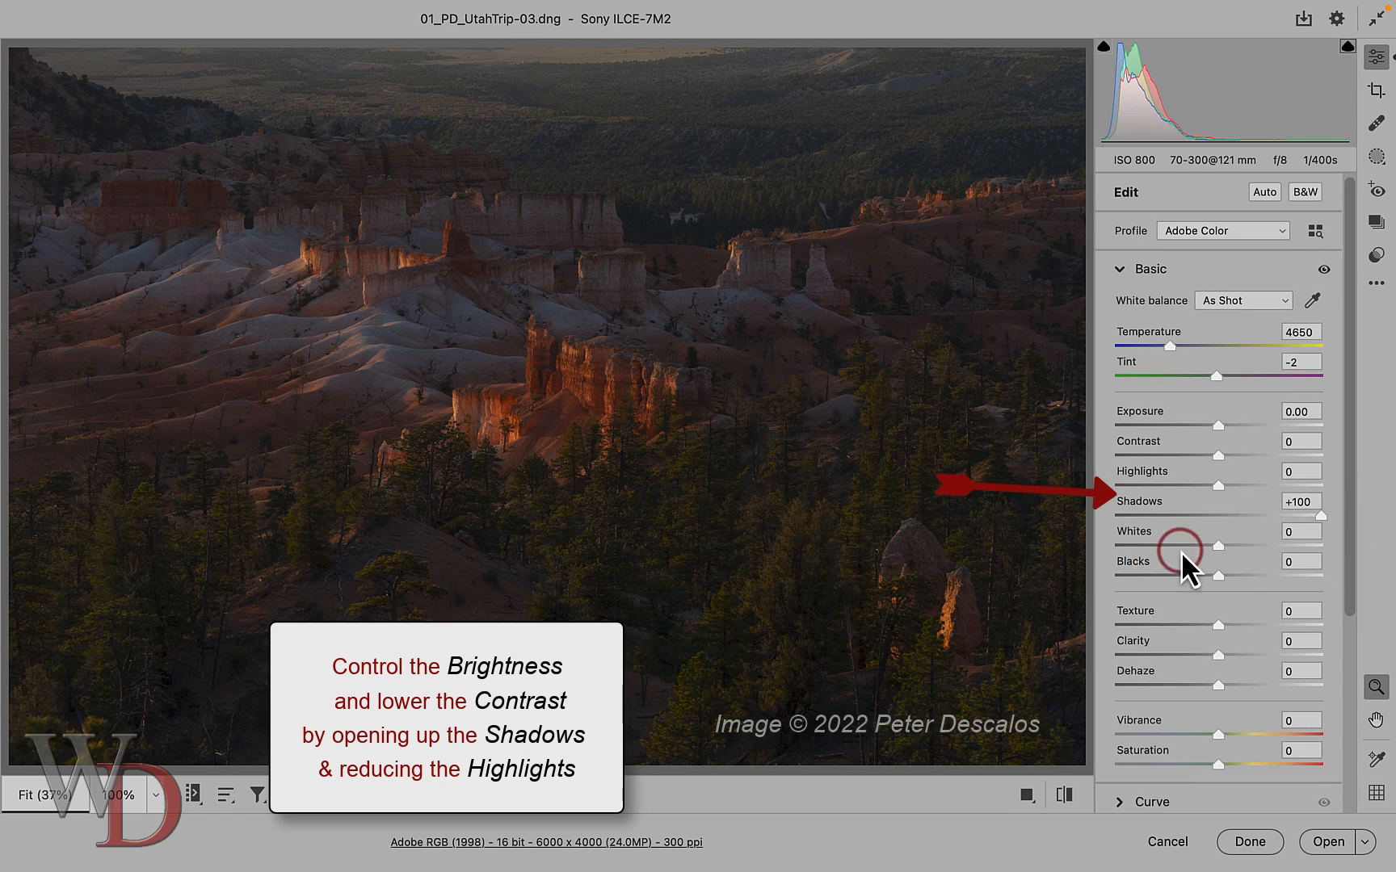
pyautogui.click(1063, 794)
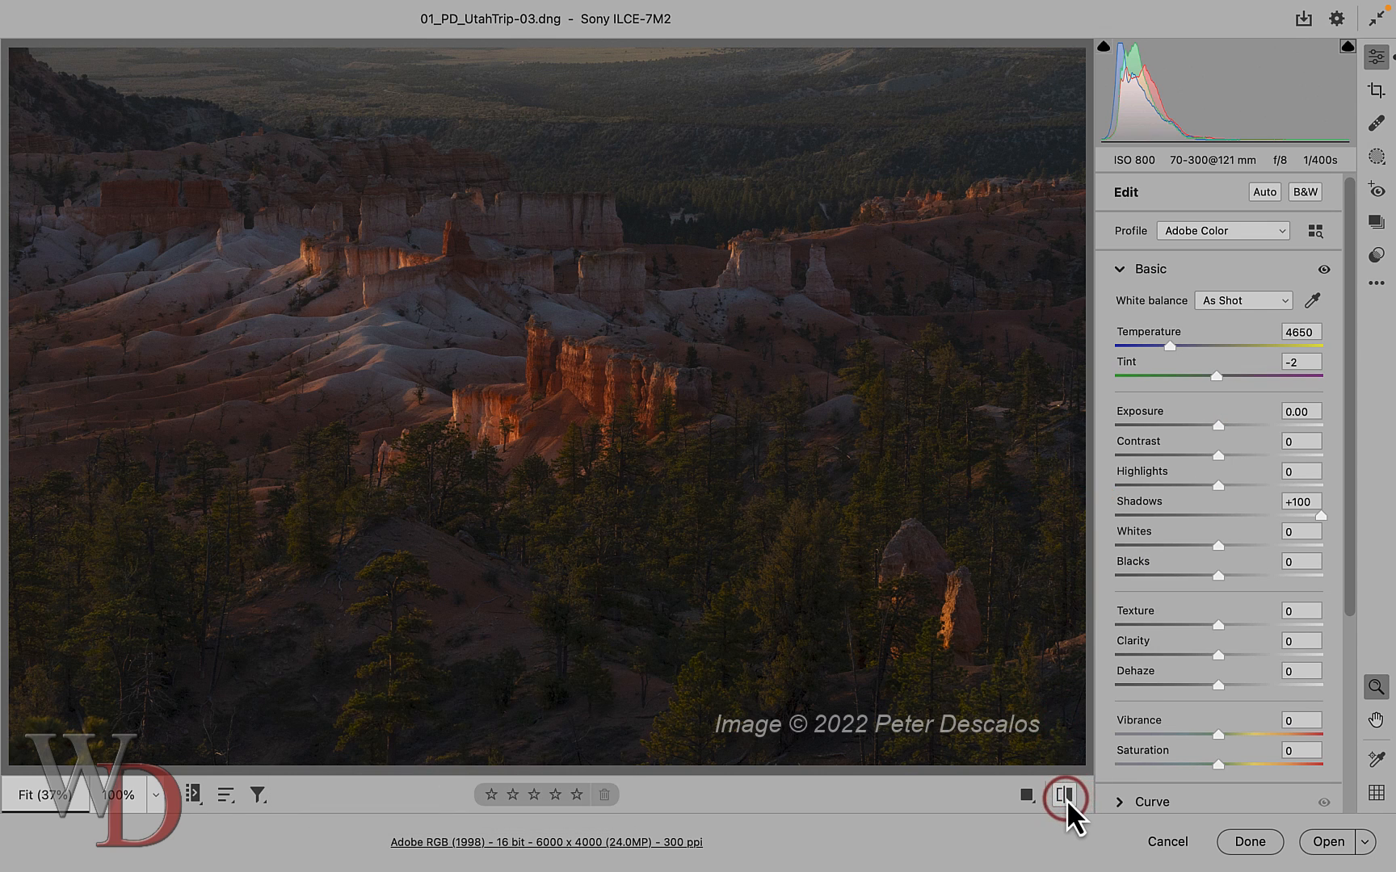
pyautogui.moveTo(1061, 814)
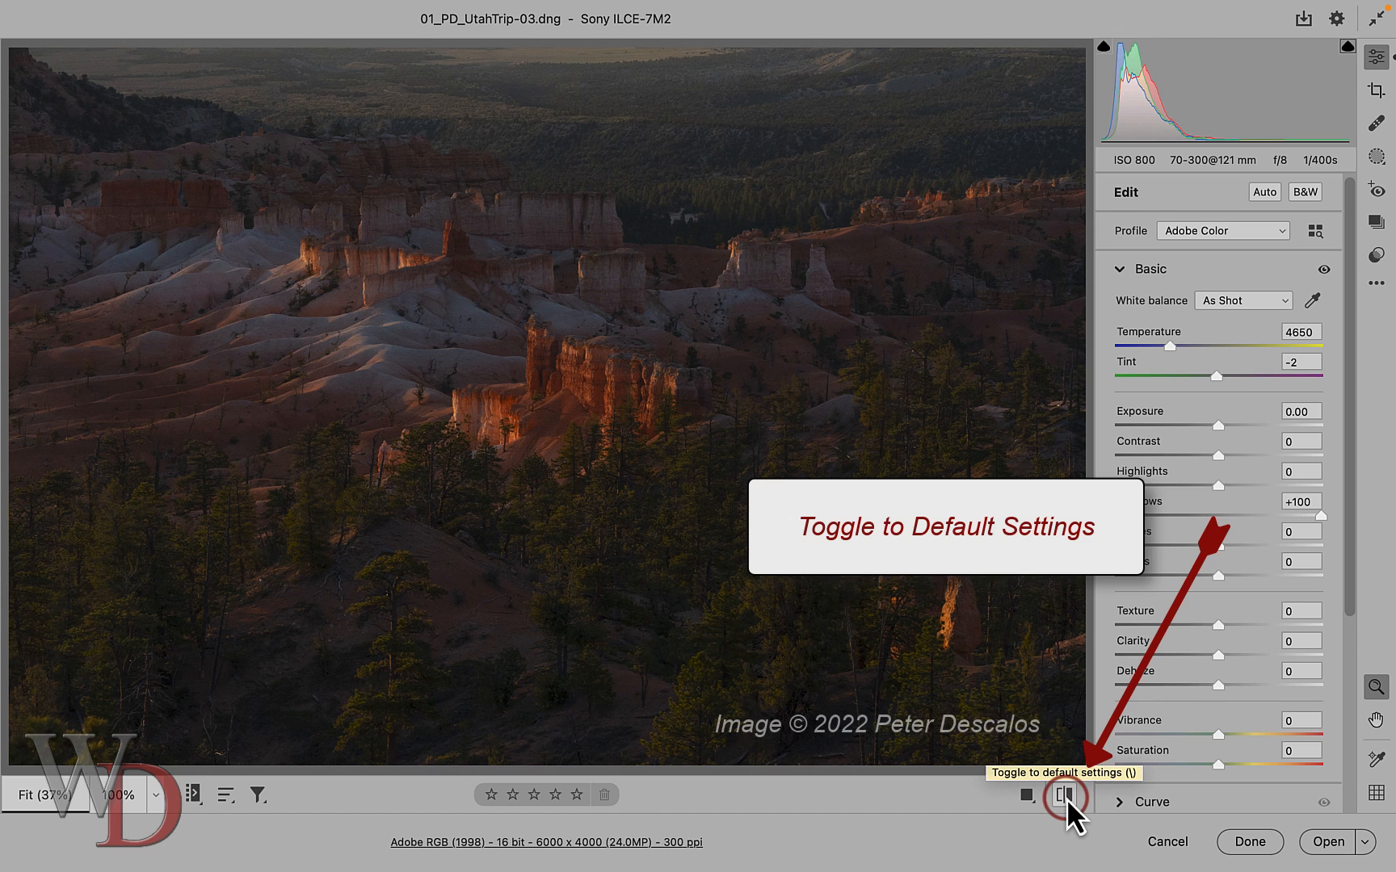
pyautogui.click(1057, 818)
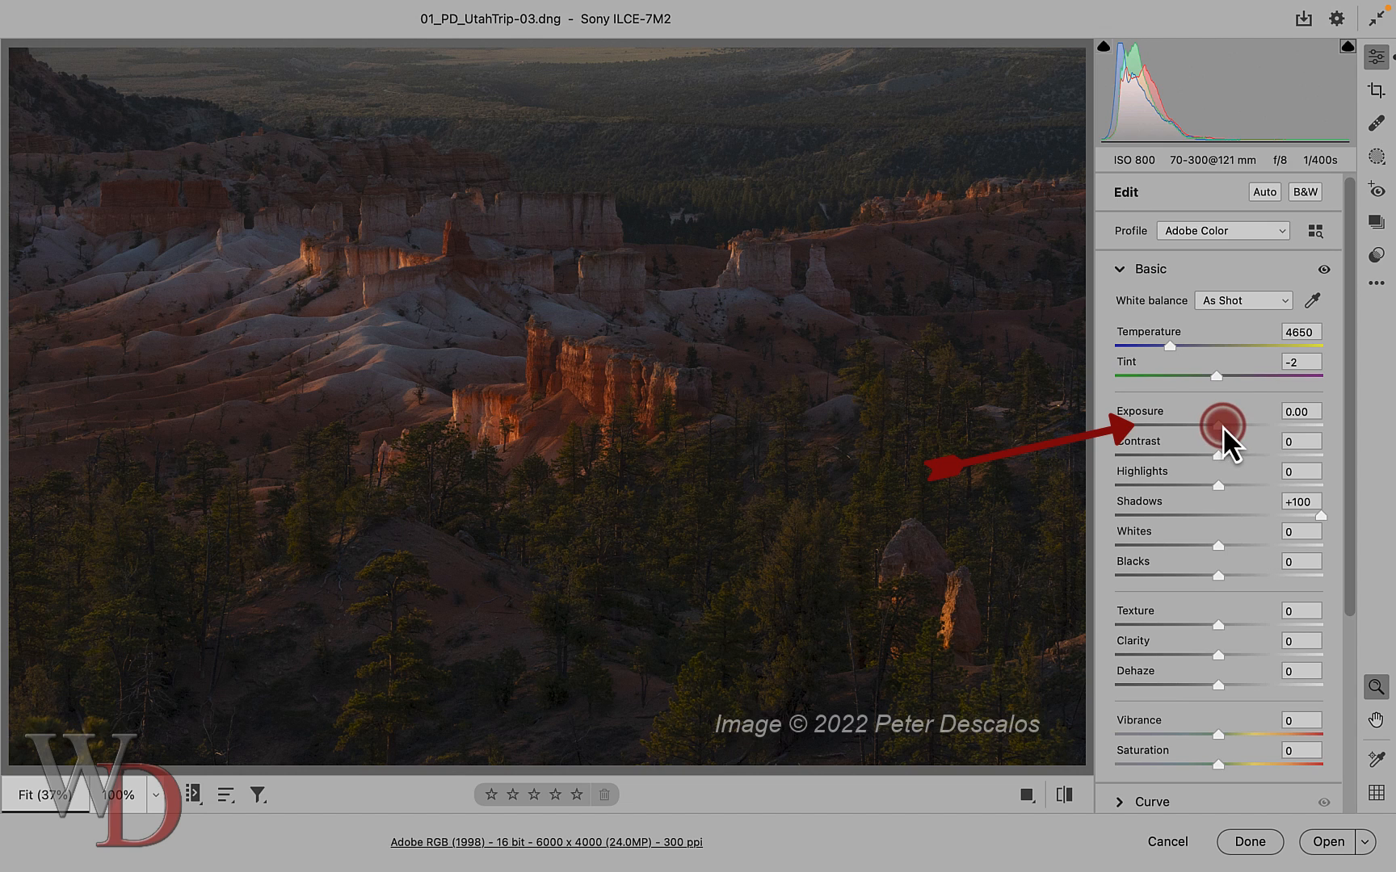
# Raise Exposure to +0.45 and pull Highlights down to −84 to flatten contrast.
pyautogui.moveTo(1200, 423); pyautogui.dragTo(1220, 423)
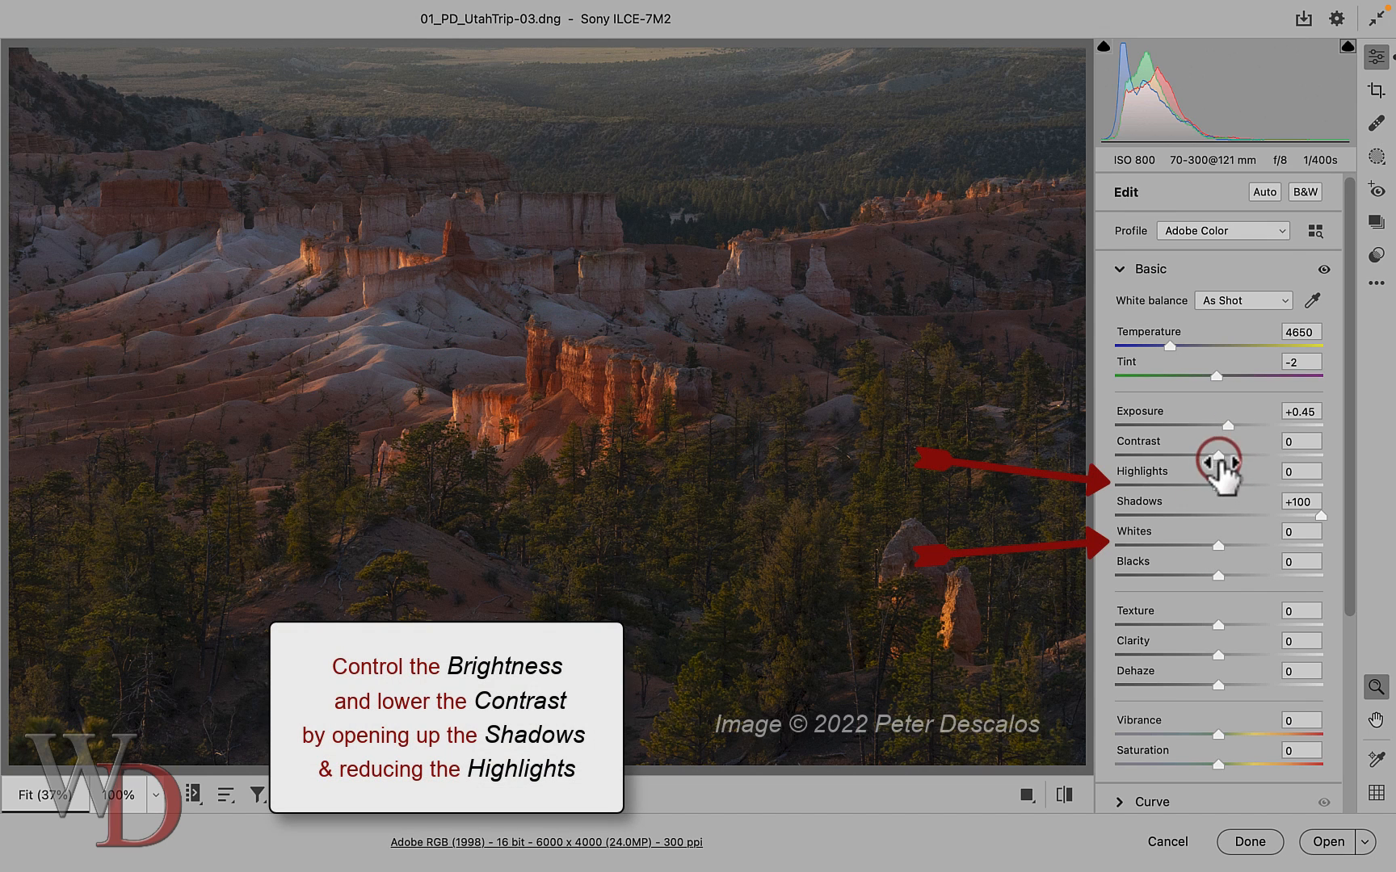
pyautogui.moveTo(1188, 481)
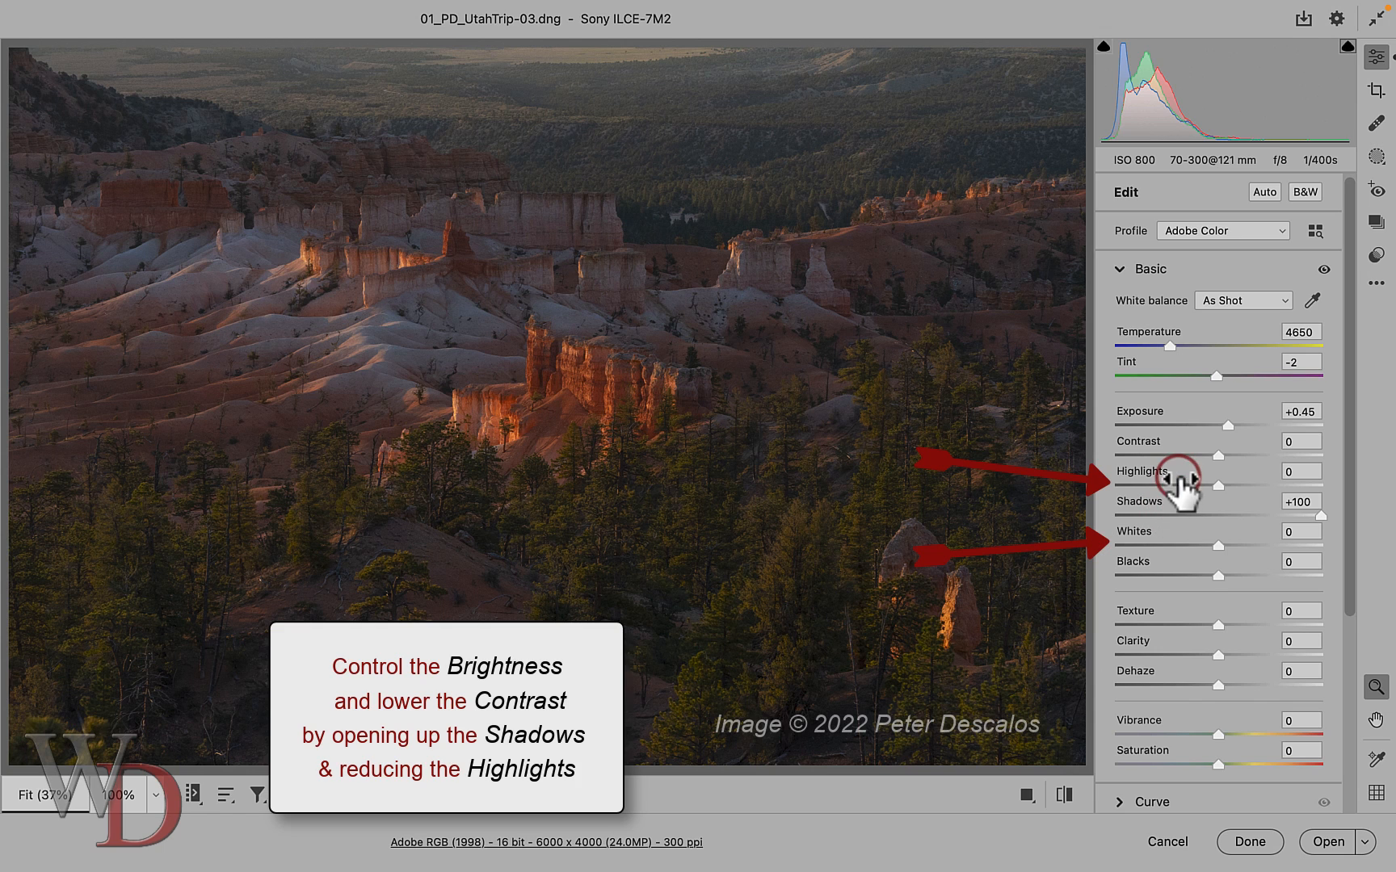
pyautogui.moveTo(1221, 504)
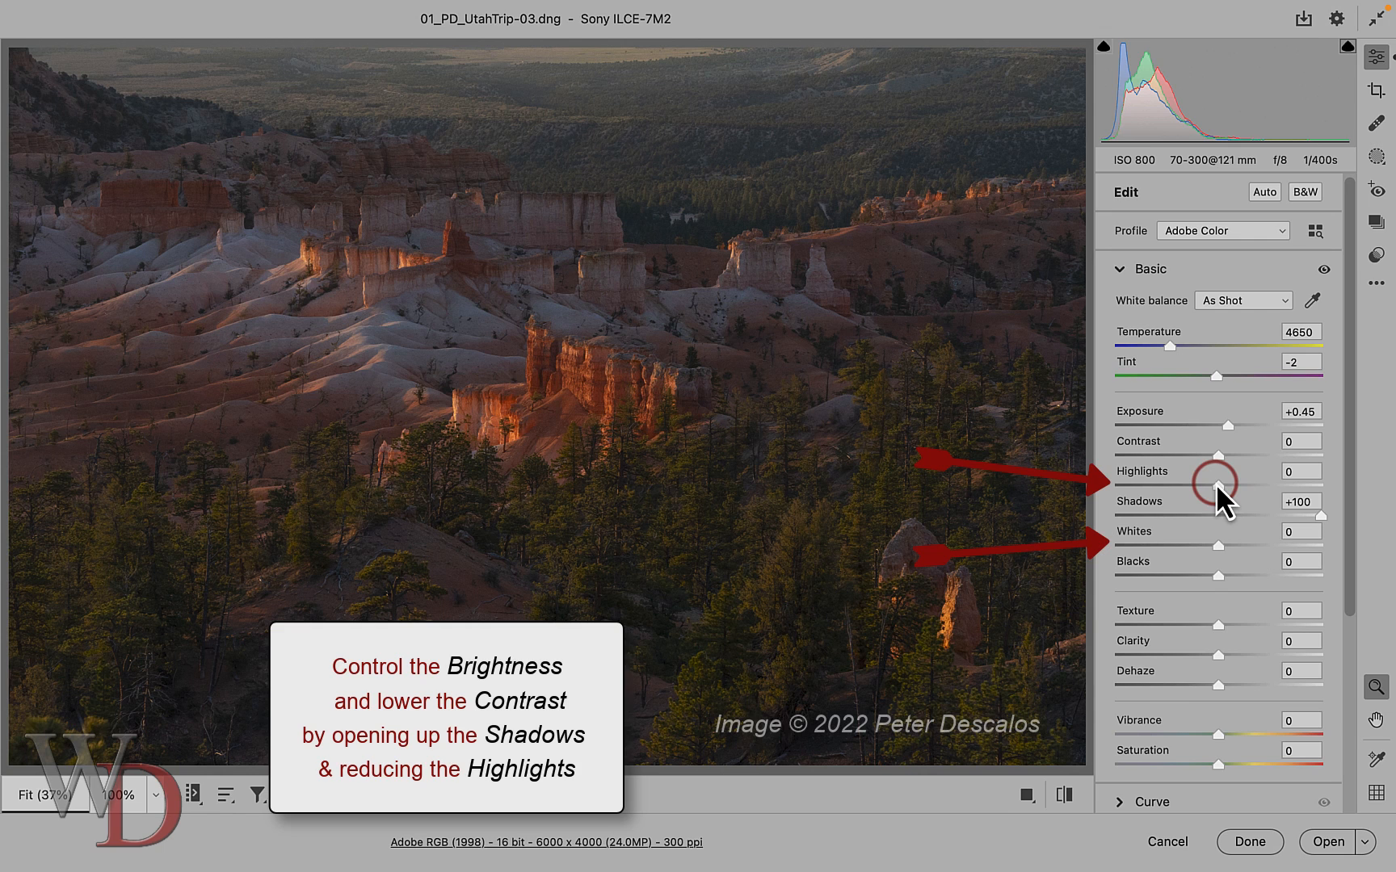
pyautogui.moveTo(1221, 558)
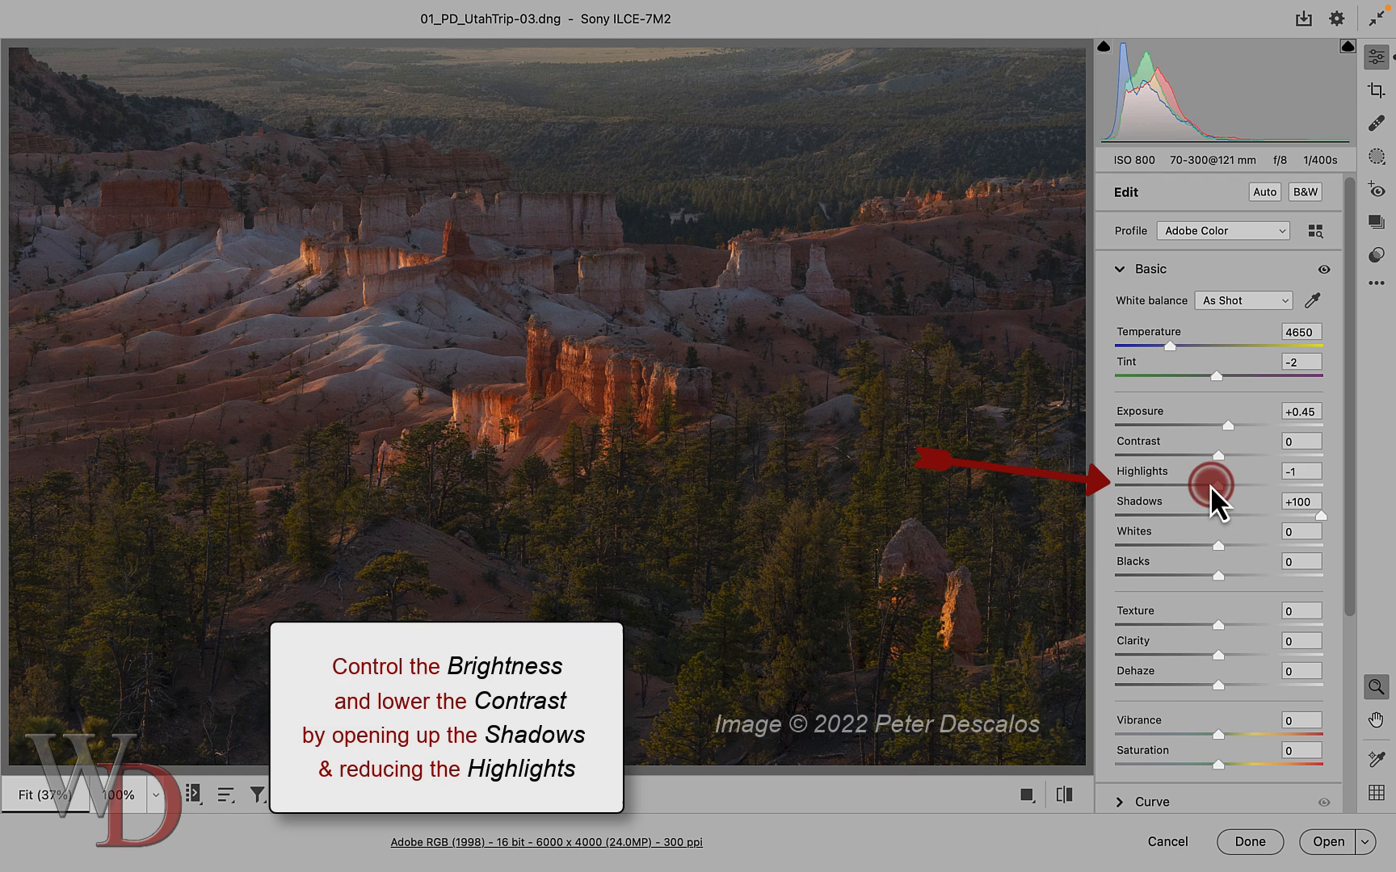
pyautogui.moveTo(1209, 484); pyautogui.dragTo(1139, 485)
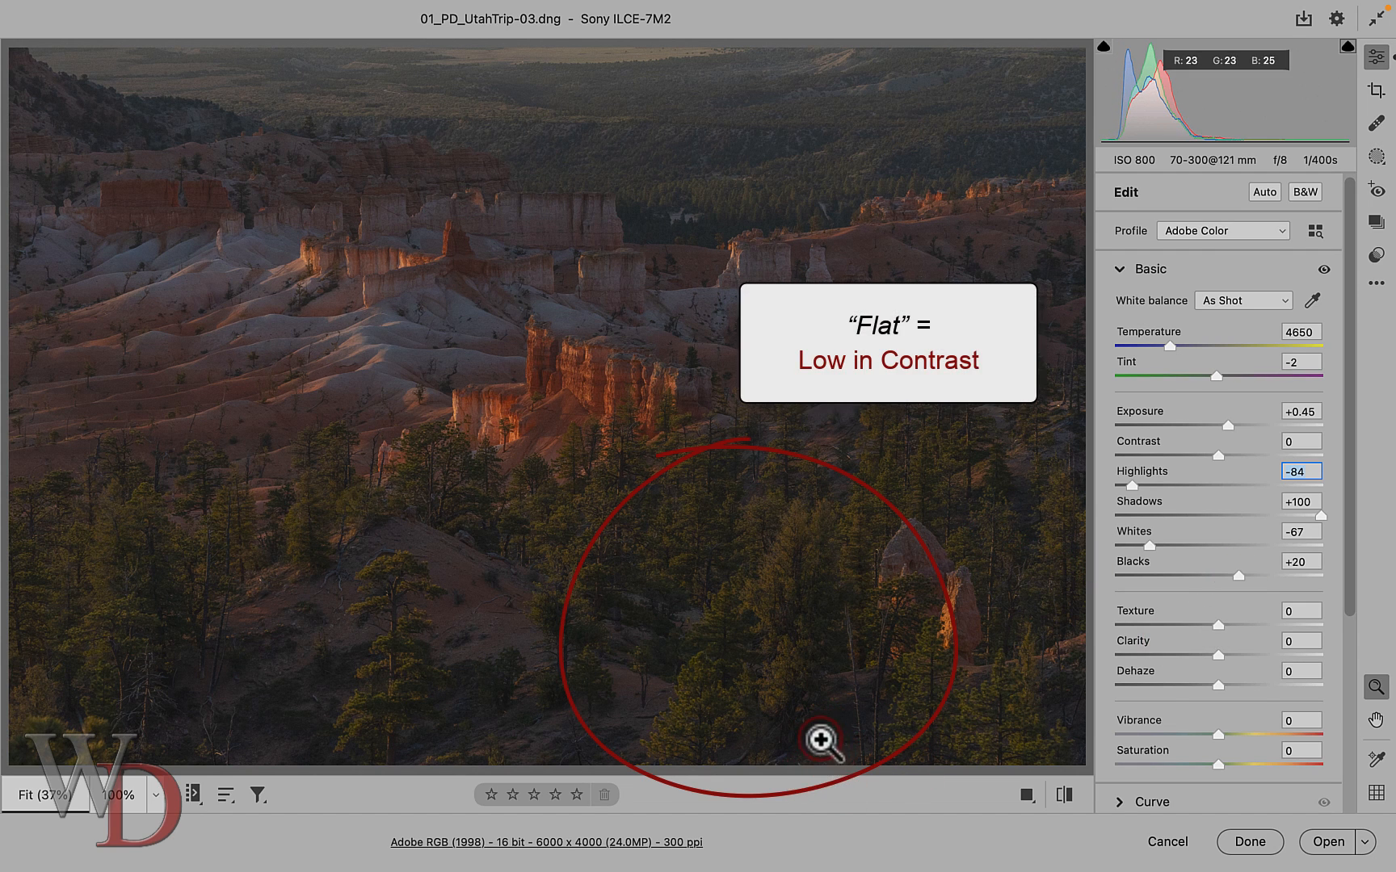
pyautogui.moveTo(1071, 863)
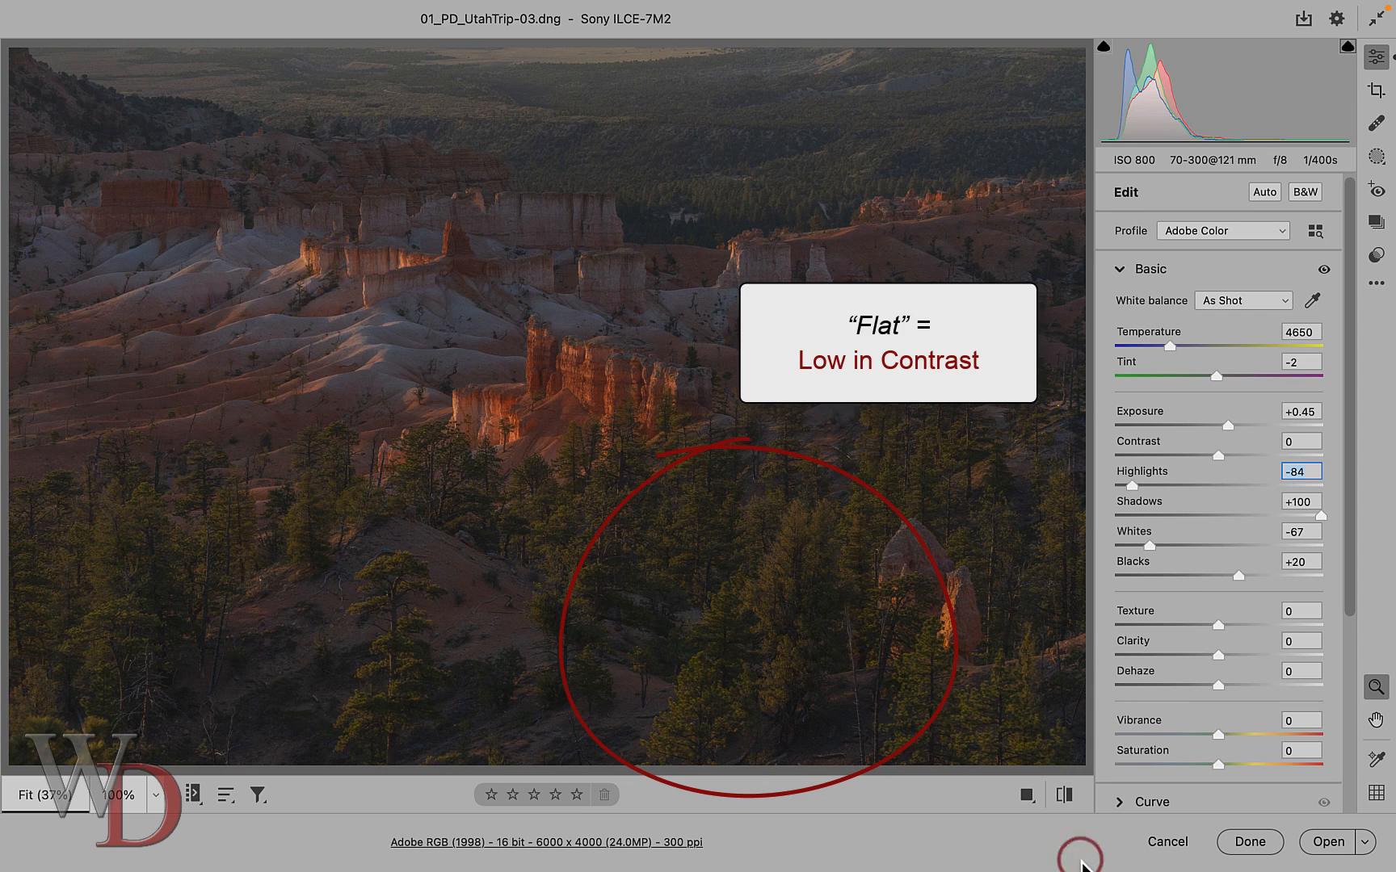
pyautogui.click(1063, 795)
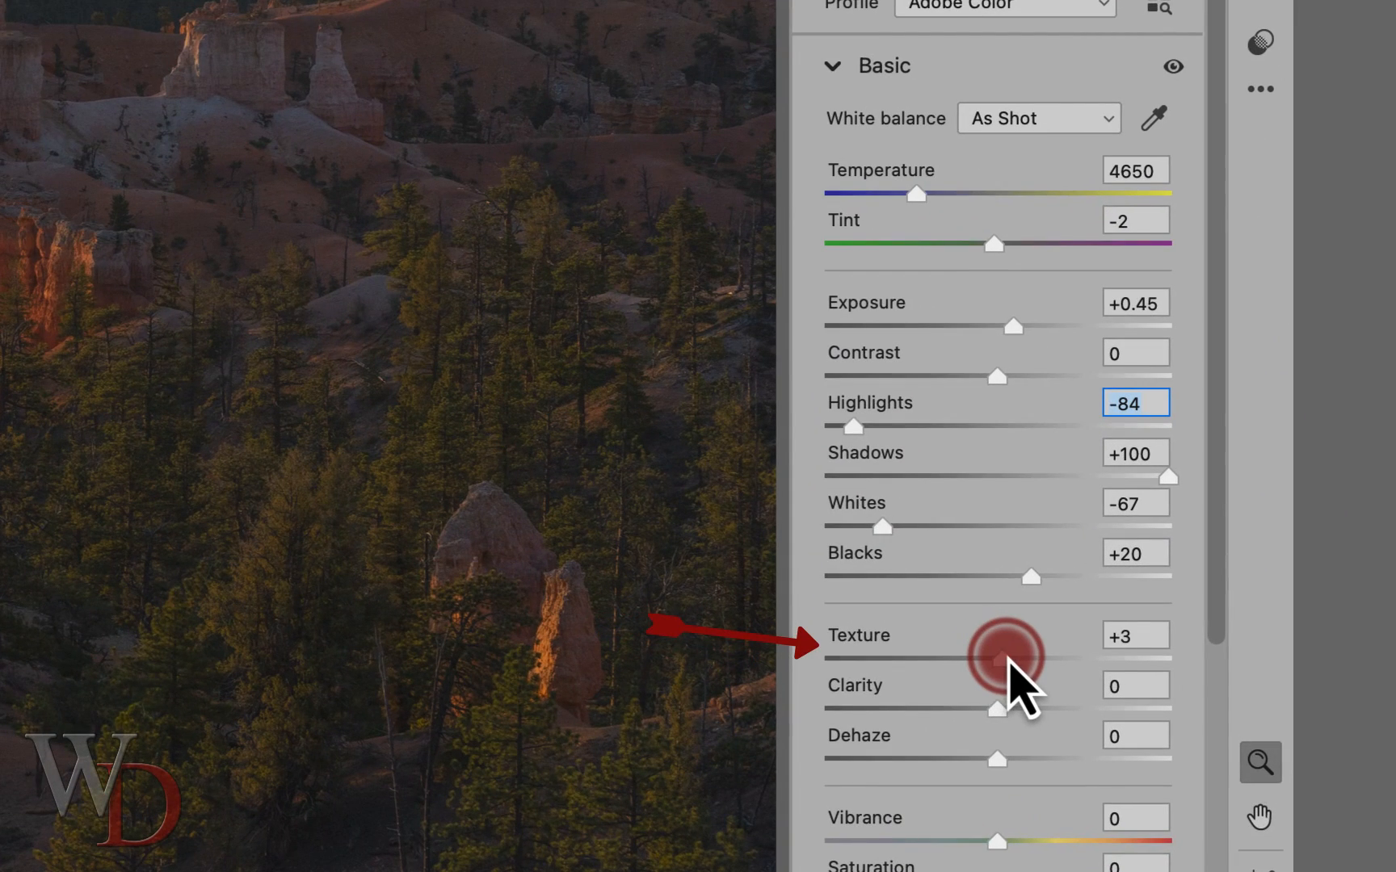
# Add Texture +9 and finish the tone settings with Whites −67 and Blacks +20.
pyautogui.moveTo(1006, 650); pyautogui.dragTo(1032, 650)
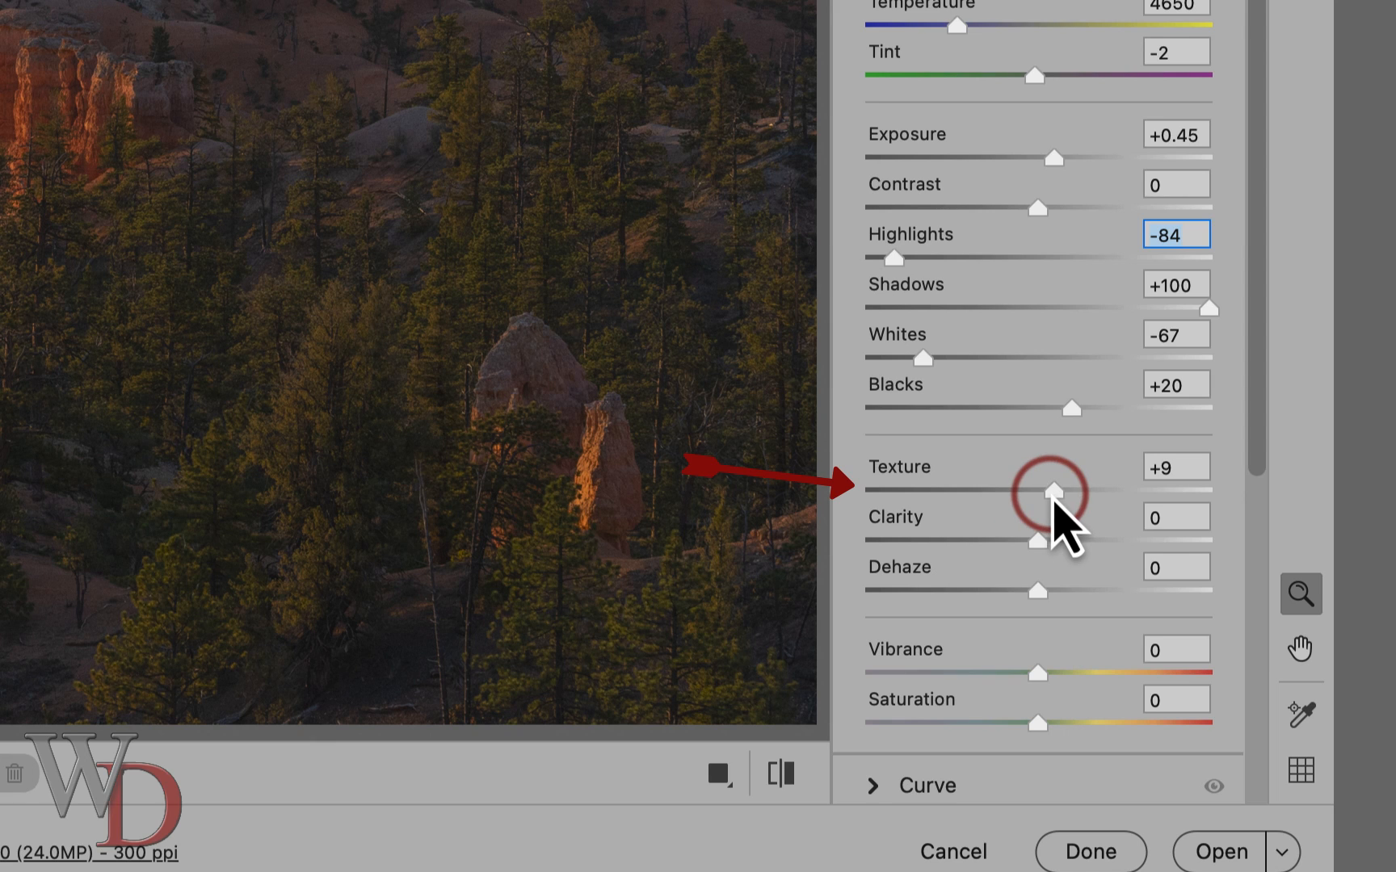
pyautogui.click(1049, 488)
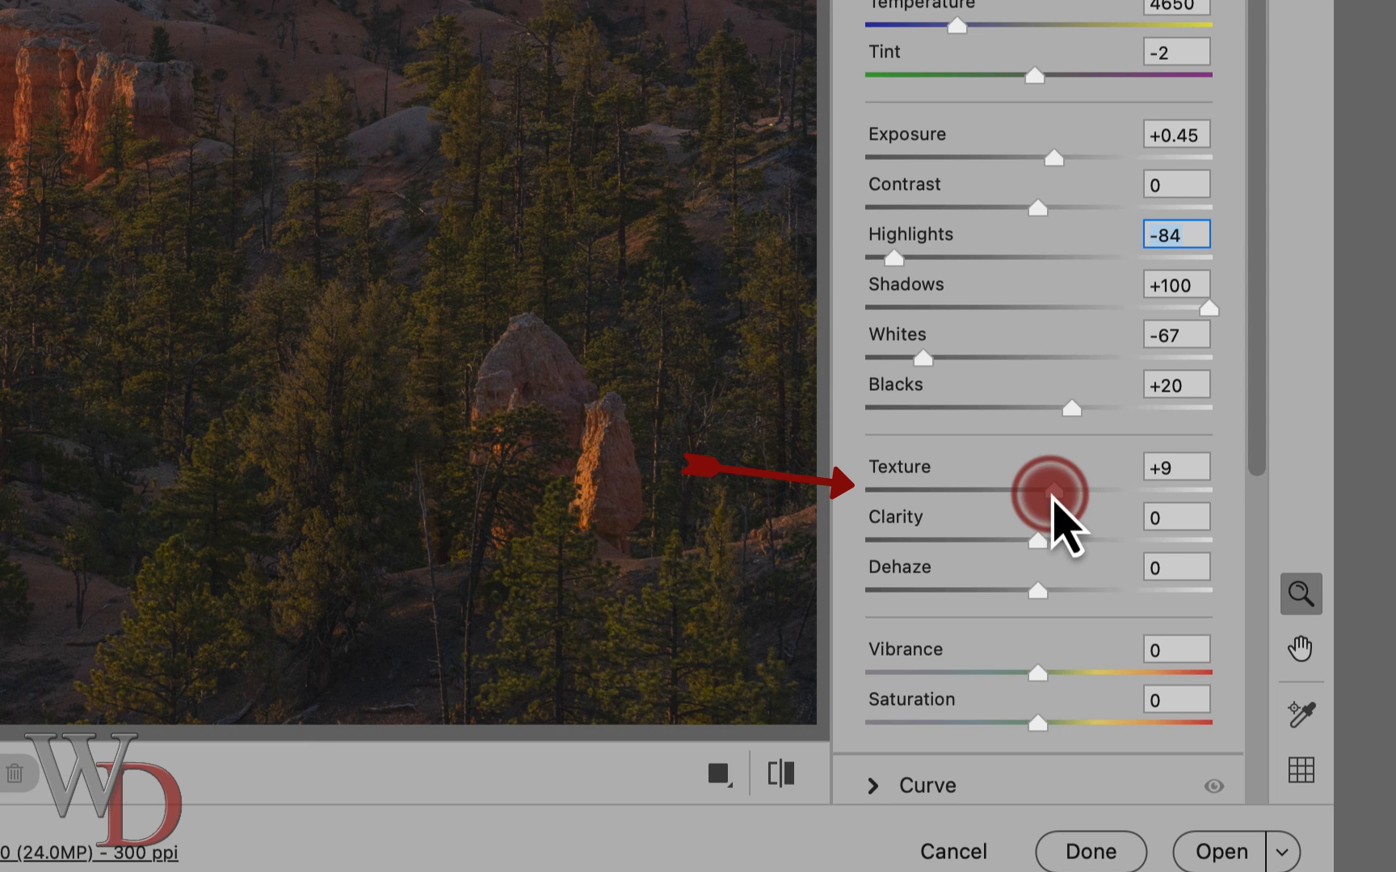
pyautogui.click(1050, 490)
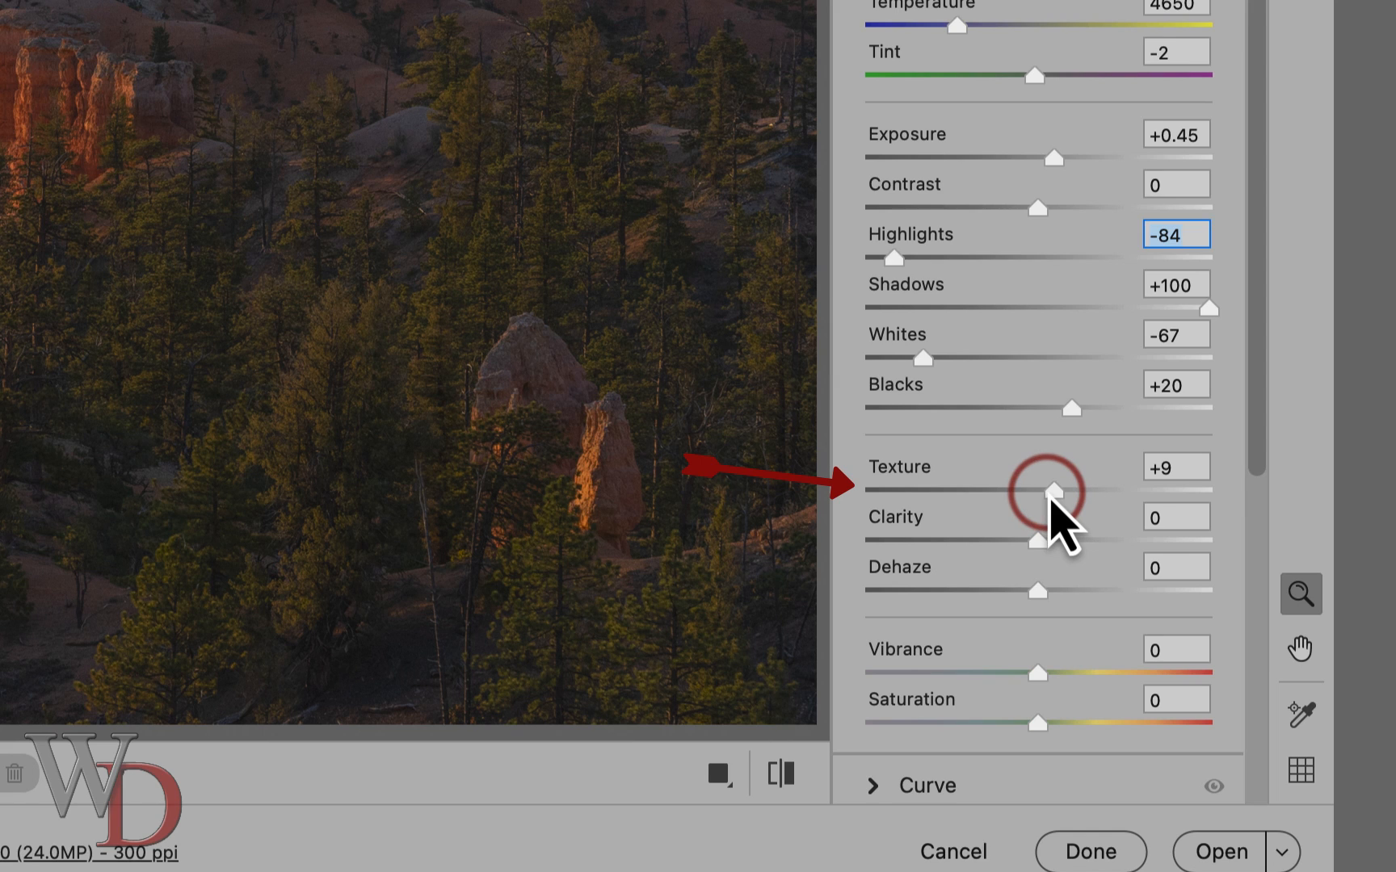
pyautogui.moveTo(1116, 517)
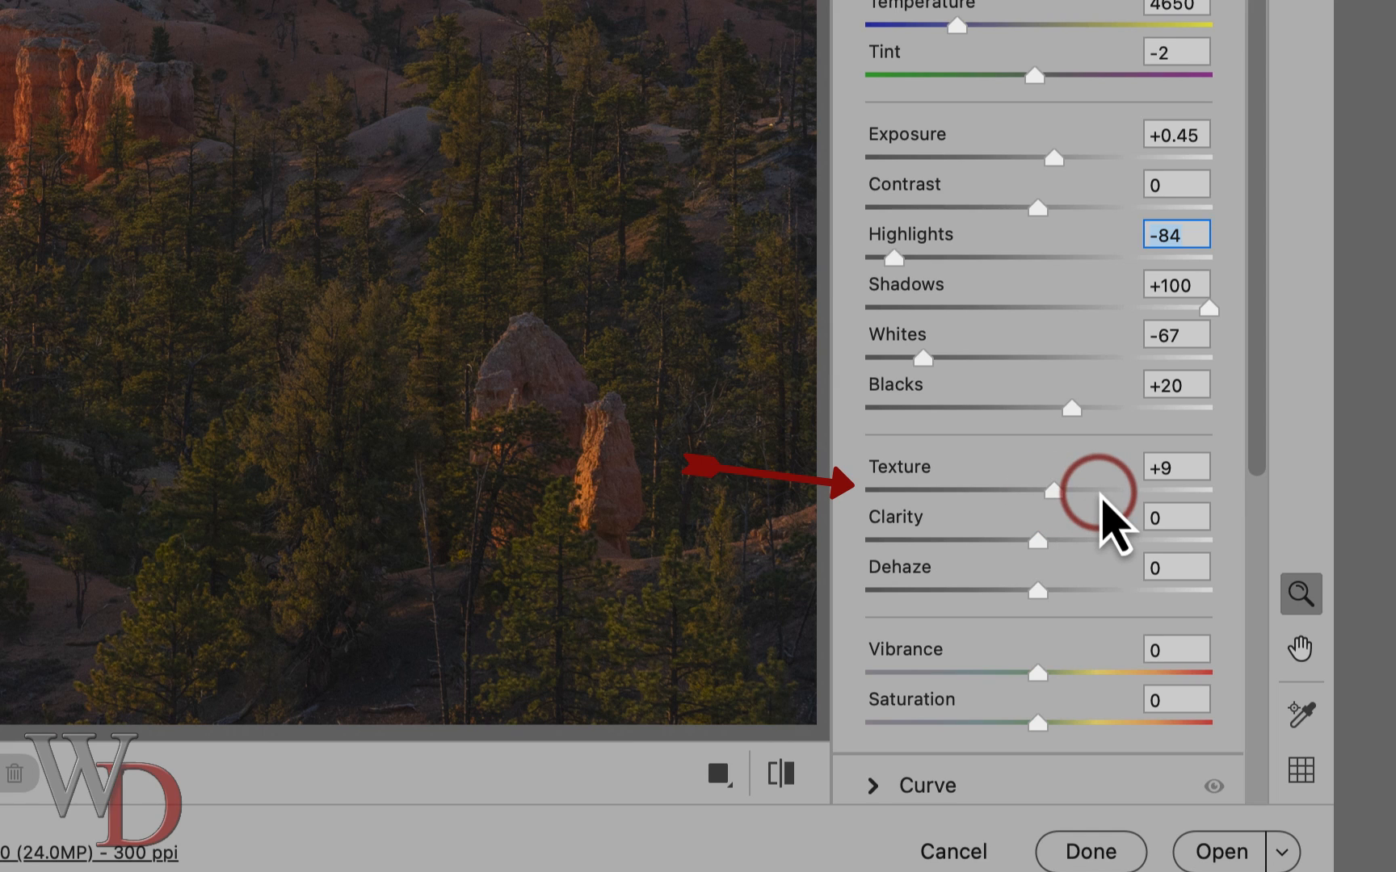
pyautogui.moveTo(1037, 643)
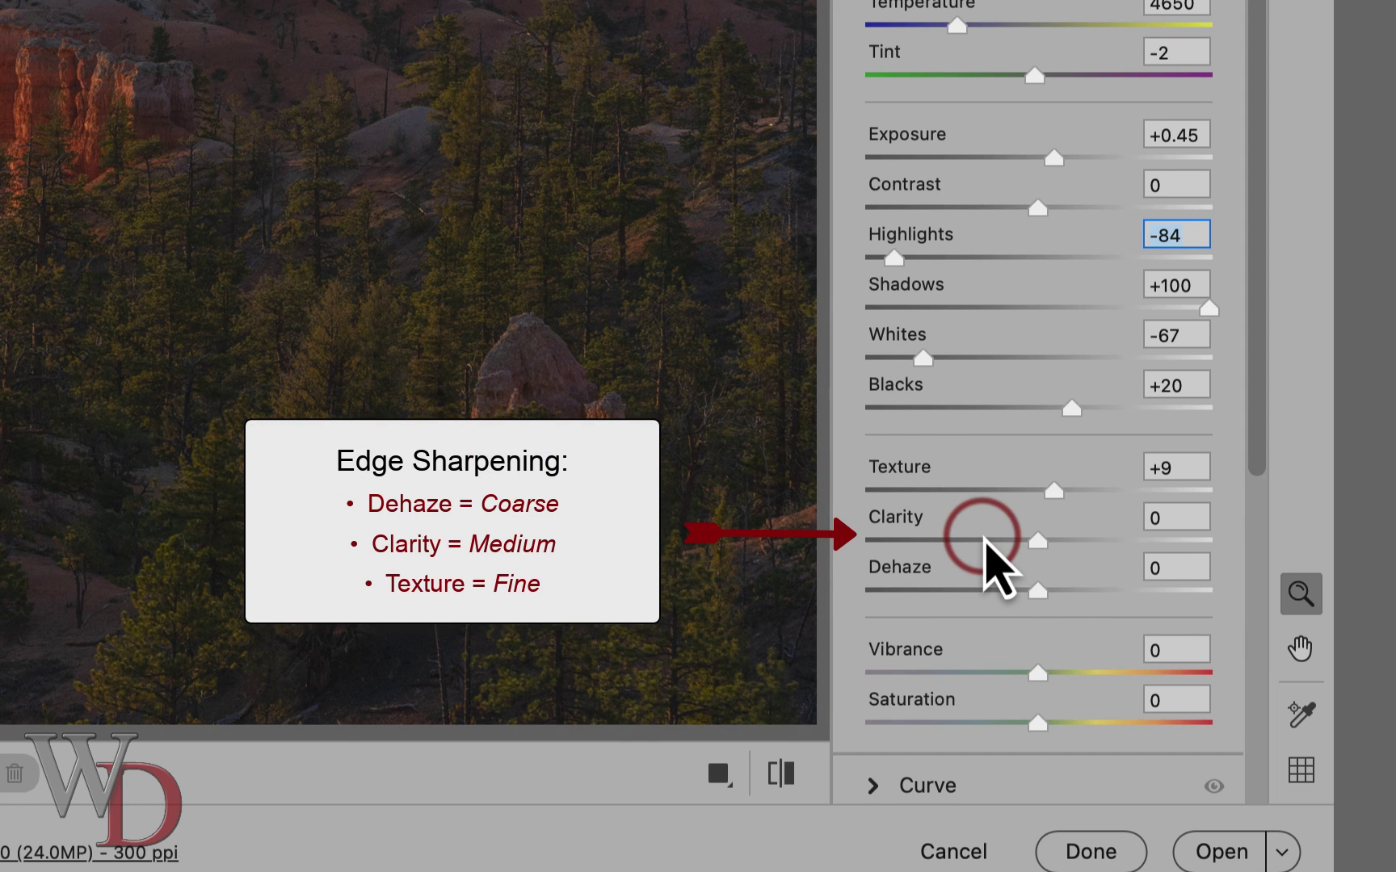
pyautogui.moveTo(997, 510)
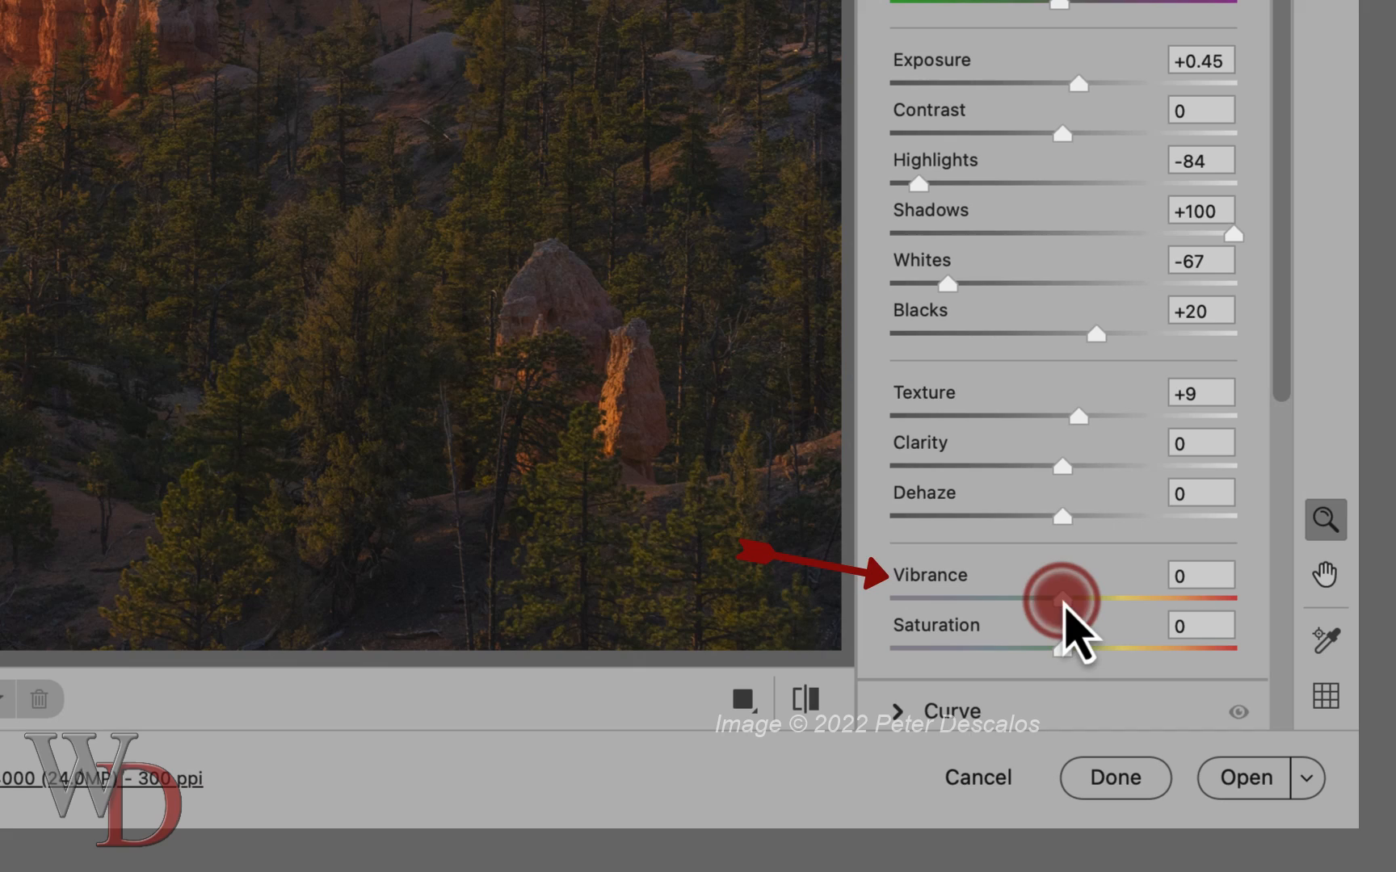
# Try the Vibrance slider before moving to the Color Mixer.
pyautogui.moveTo(1058, 596); pyautogui.dragTo(1121, 596)
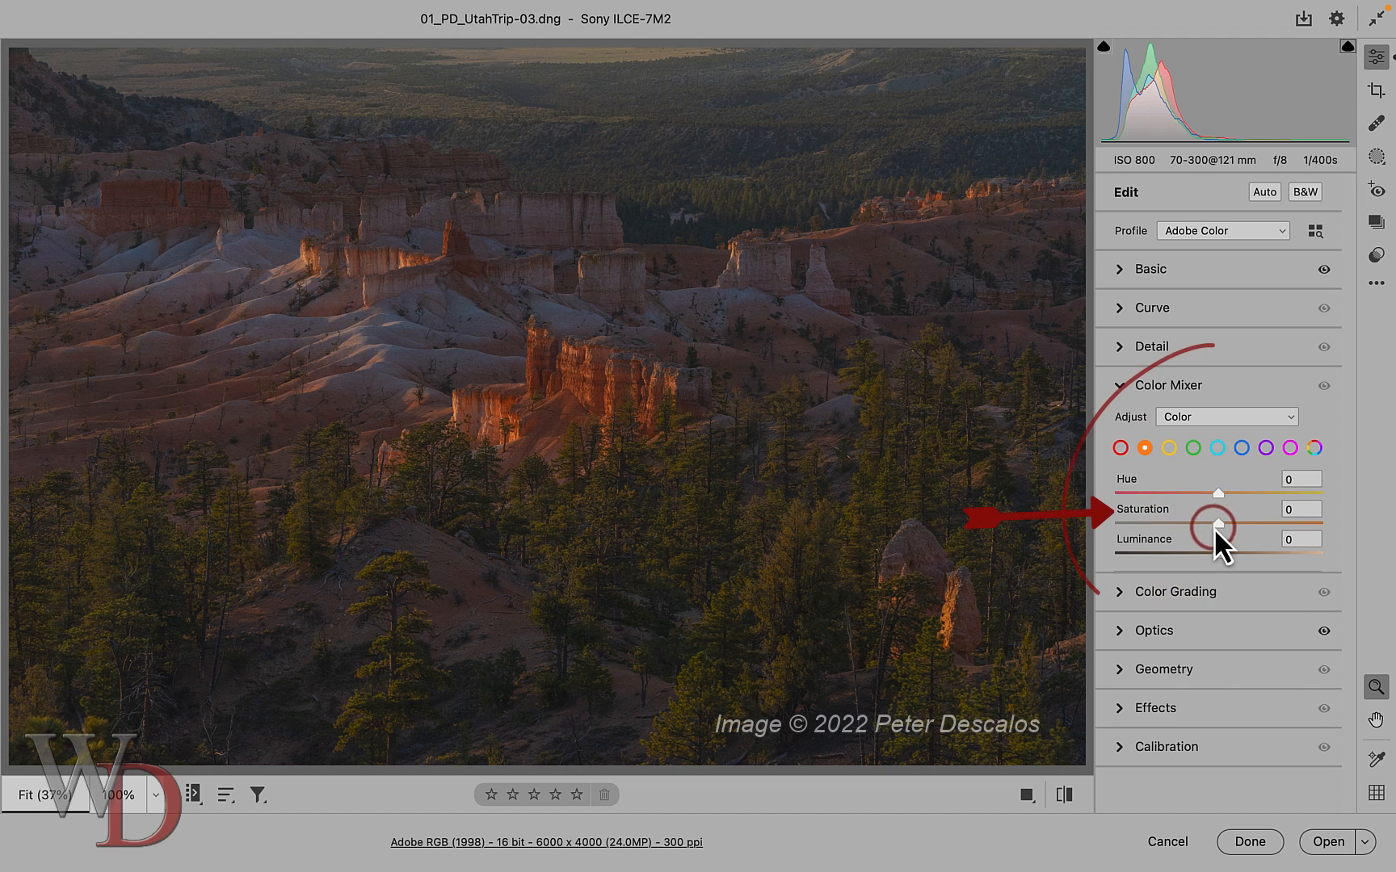
# Raise orange saturation to +22 in the Color Mixer, checking the red and yellow swatches.
pyautogui.click(1218, 522)
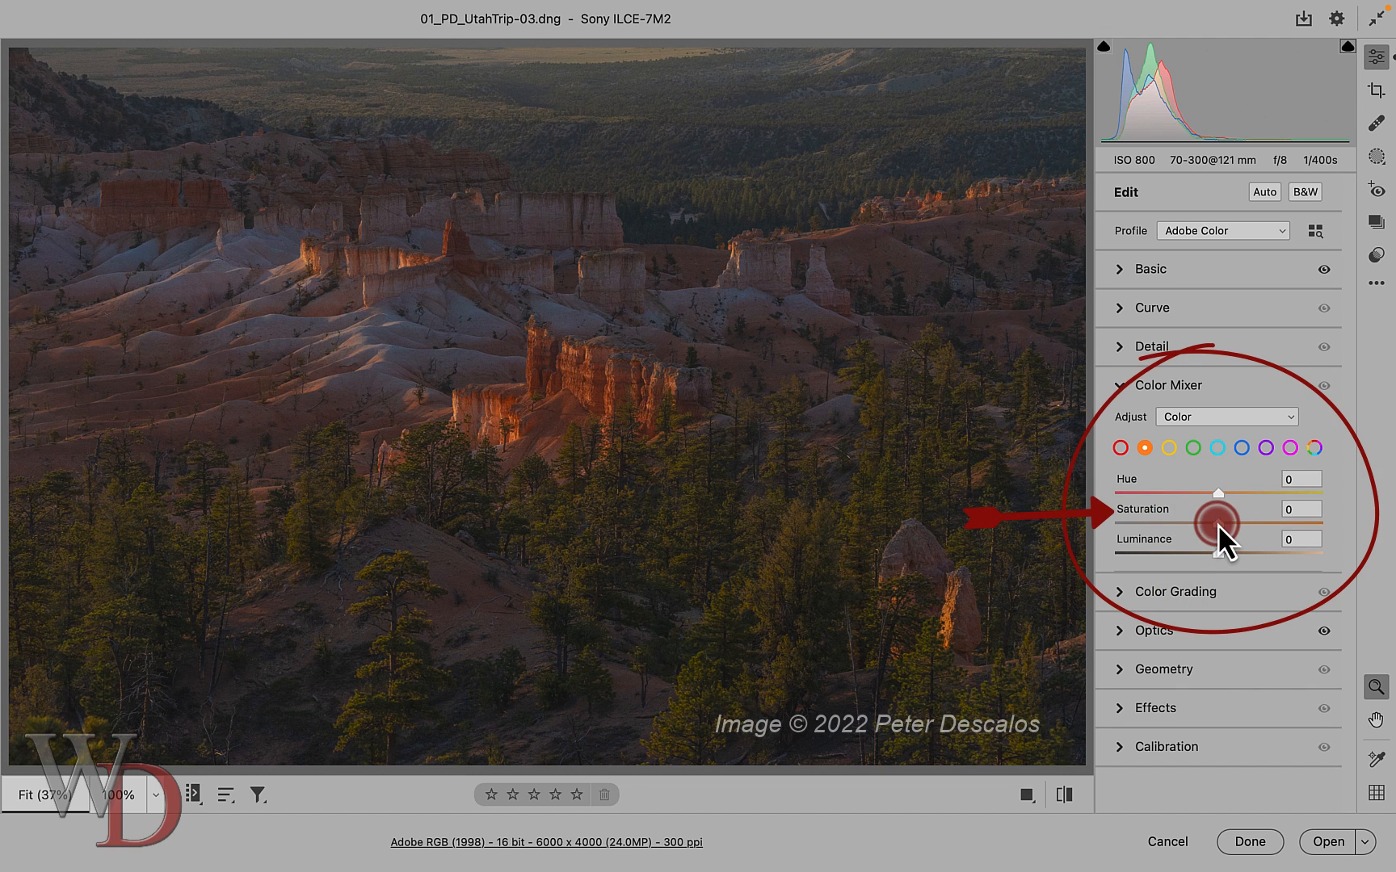
pyautogui.moveTo(1219, 524); pyautogui.dragTo(1238, 523)
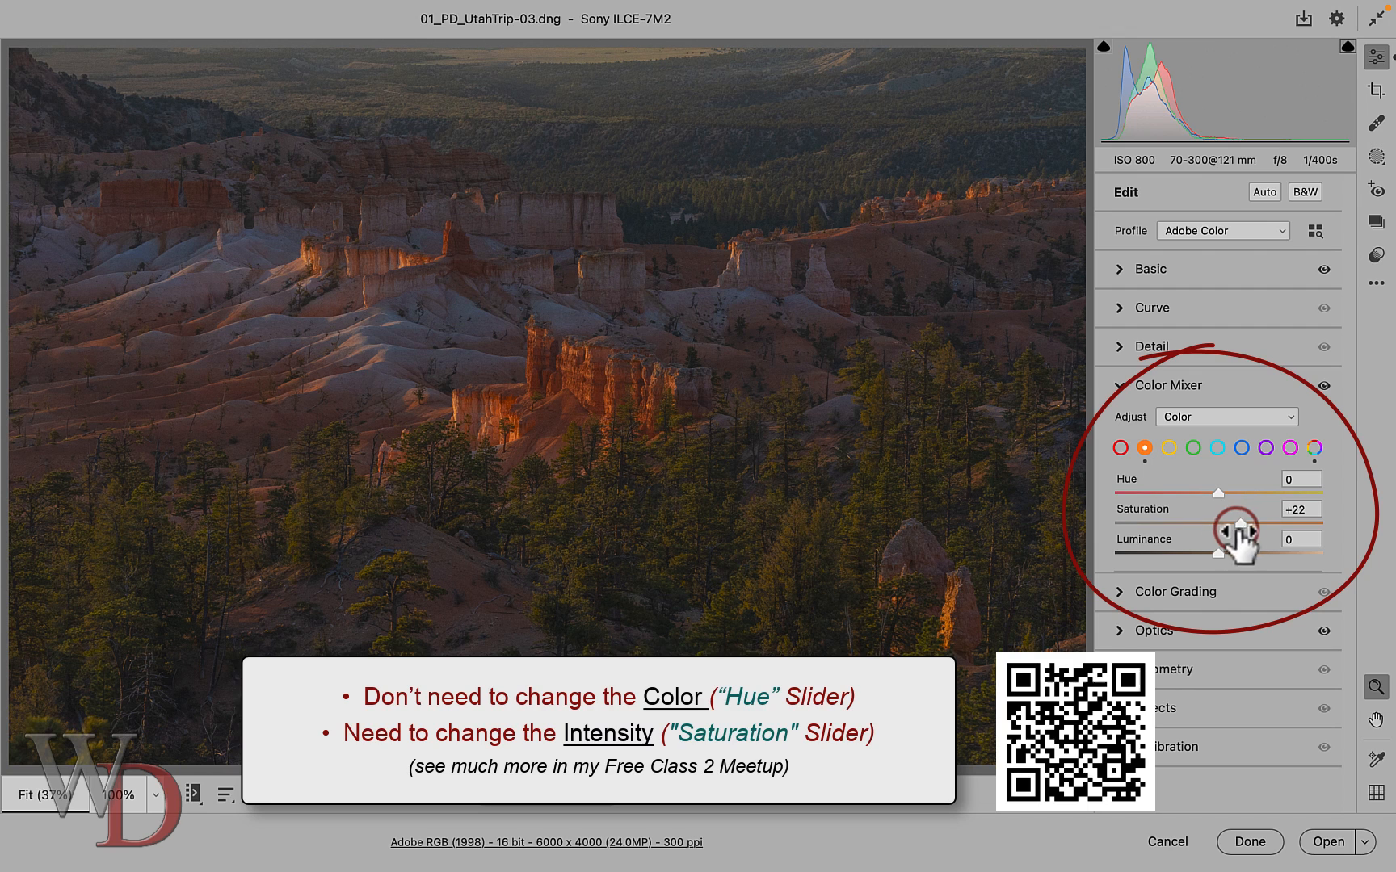
pyautogui.moveTo(1233, 525); pyautogui.dragTo(1215, 524)
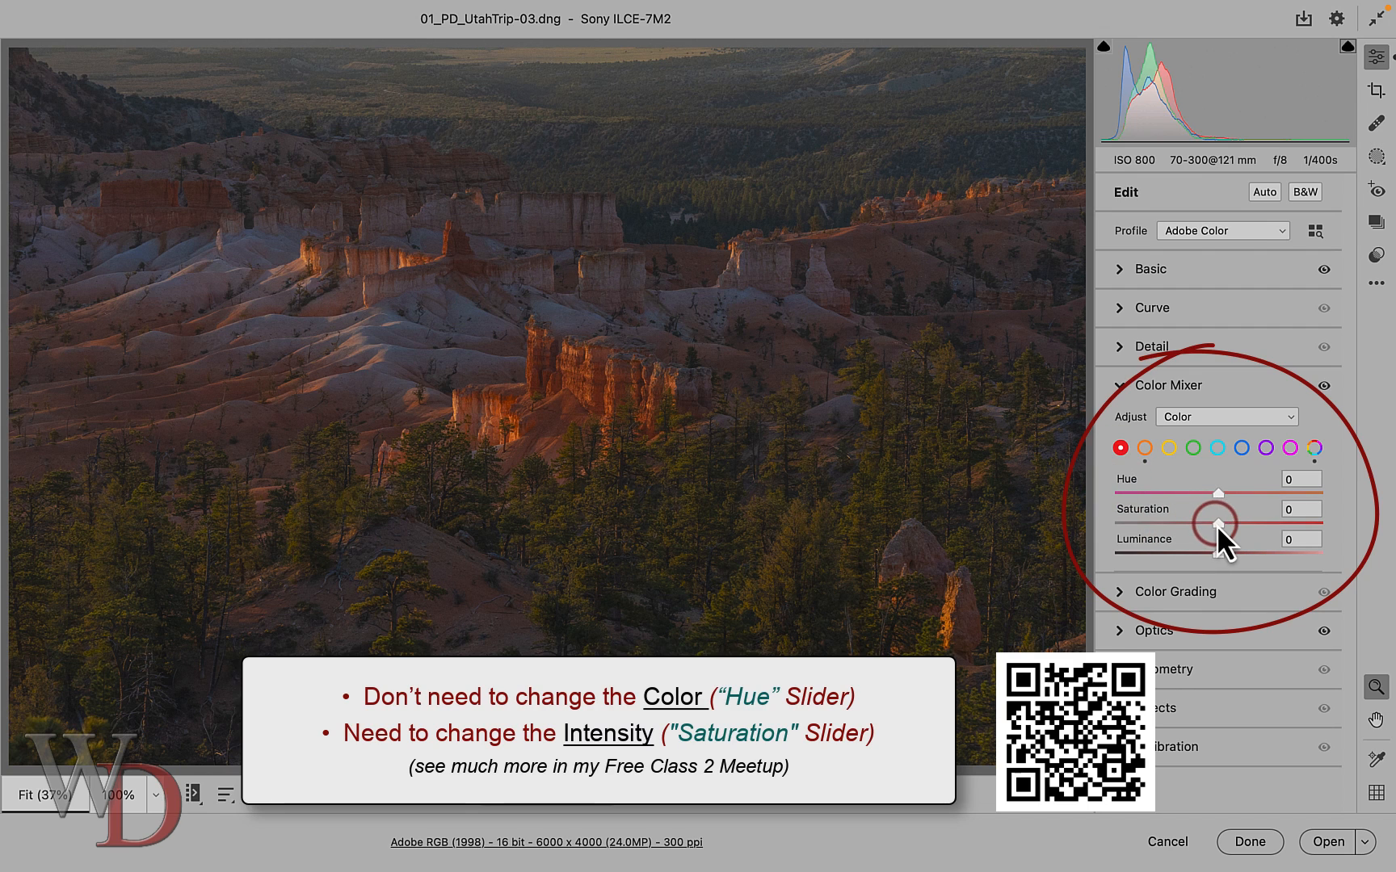
pyautogui.moveTo(1219, 523); pyautogui.dragTo(1299, 523)
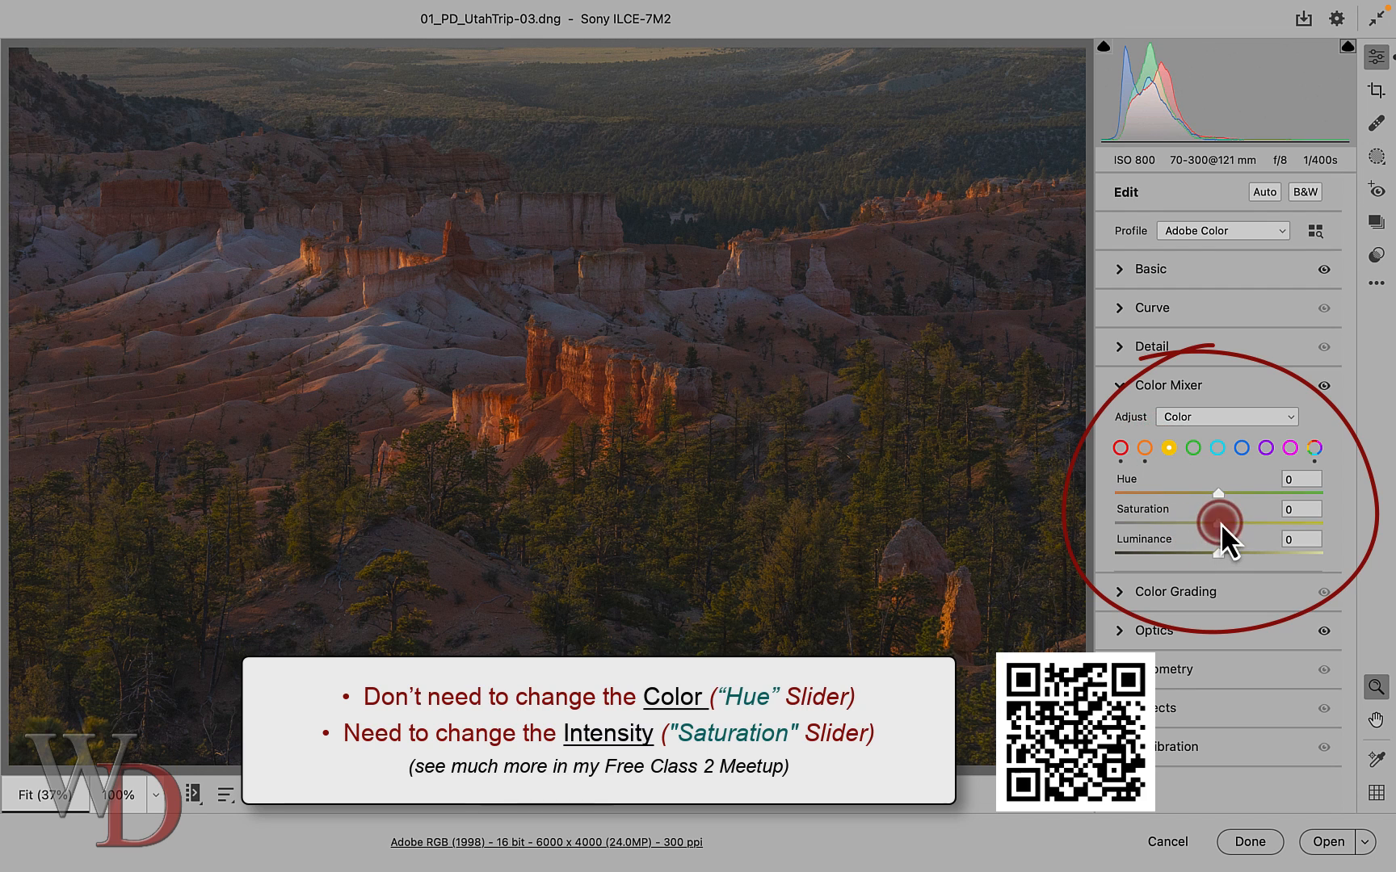
pyautogui.moveTo(1218, 523); pyautogui.dragTo(1259, 523)
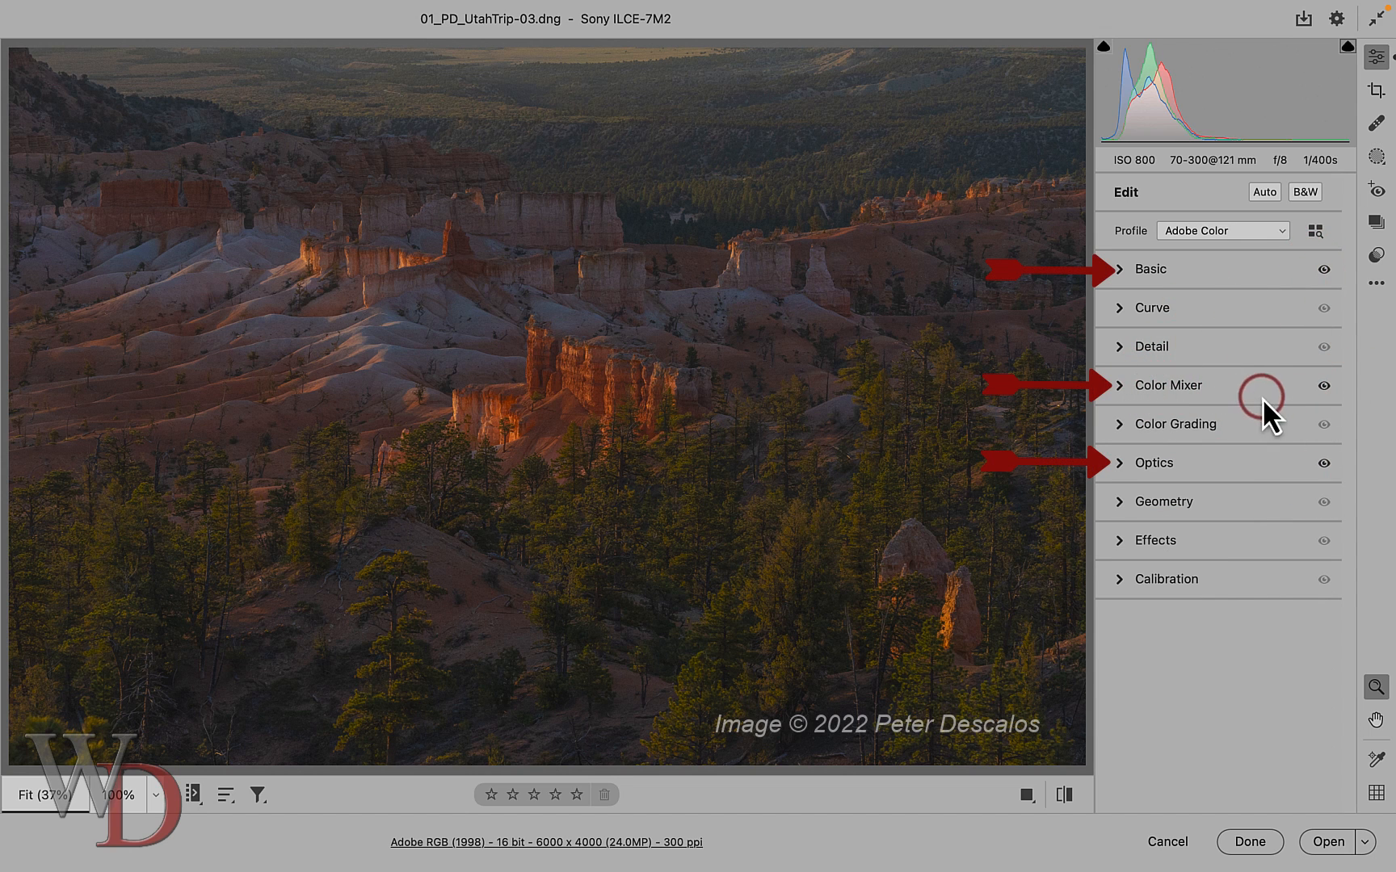
pyautogui.moveTo(1323, 386)
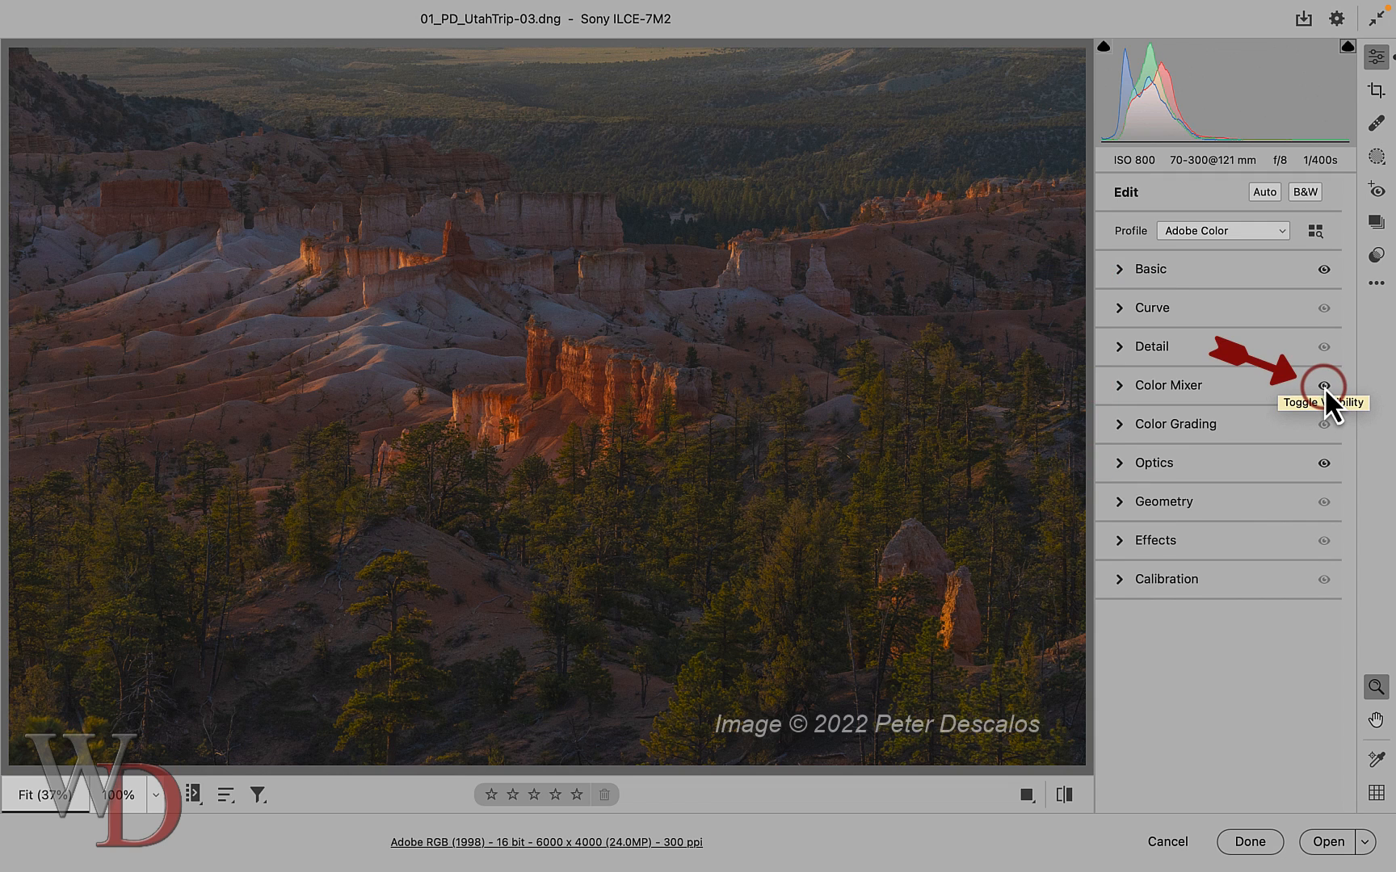
# Compare the photo with and without its Color Mixer and overall raw adjustments.
pyautogui.click(1323, 386)
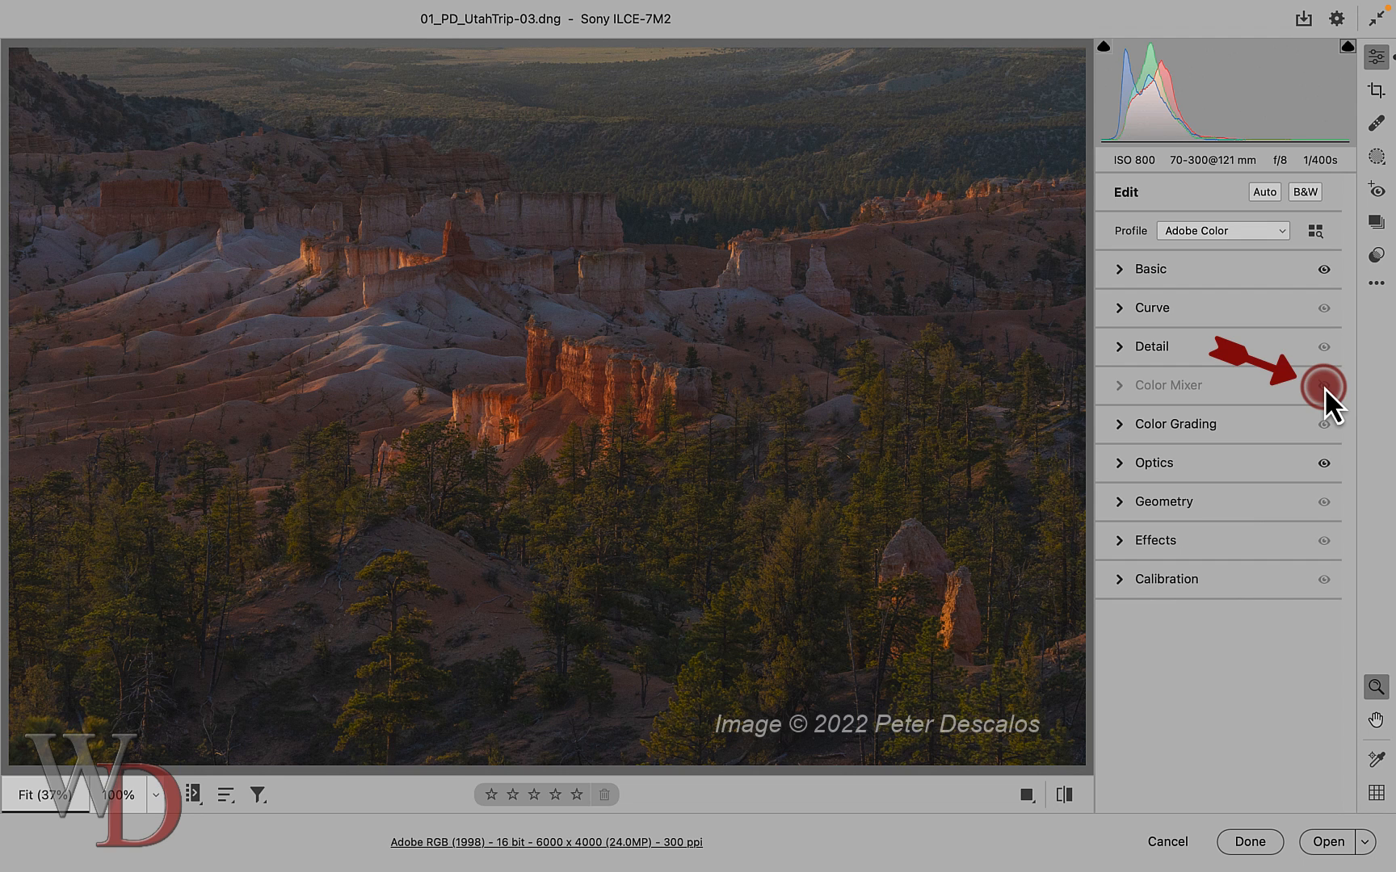
pyautogui.click(1323, 386)
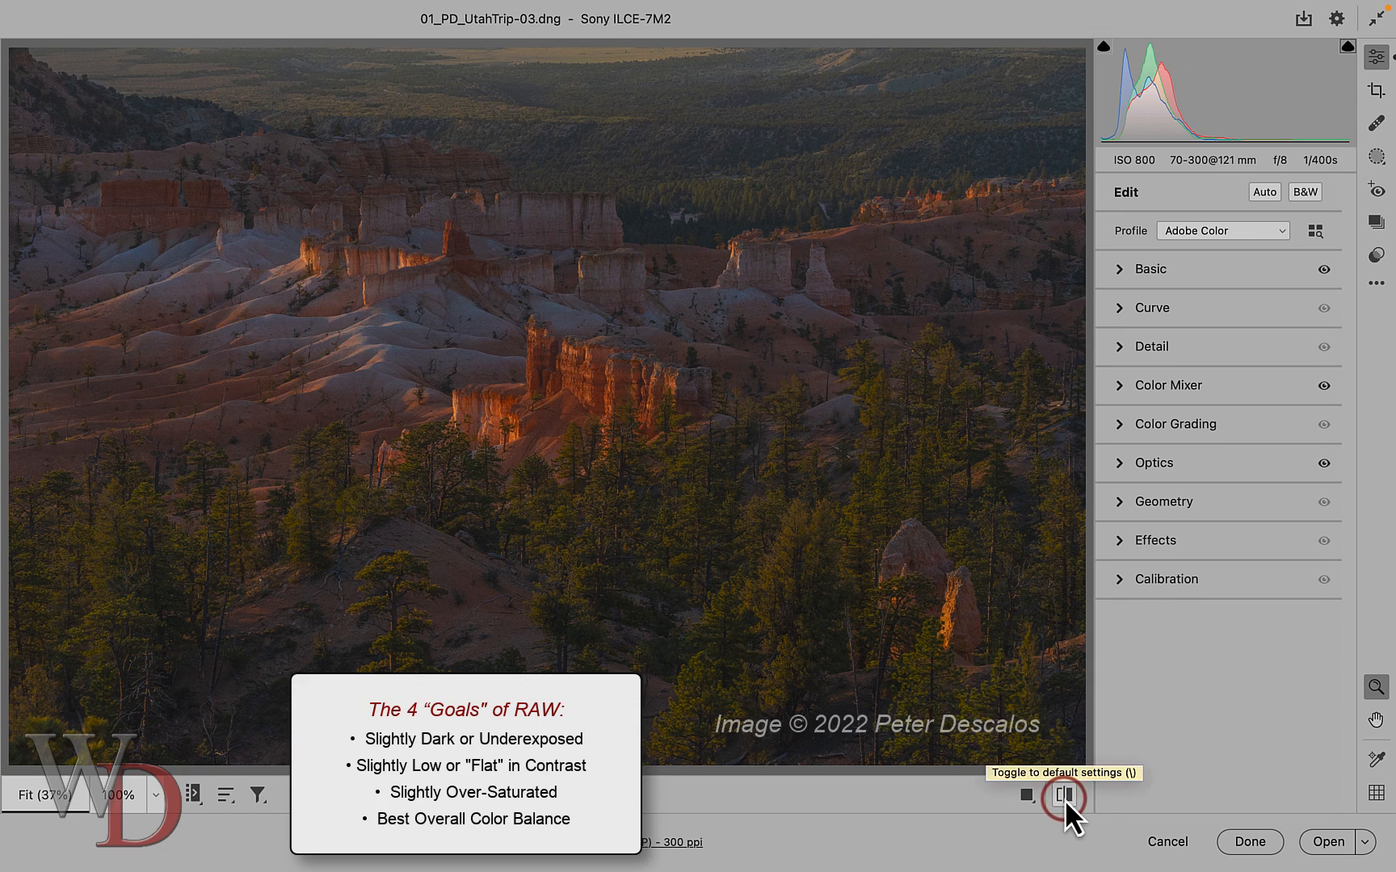
pyautogui.click(1060, 816)
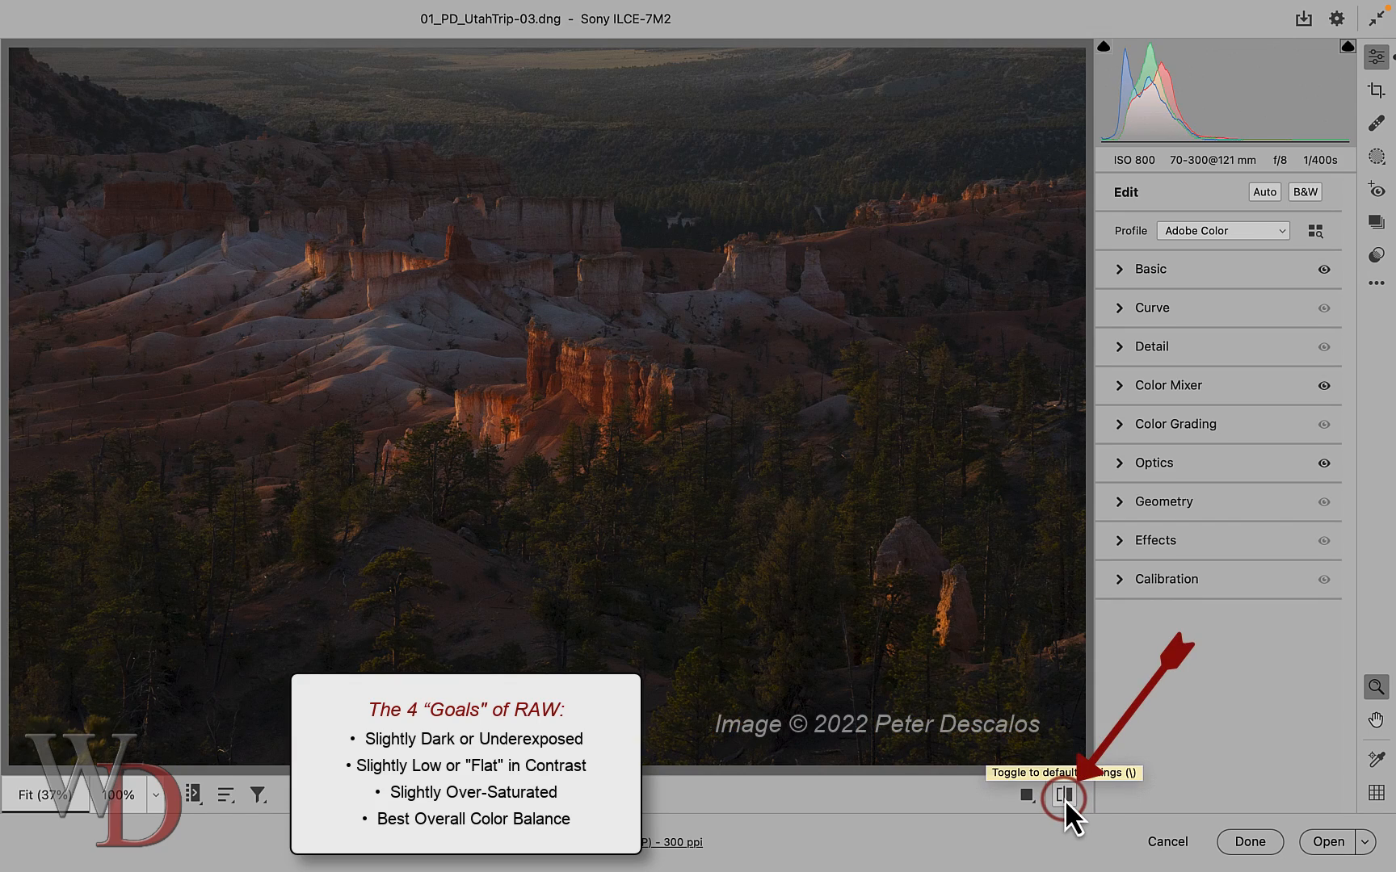
pyautogui.click(1059, 795)
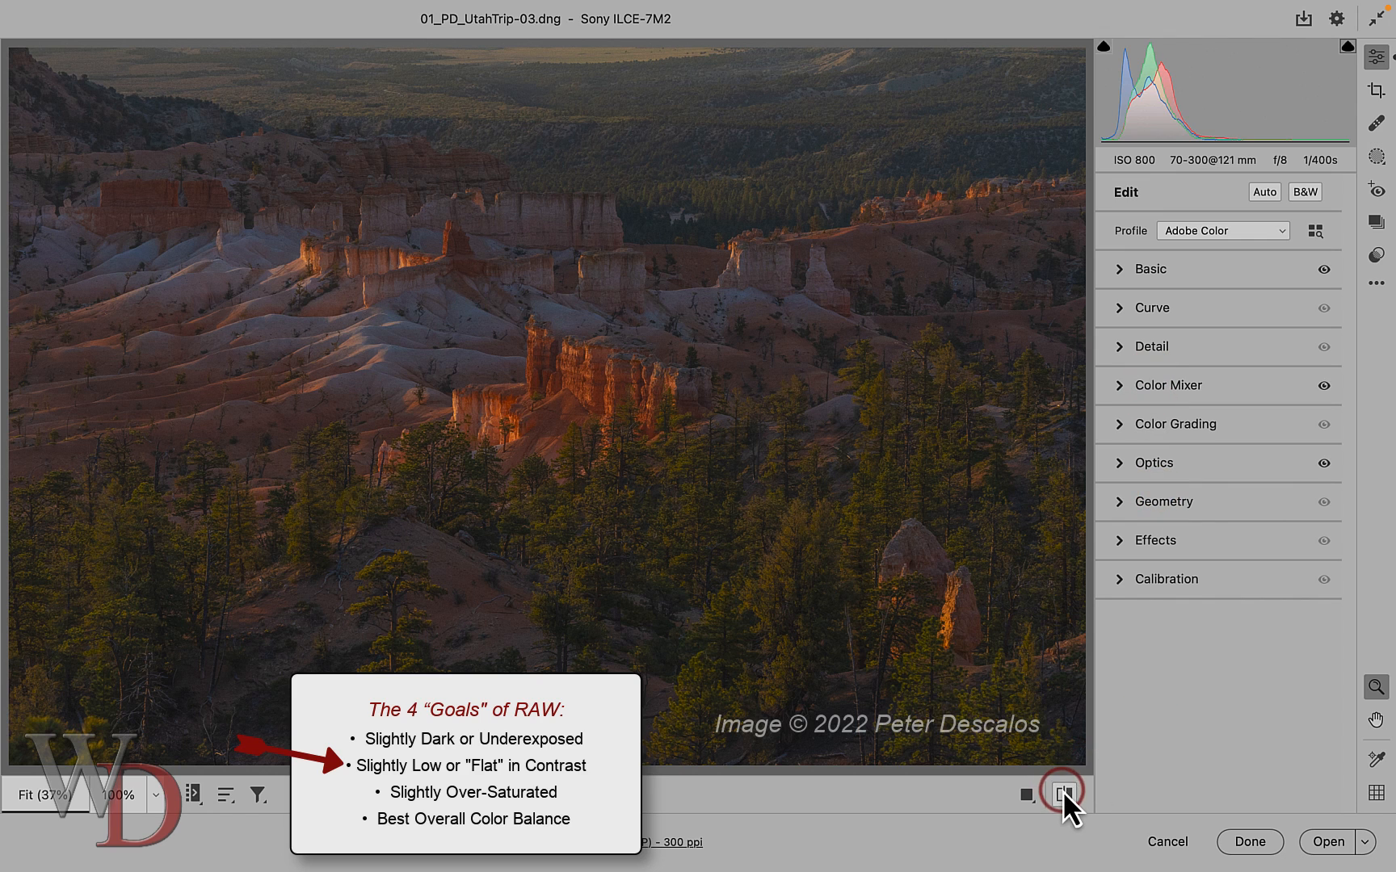
pyautogui.click(1063, 793)
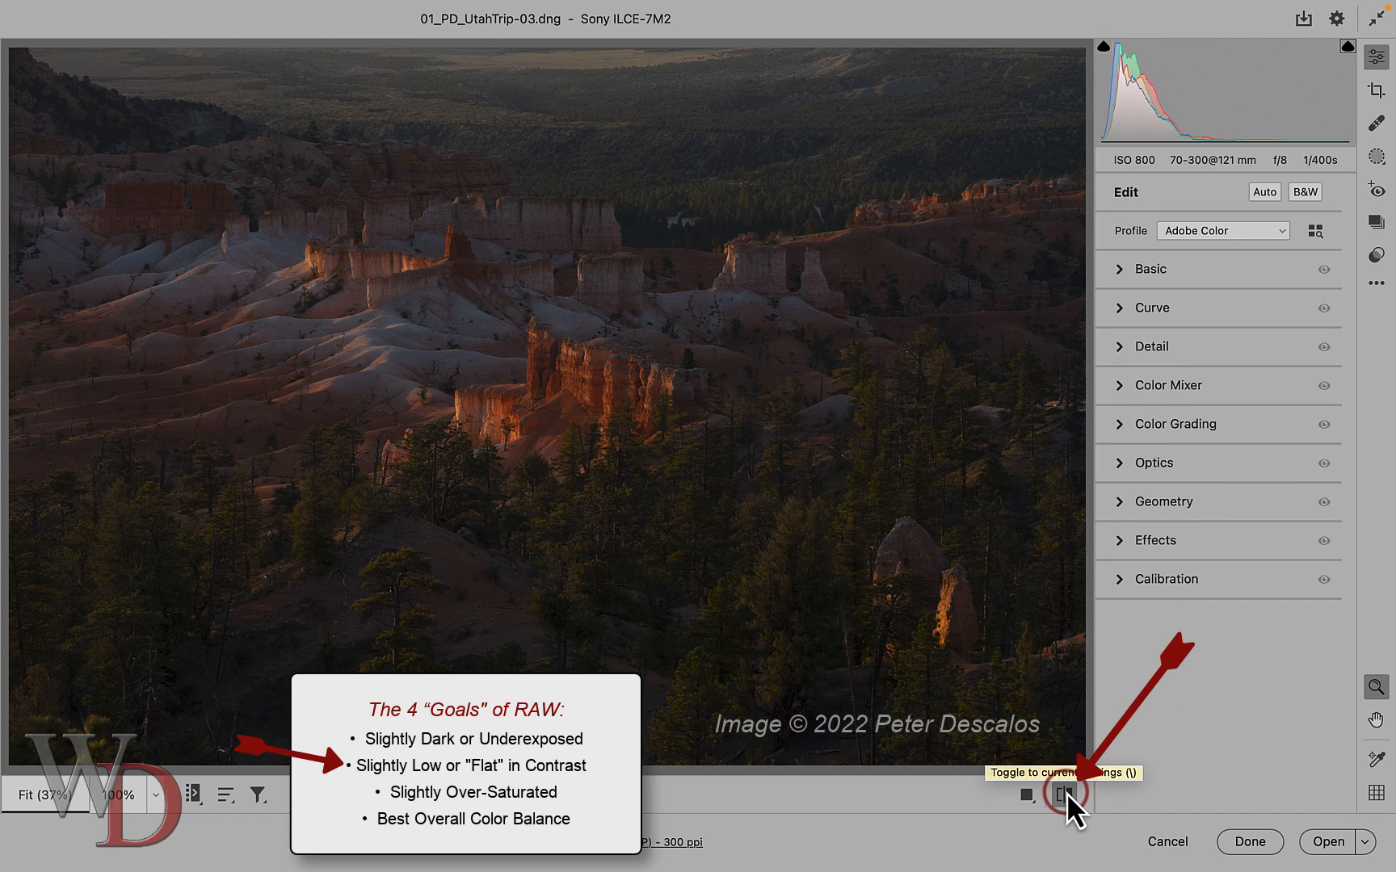
pyautogui.click(1057, 796)
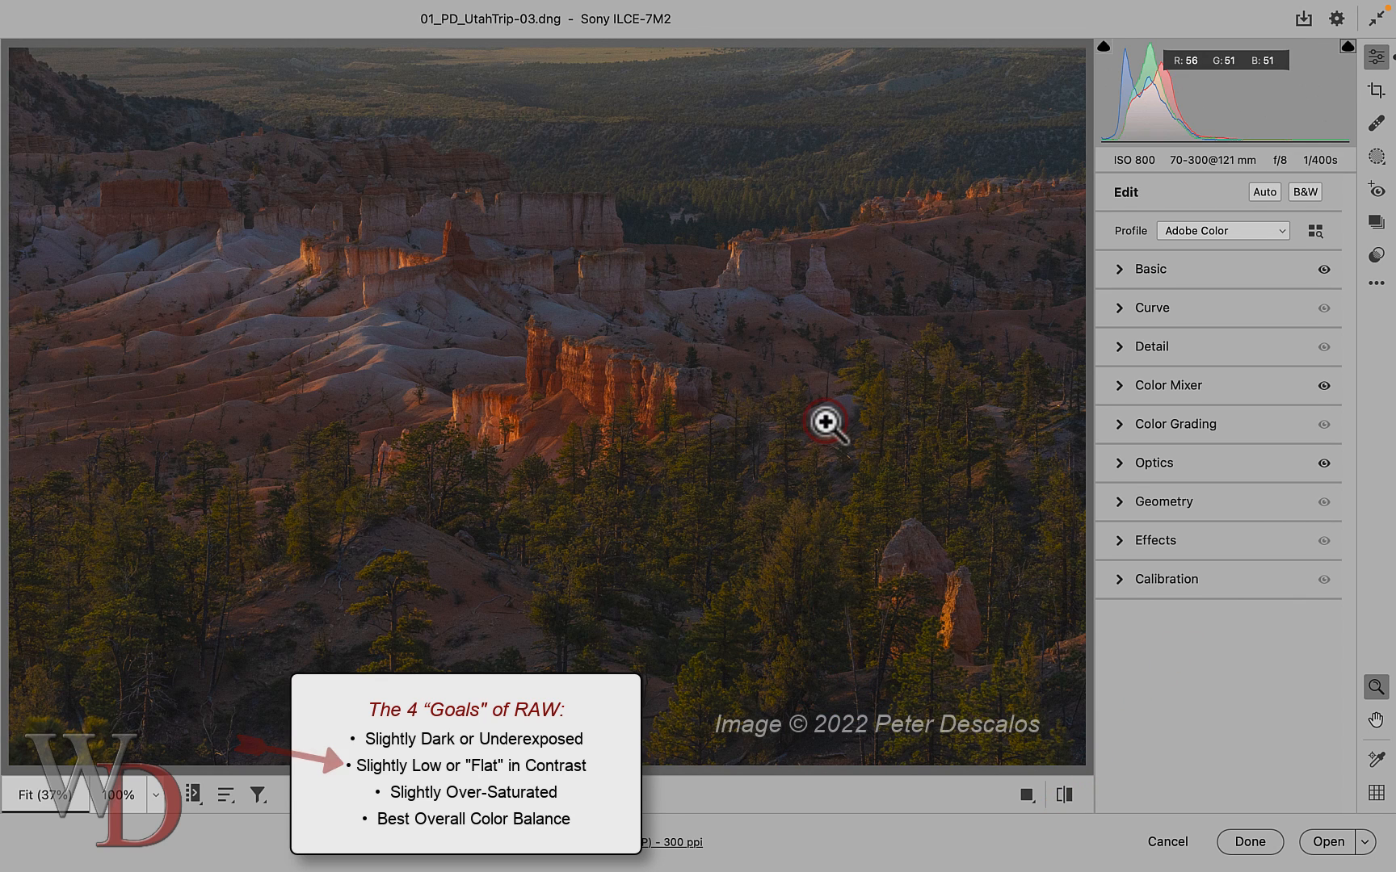
# Expand the Basic section to review its values, Vibrance now at +52.
pyautogui.click(1150, 268)
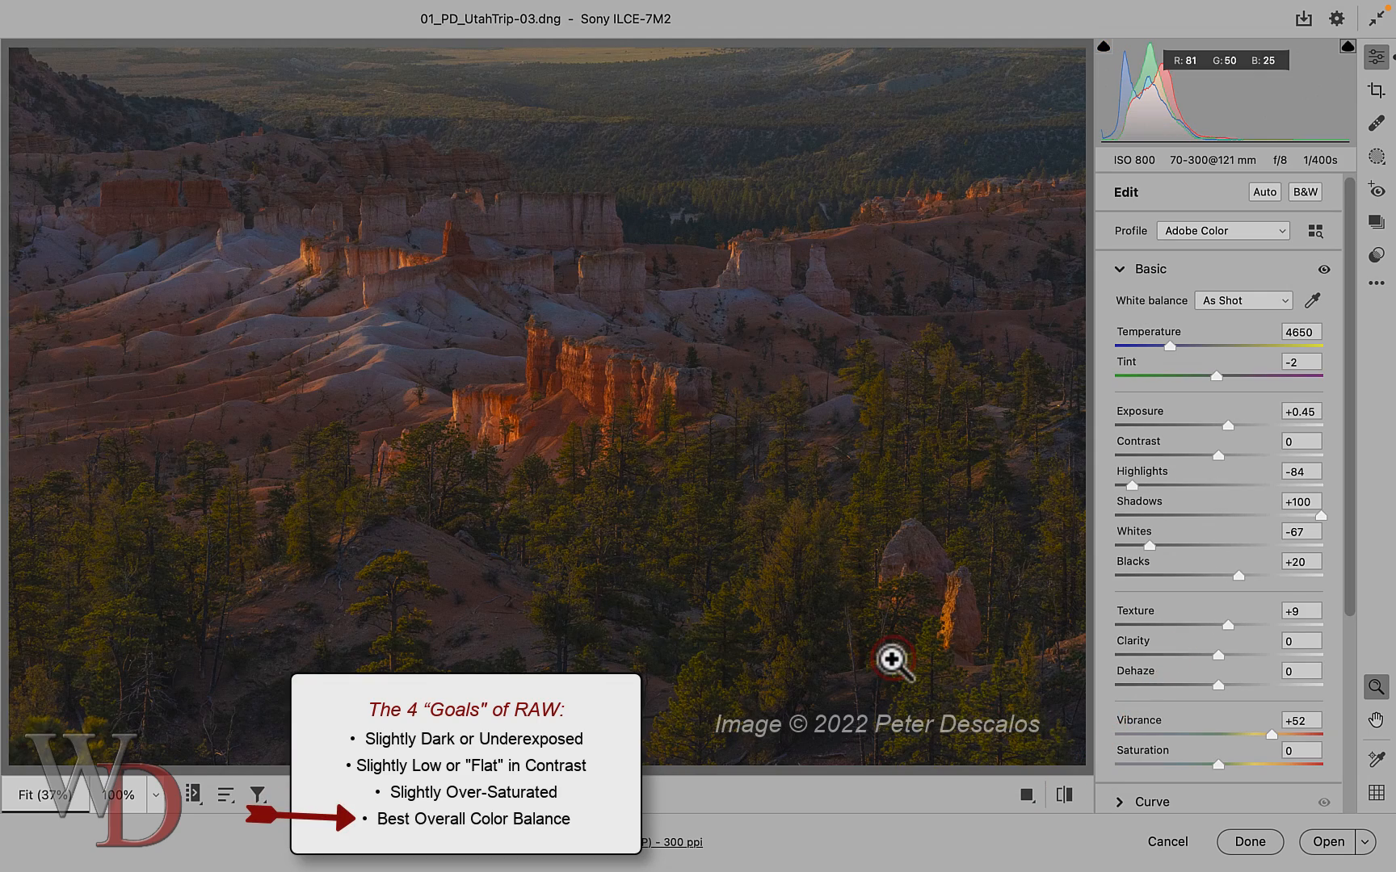
pyautogui.moveTo(436, 370)
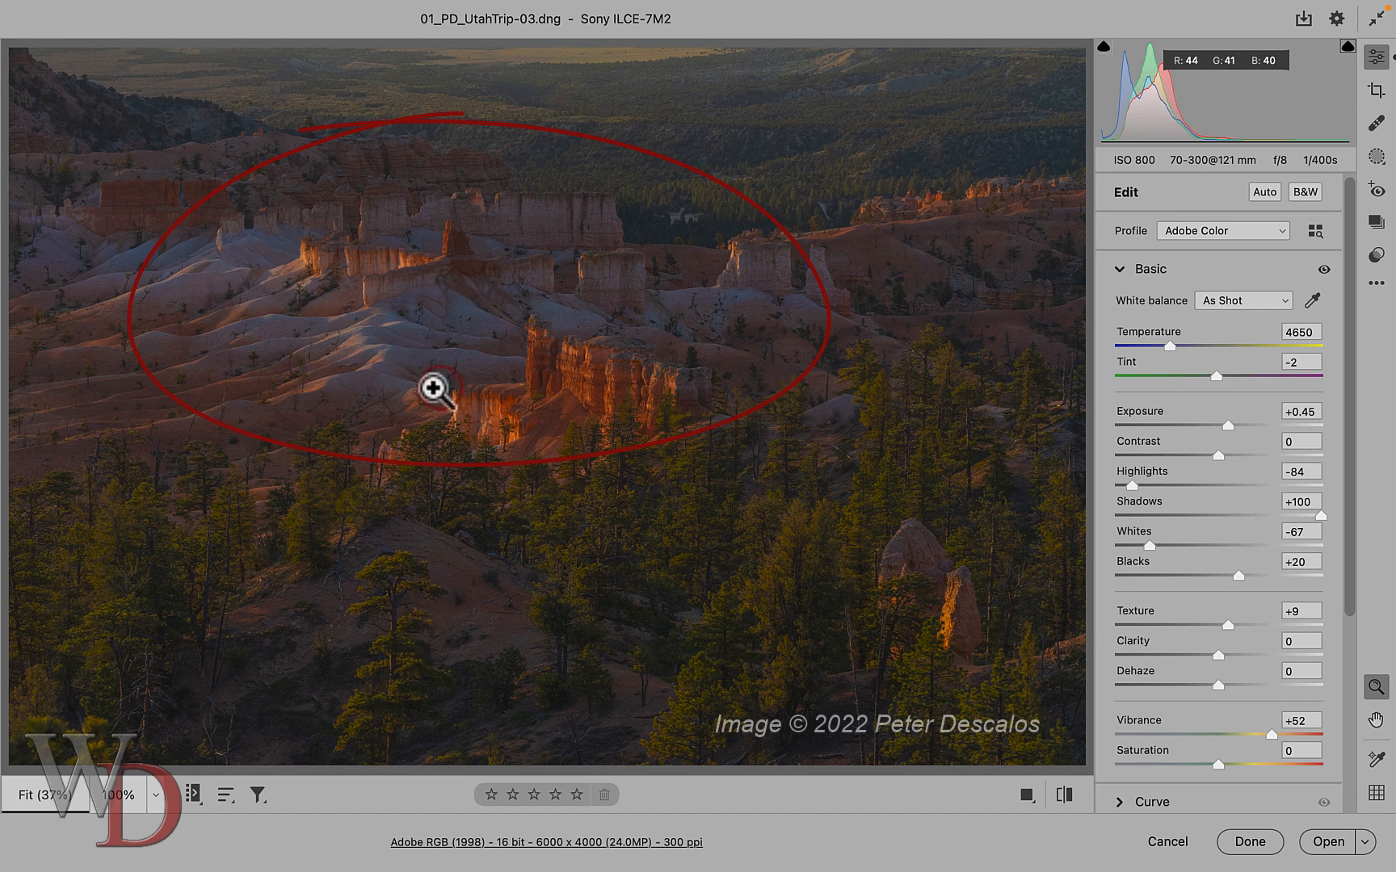
pyautogui.moveTo(514, 448)
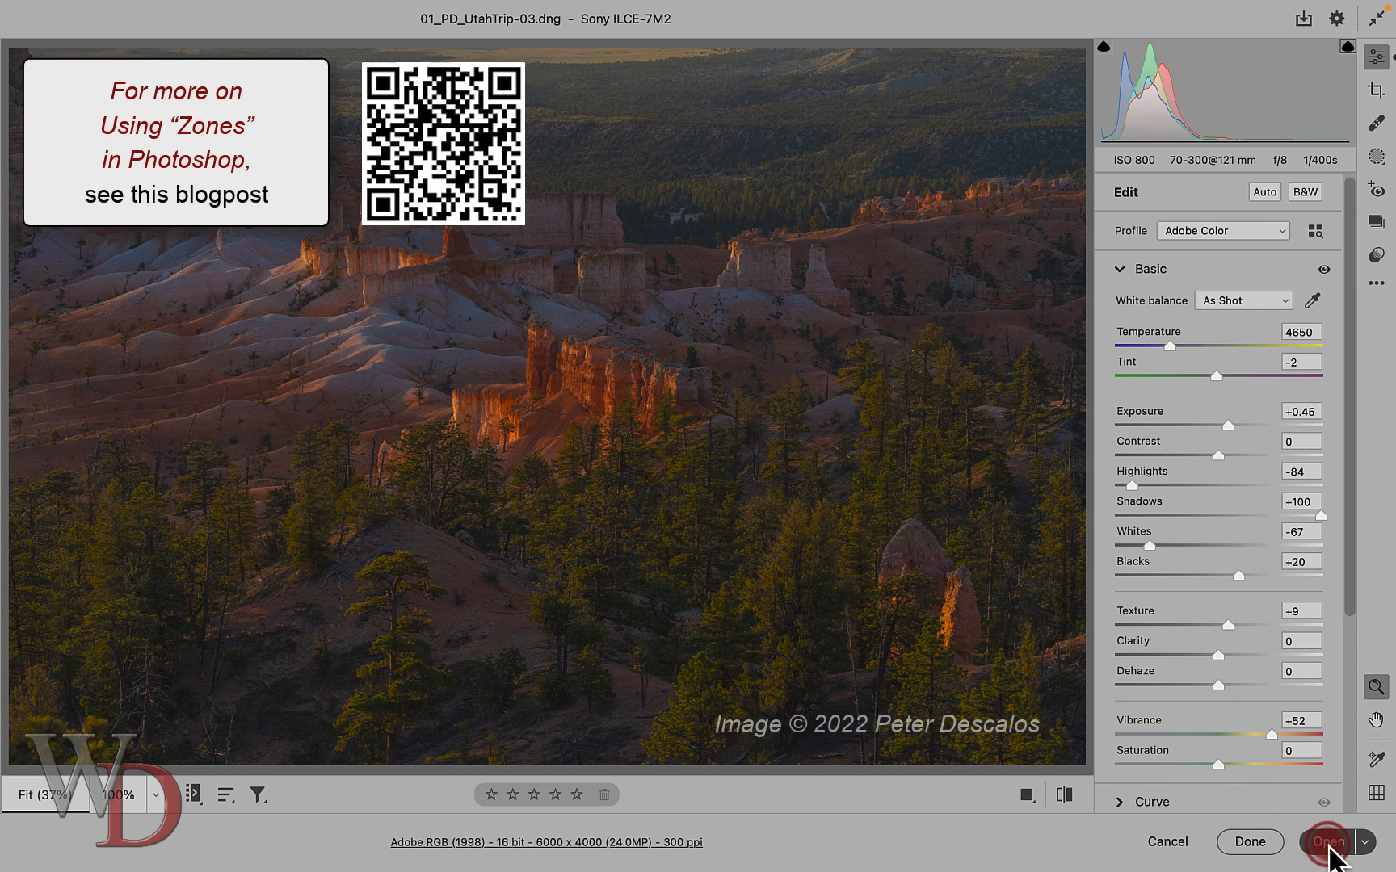
# Open the edited raw photo in Photoshop as a 16-bit RGB document.
pyautogui.click(1328, 843)
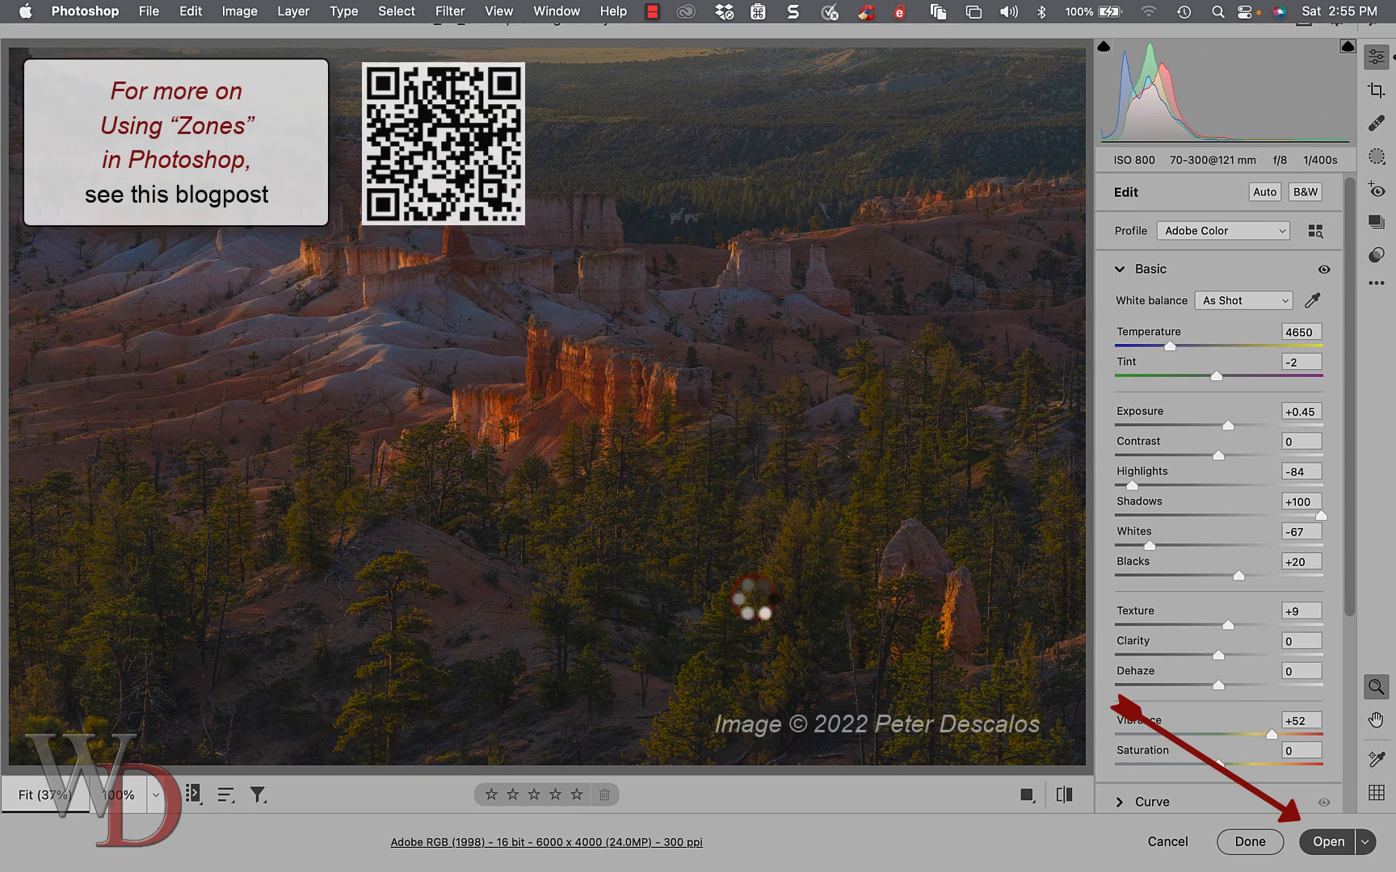
pyautogui.click(1328, 842)
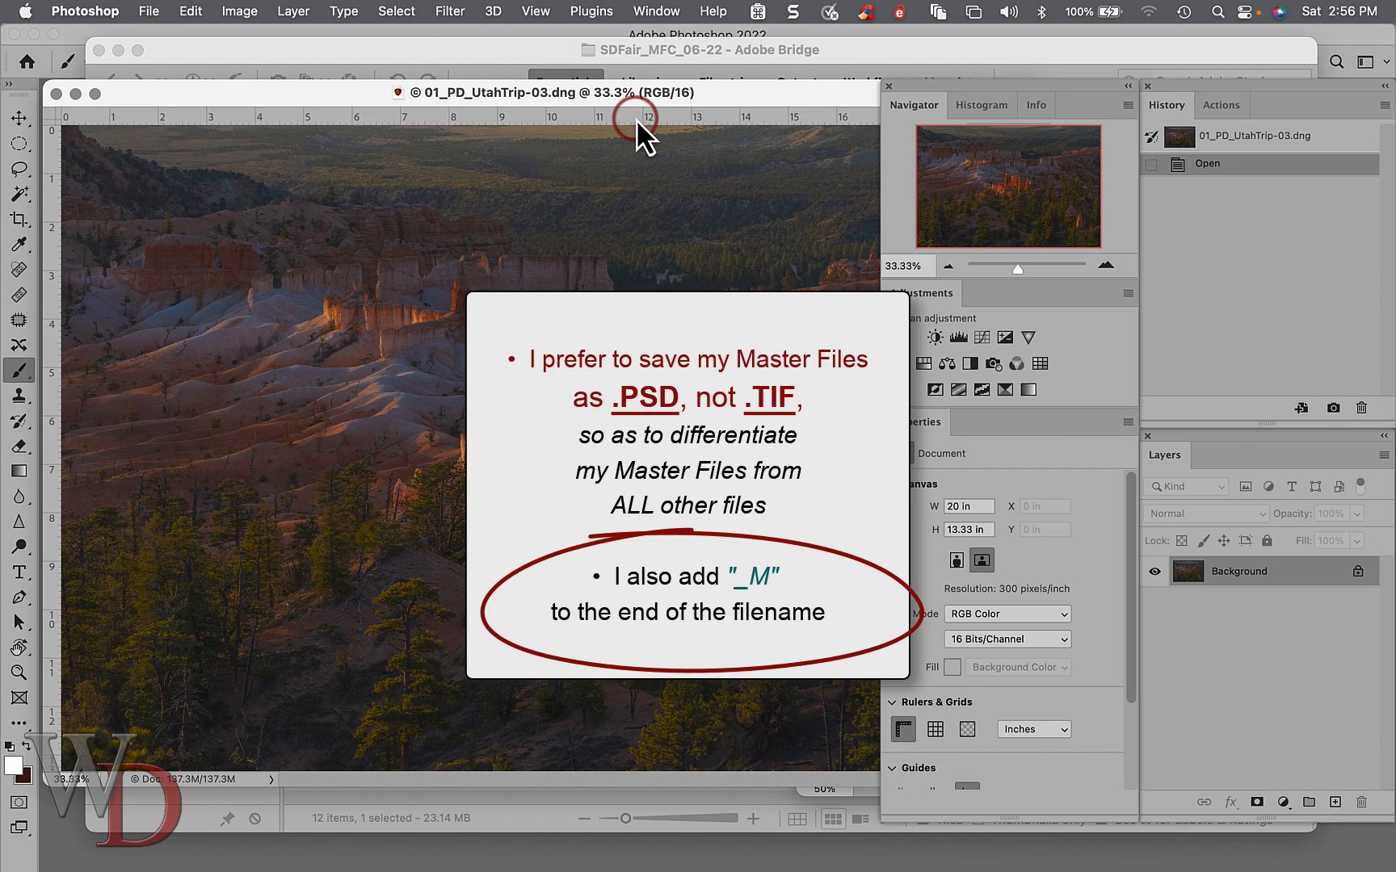
# Save the document as the master file 01_PD_UtahTrip-03_M.psd in Photoshop format.
pyautogui.click(148, 13)
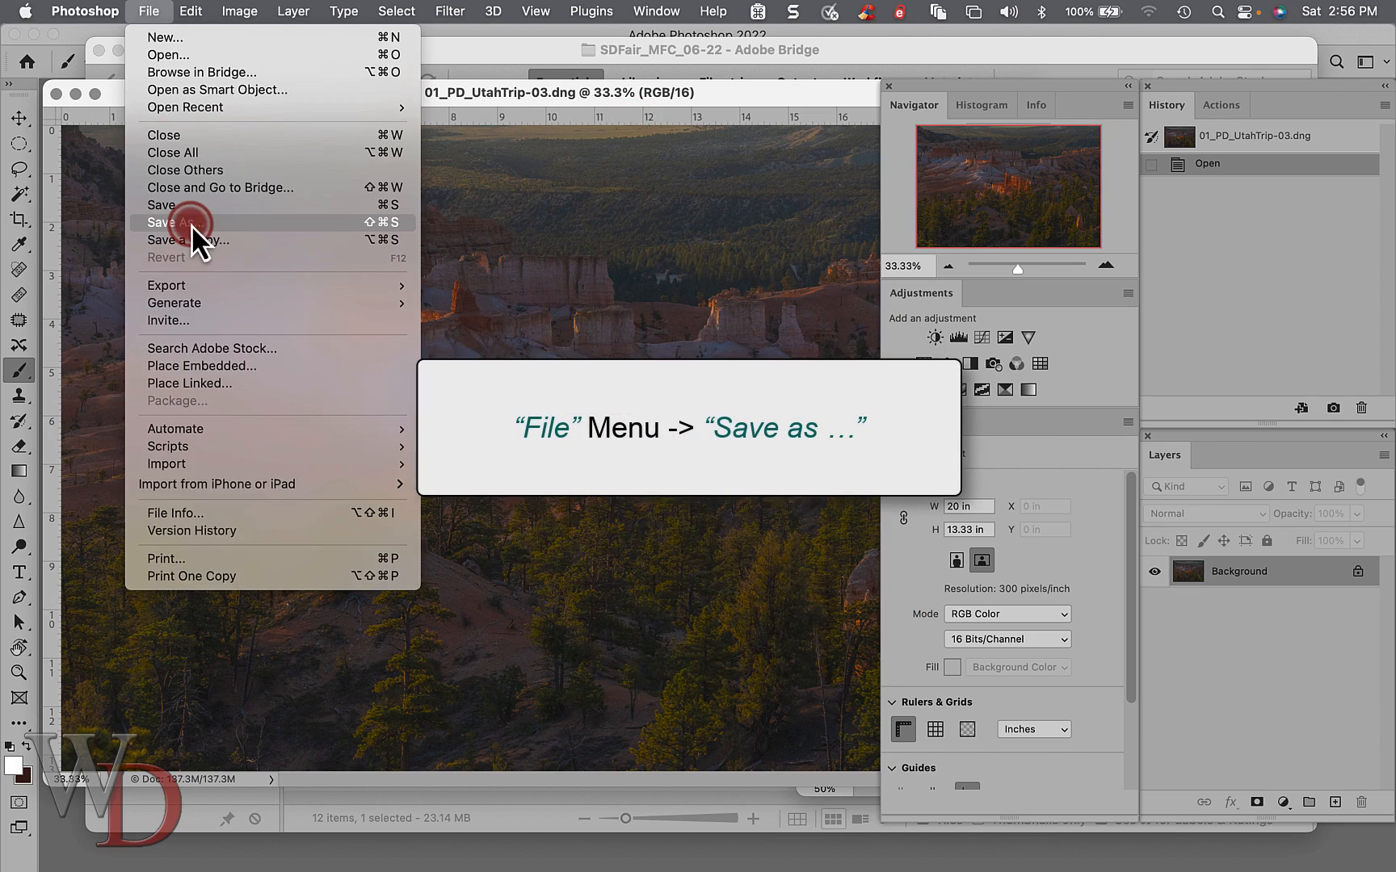
pyautogui.click(184, 223)
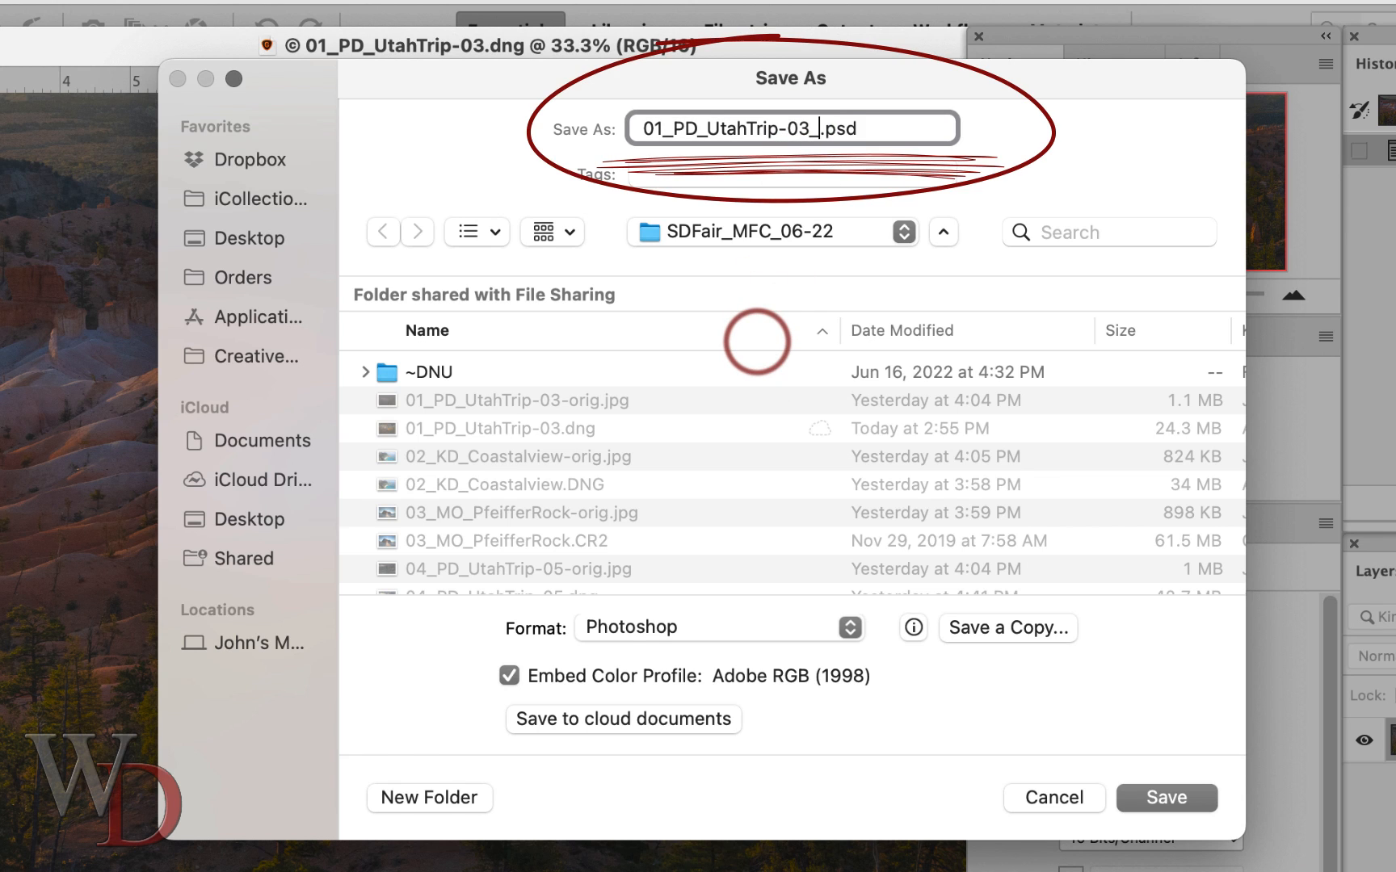
pyautogui.write('M')
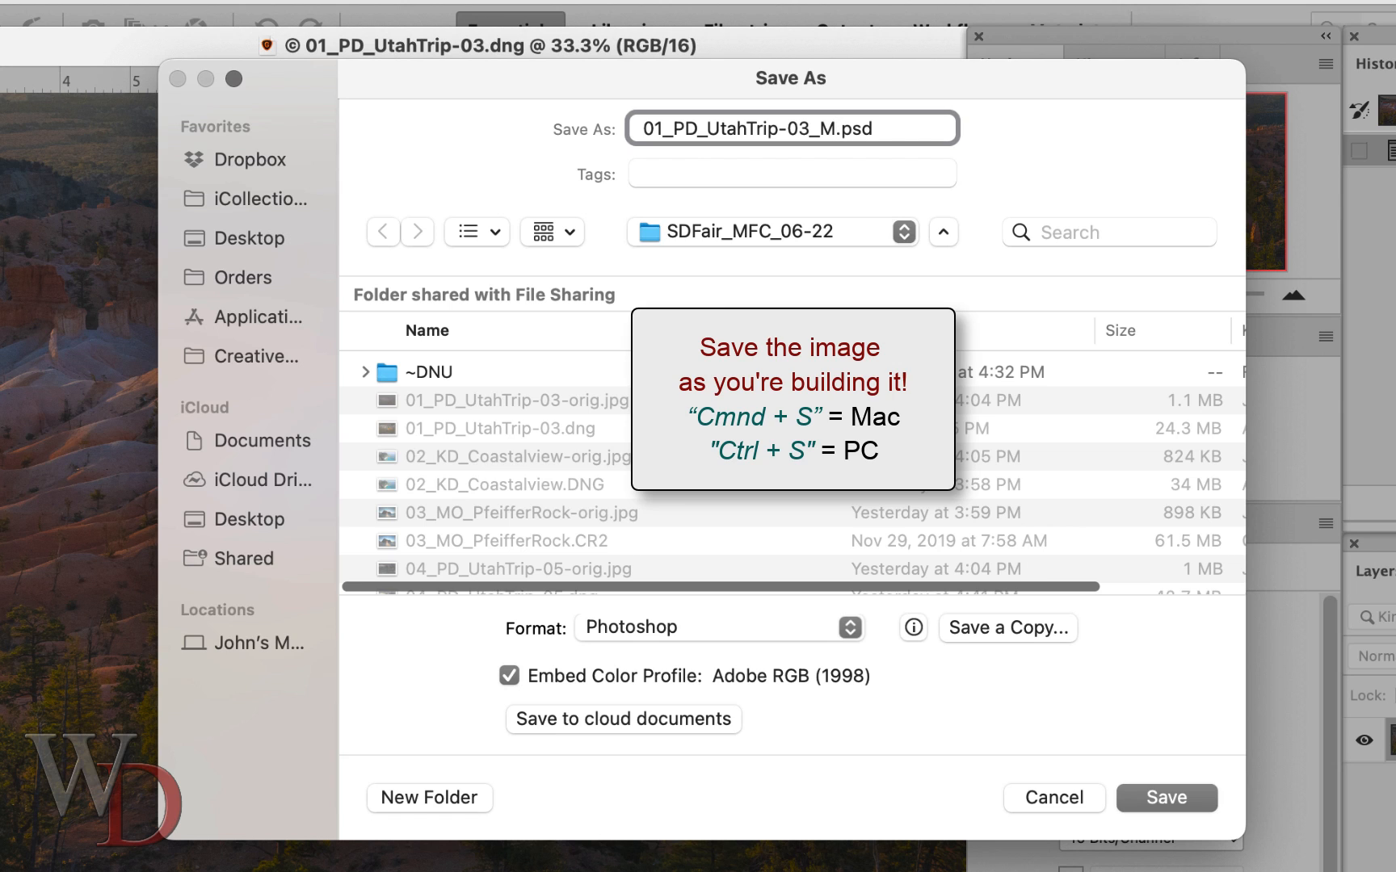
pyautogui.click(1166, 798)
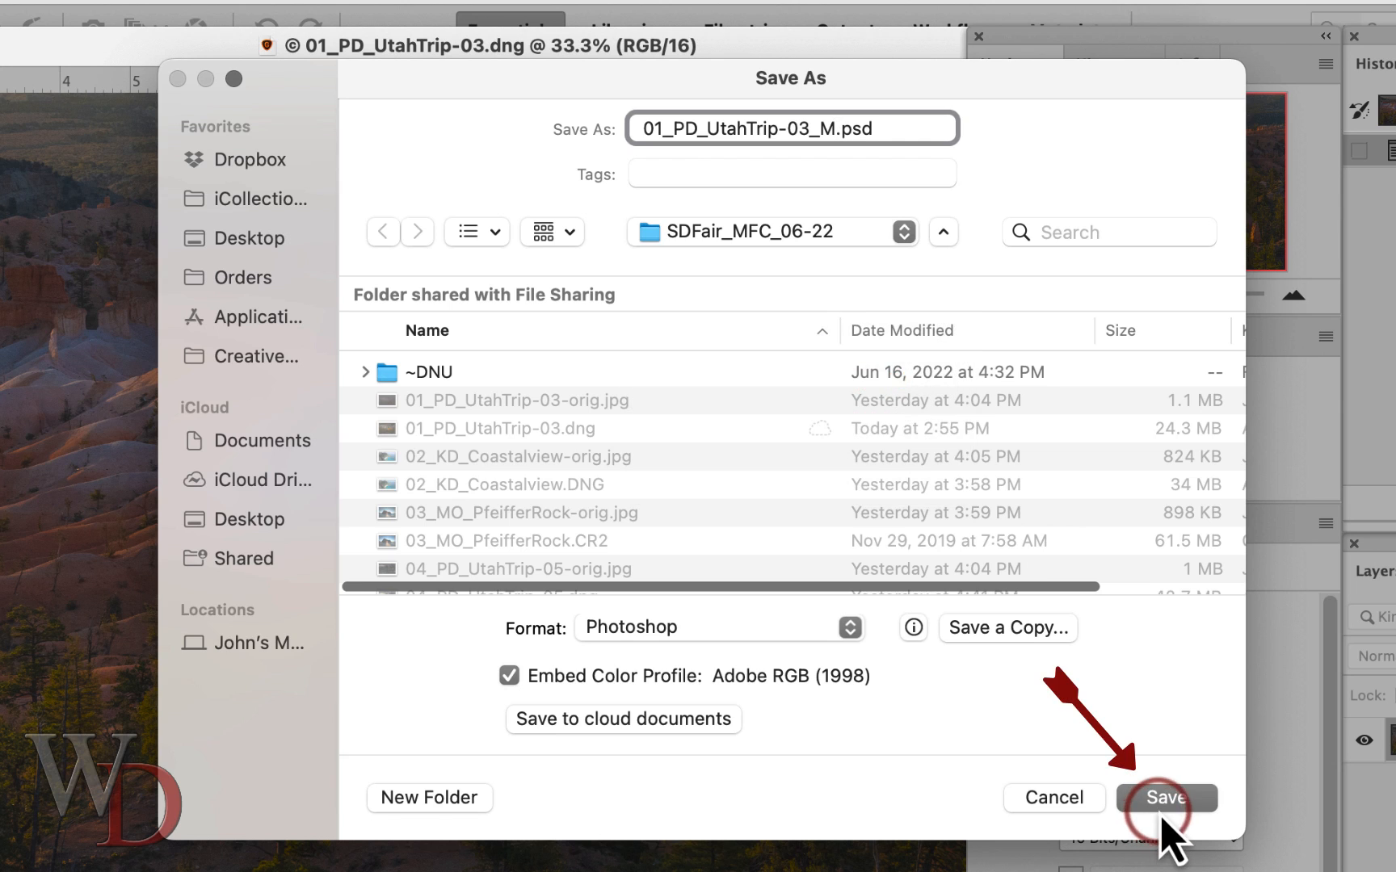
pyautogui.click(1163, 798)
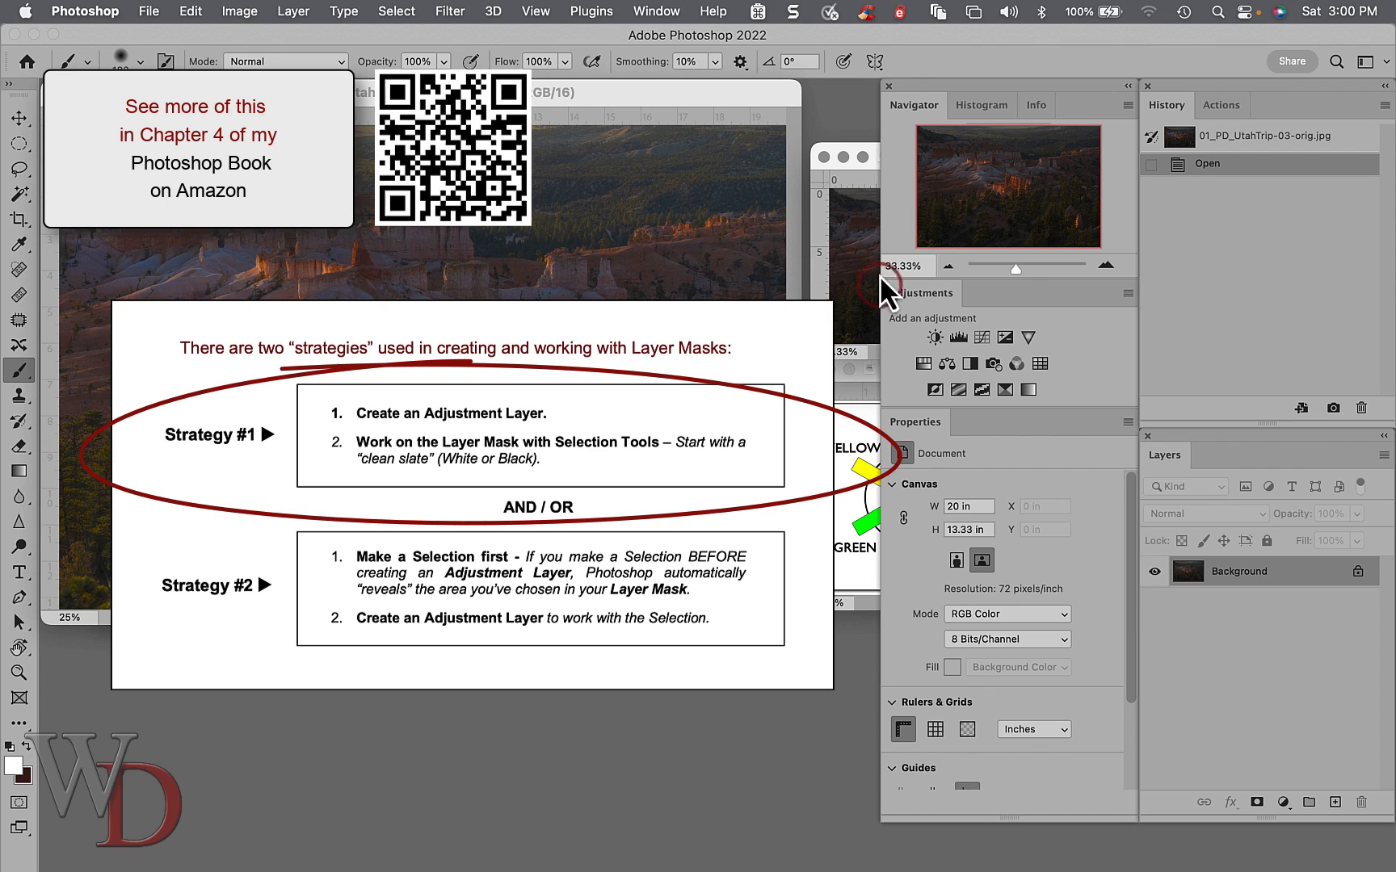
# Bring the 01_PD_UtahTrip-03_M.psd document to the front with its Background layer active.
pyautogui.click(956, 338)
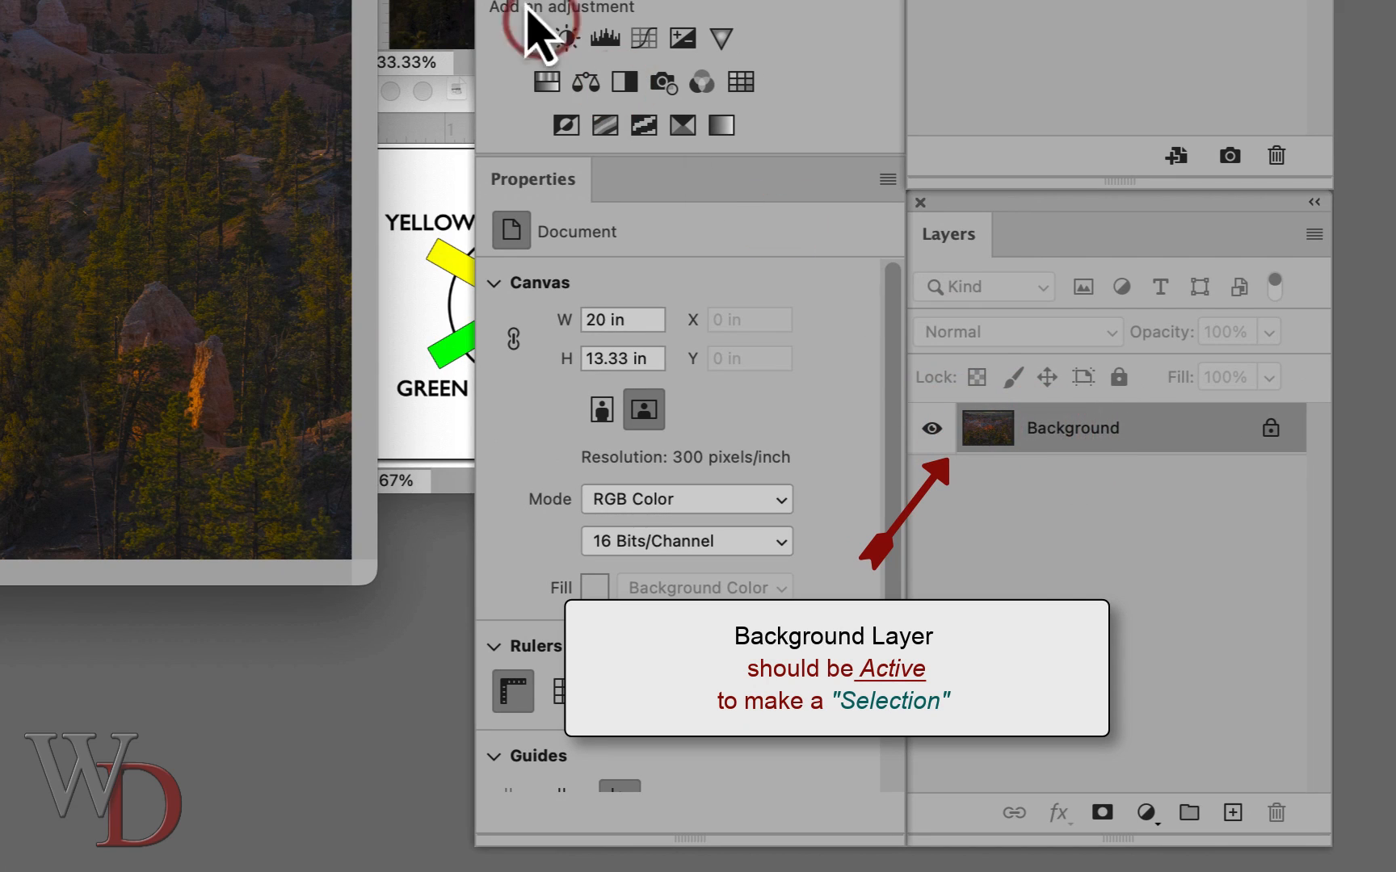
pyautogui.click(416, 11)
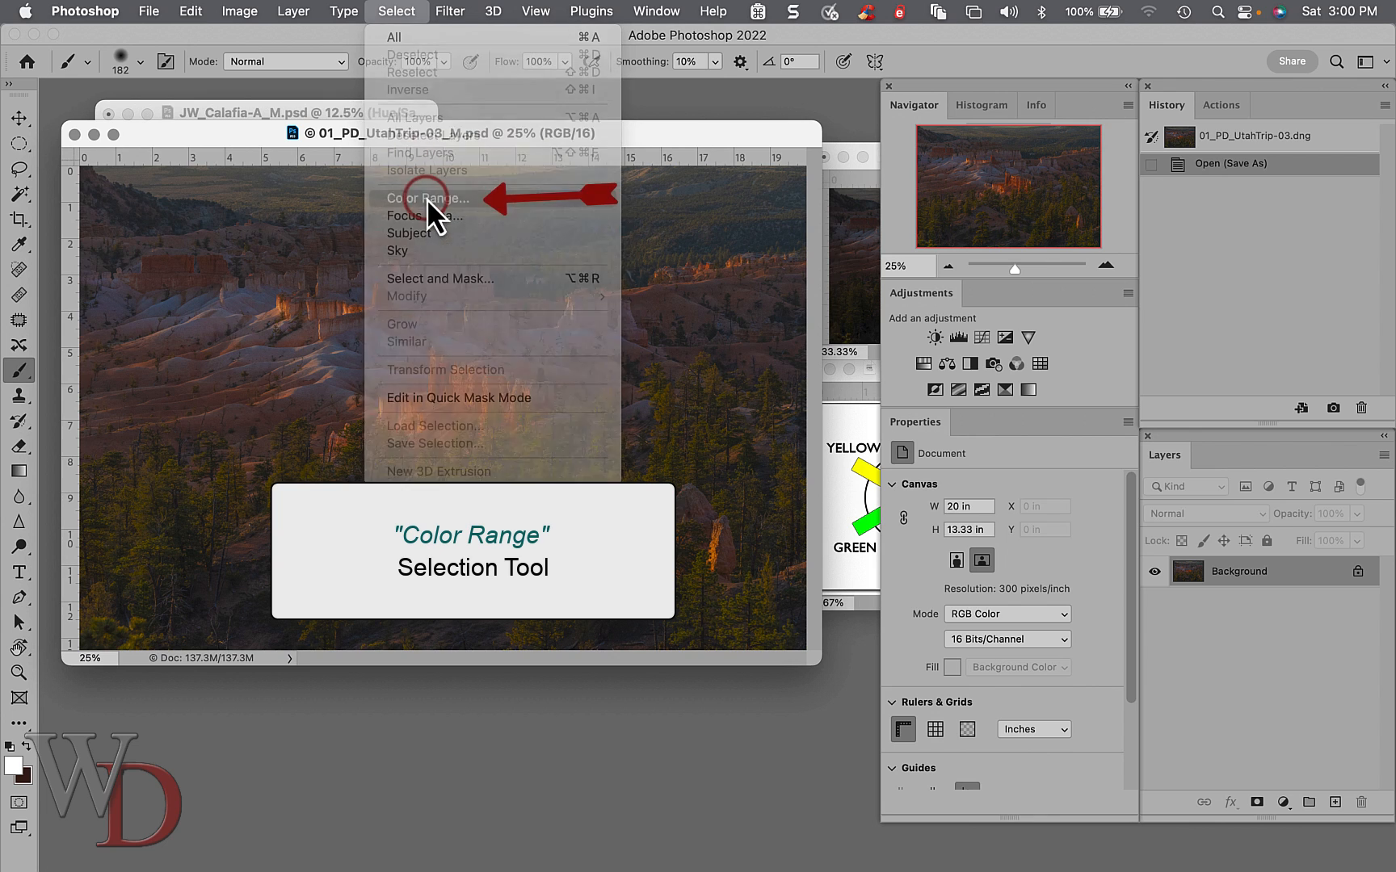
pyautogui.click(426, 199)
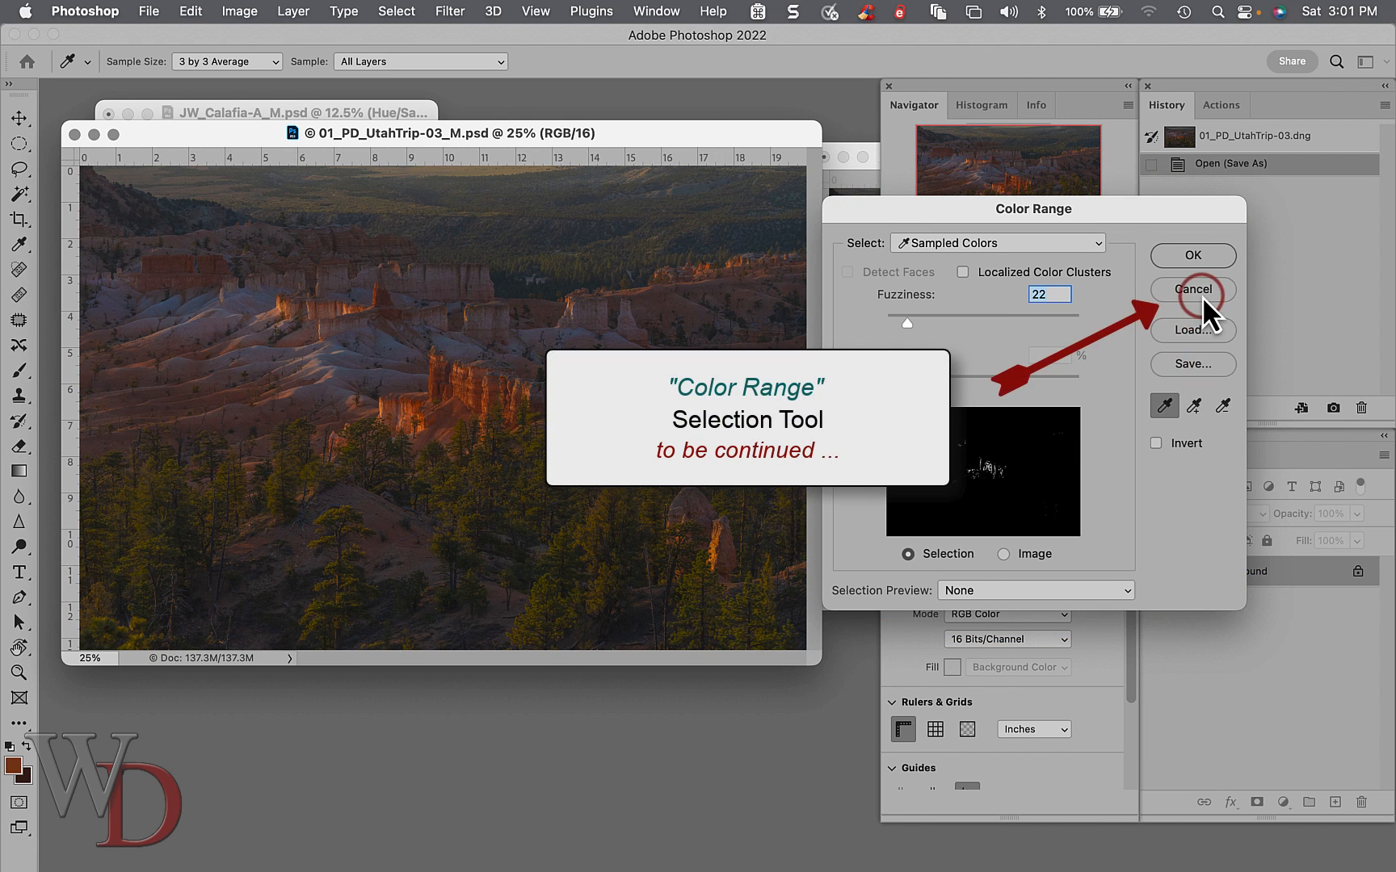
pyautogui.click(1192, 289)
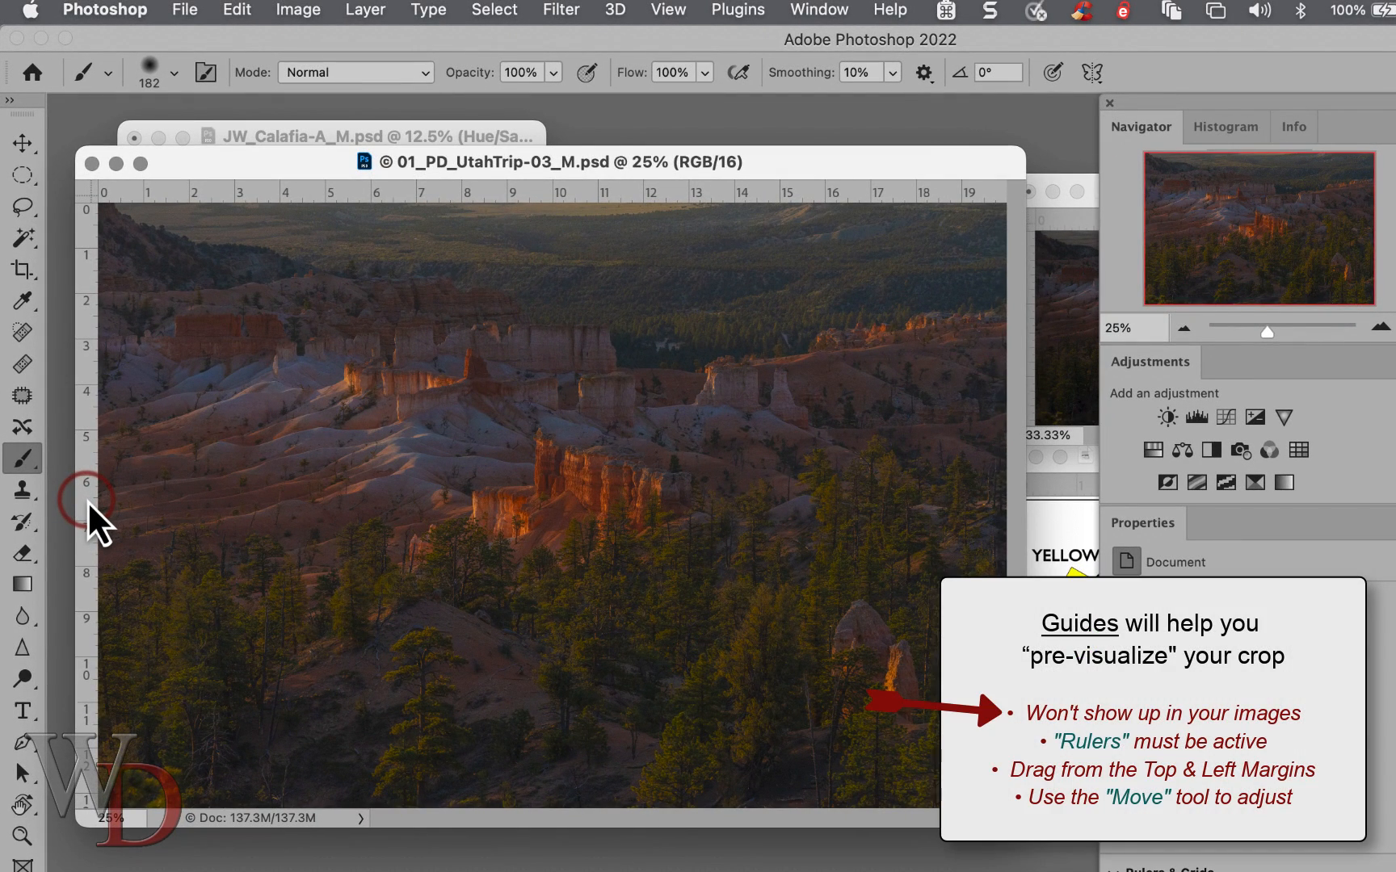
# Place a vertical guide near the left edge and a horizontal guide near the top edge.
pyautogui.moveTo(84, 502); pyautogui.dragTo(152, 502)
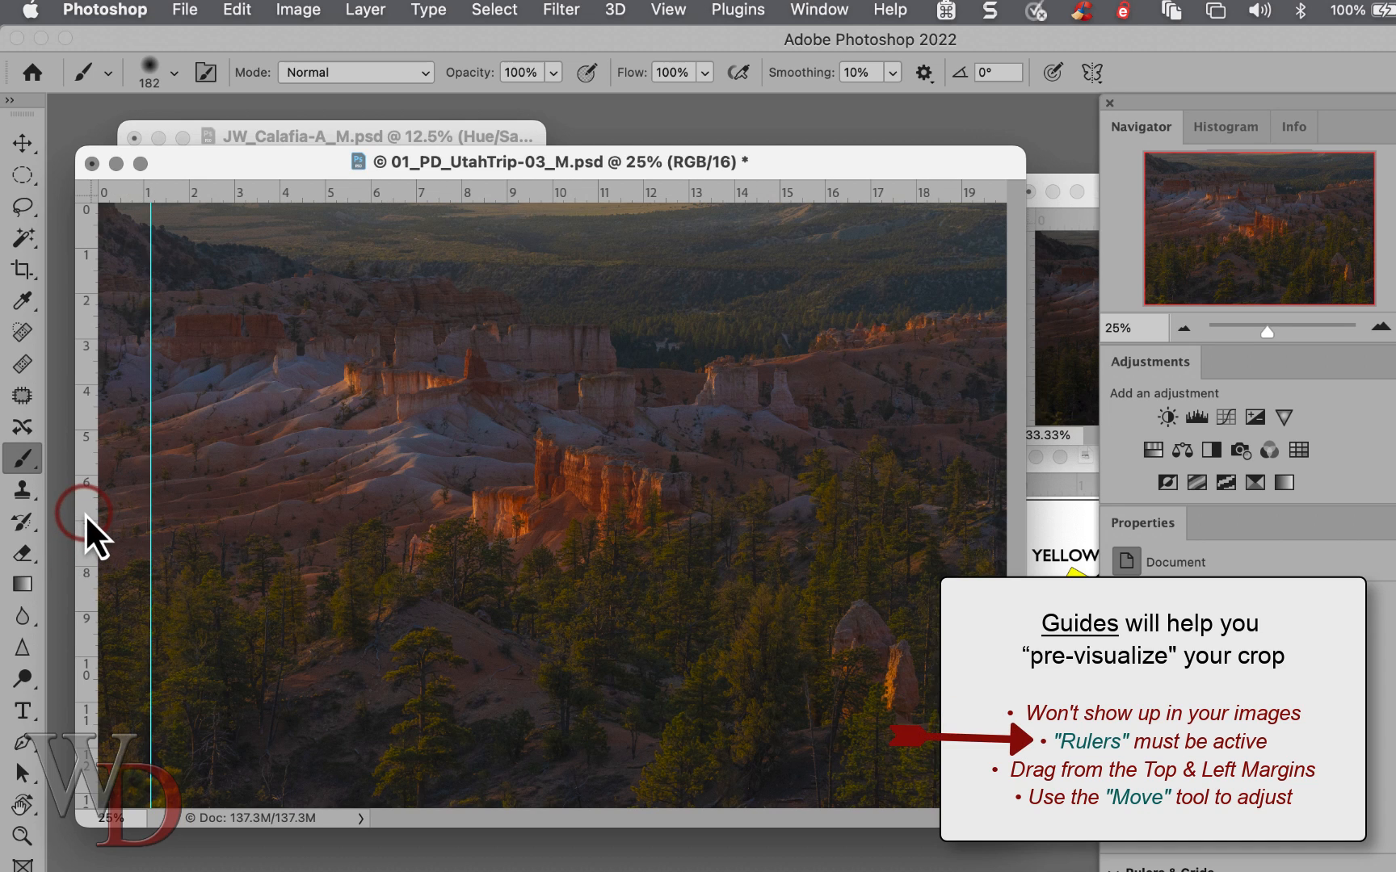
pyautogui.moveTo(684, 55)
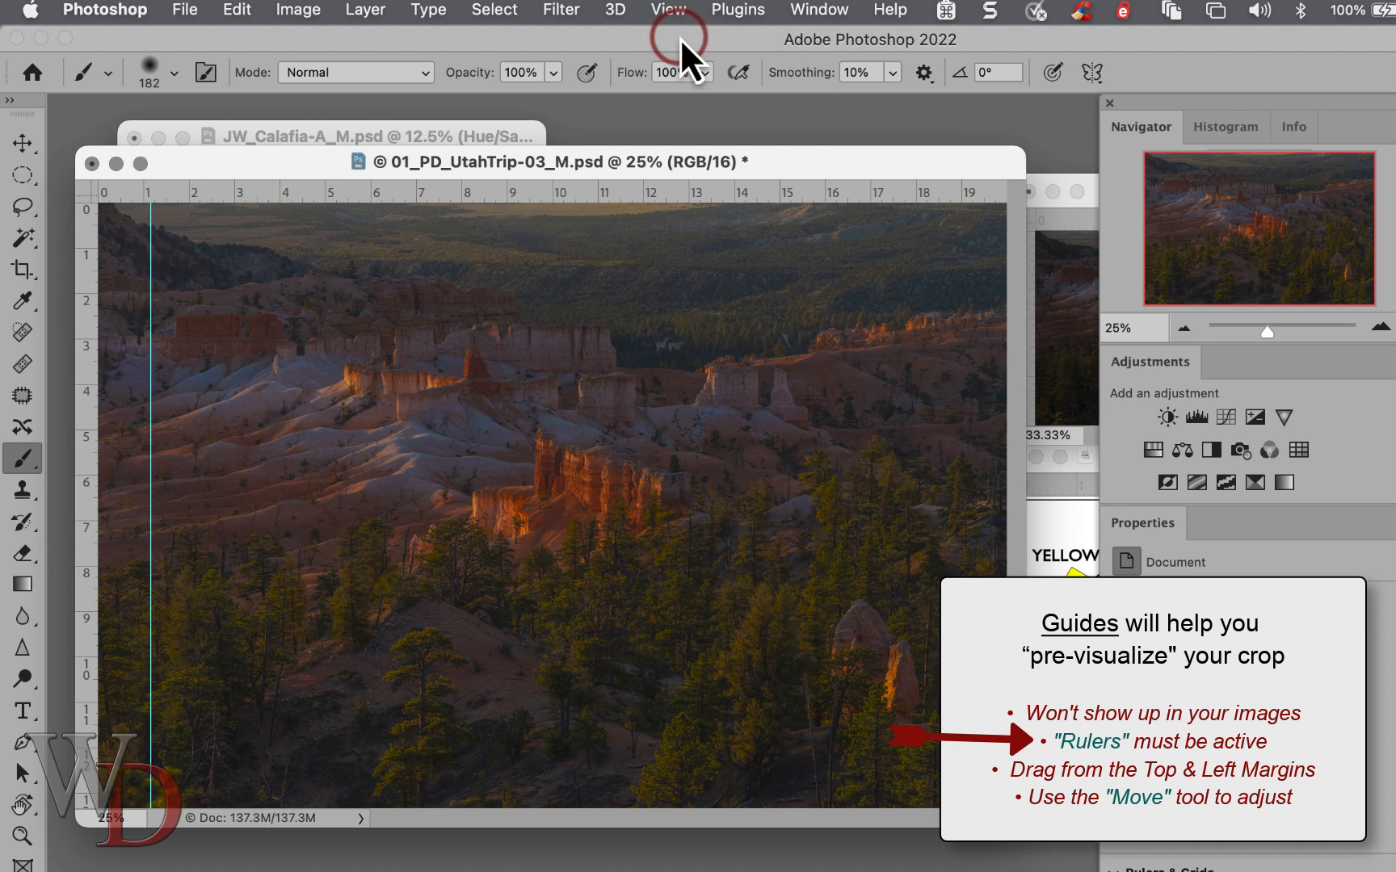
pyautogui.click(669, 10)
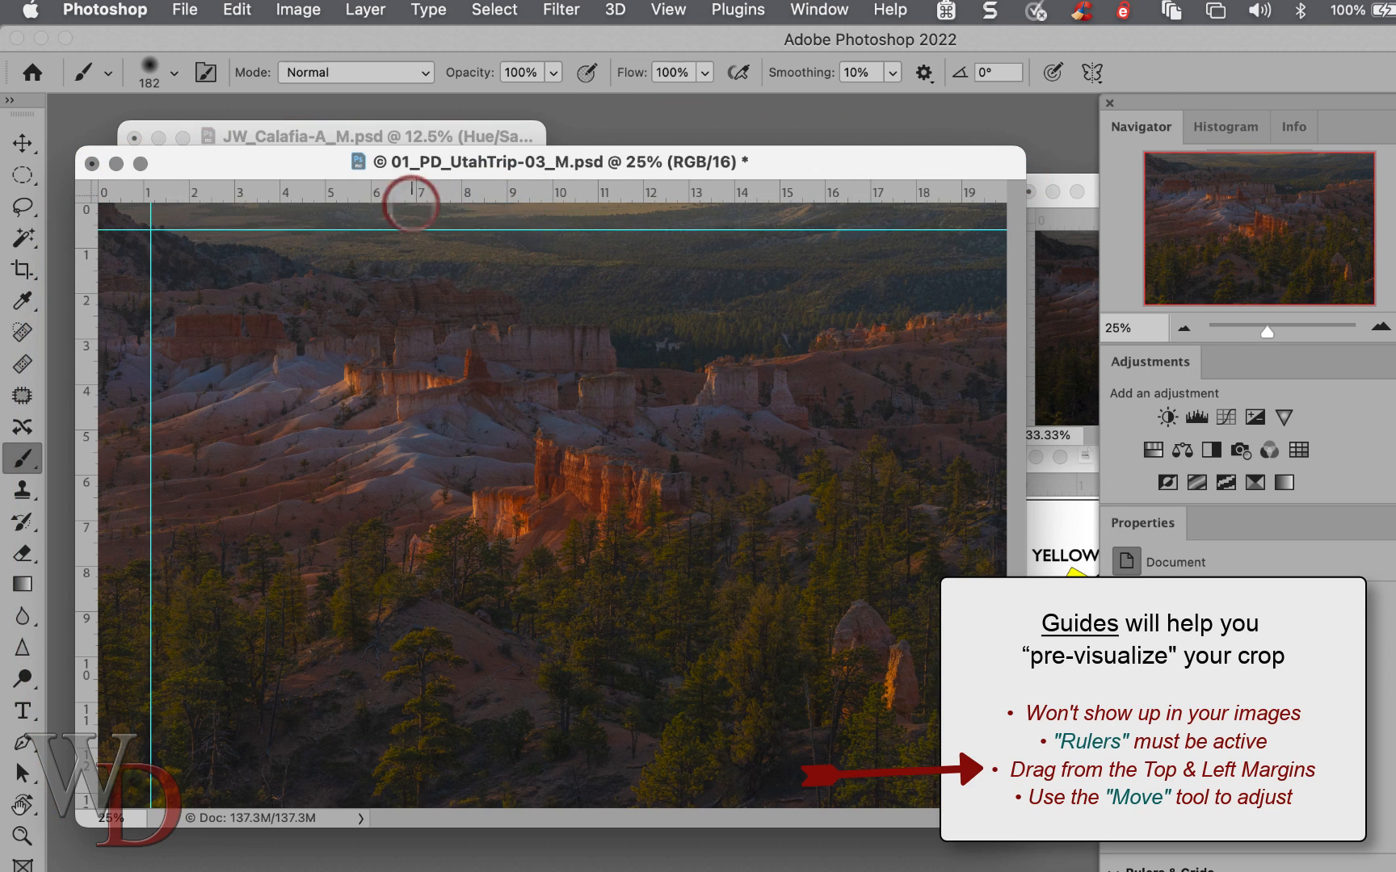
pyautogui.click(21, 144)
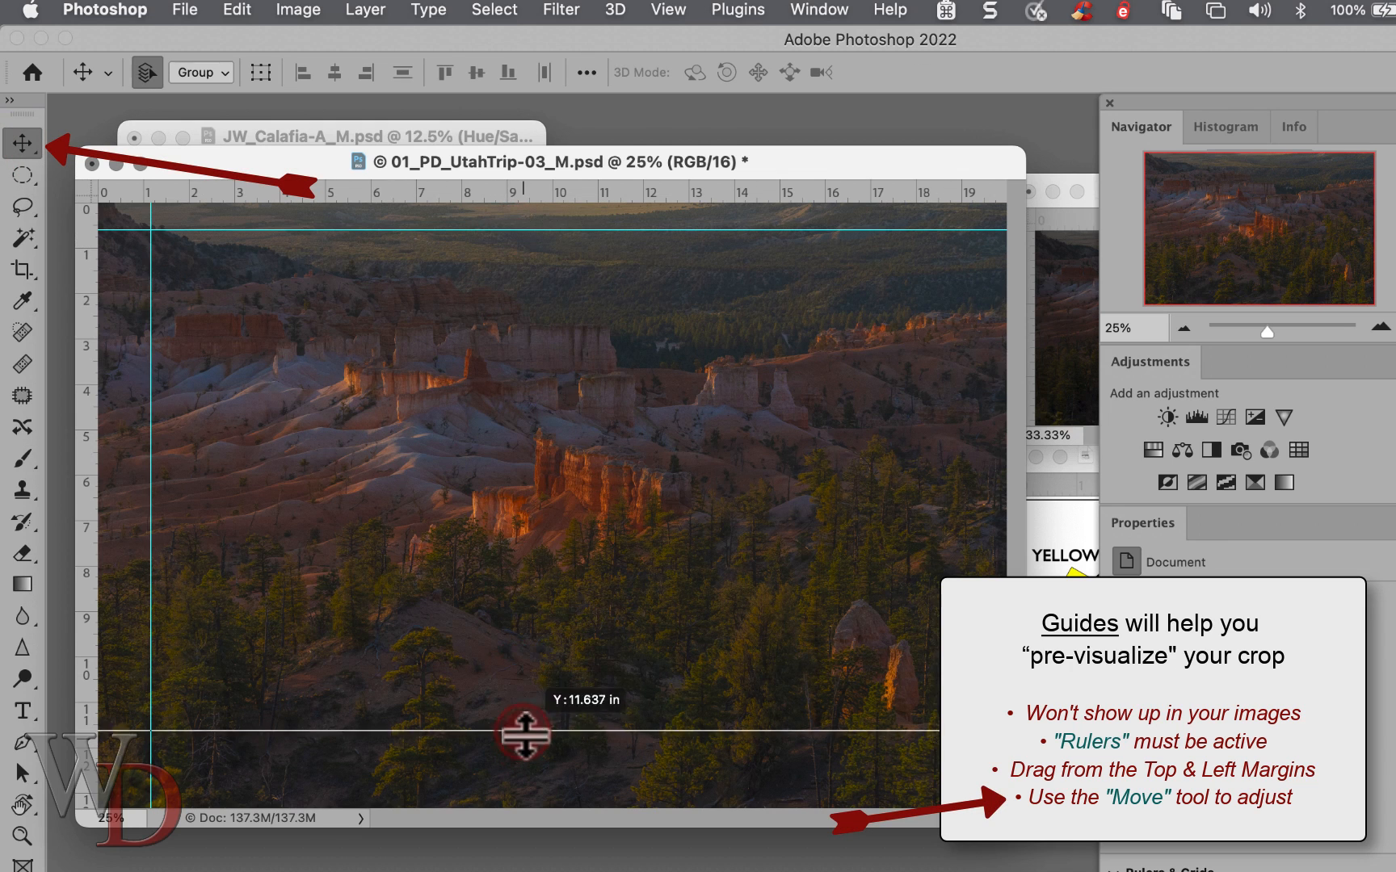
# Add a bottom guide at about 9.7 inches and a right-side vertical guide at about 16.4 inches.
pyautogui.moveTo(522, 734); pyautogui.dragTo(522, 644)
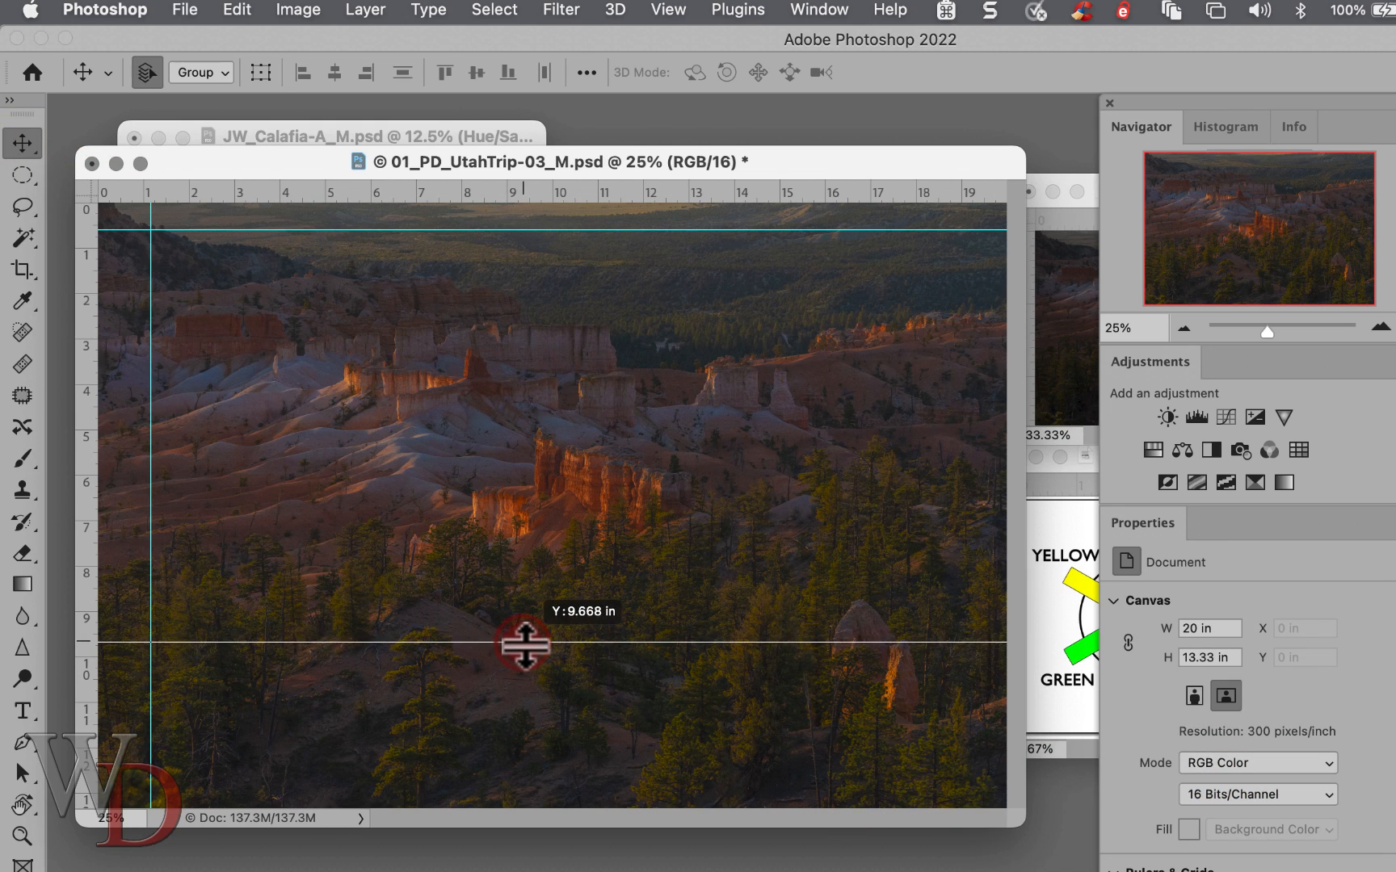
pyautogui.moveTo(522, 641); pyautogui.dragTo(837, 481)
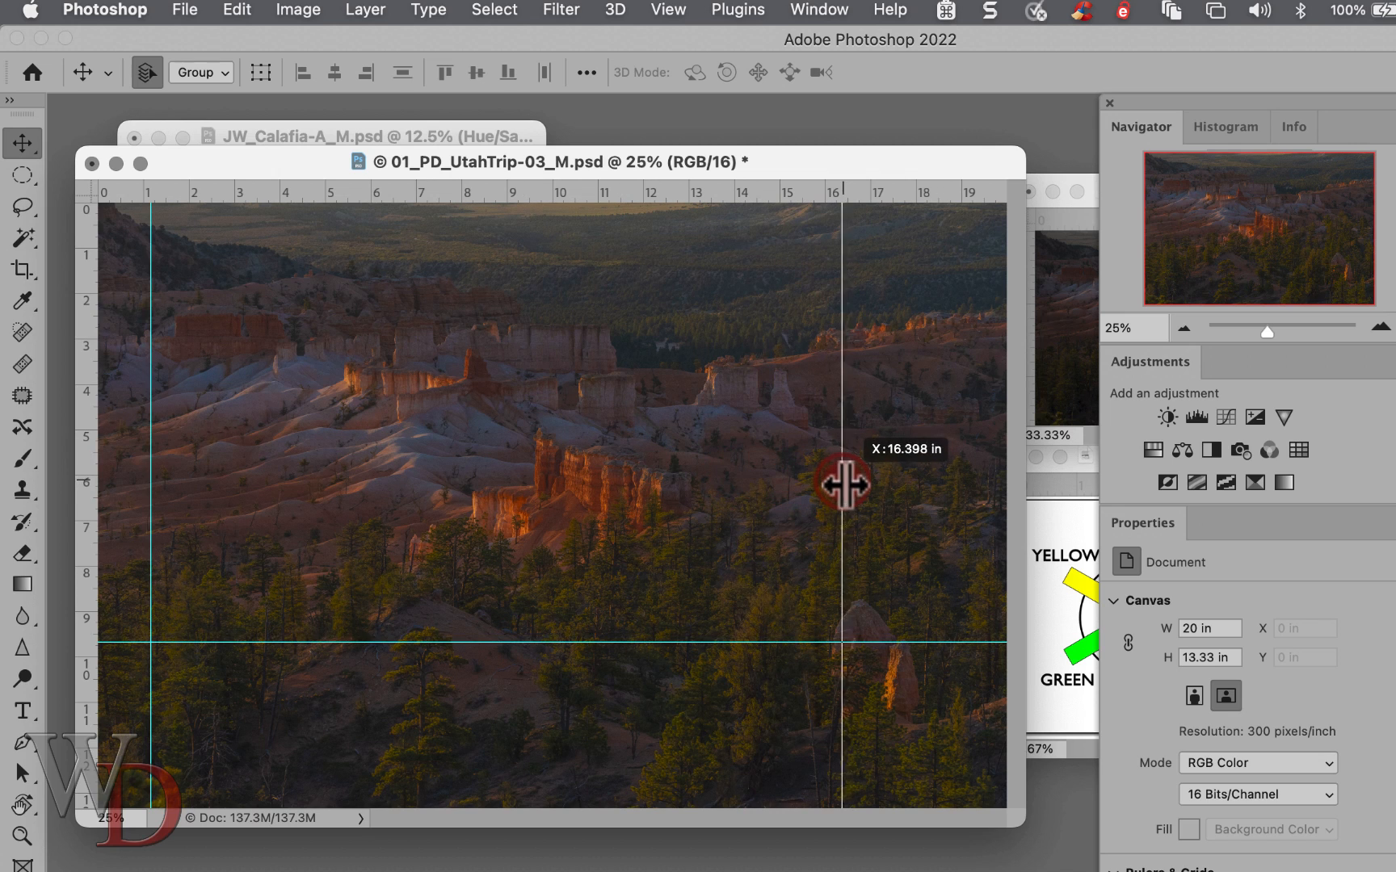
pyautogui.moveTo(837, 481); pyautogui.dragTo(173, 446)
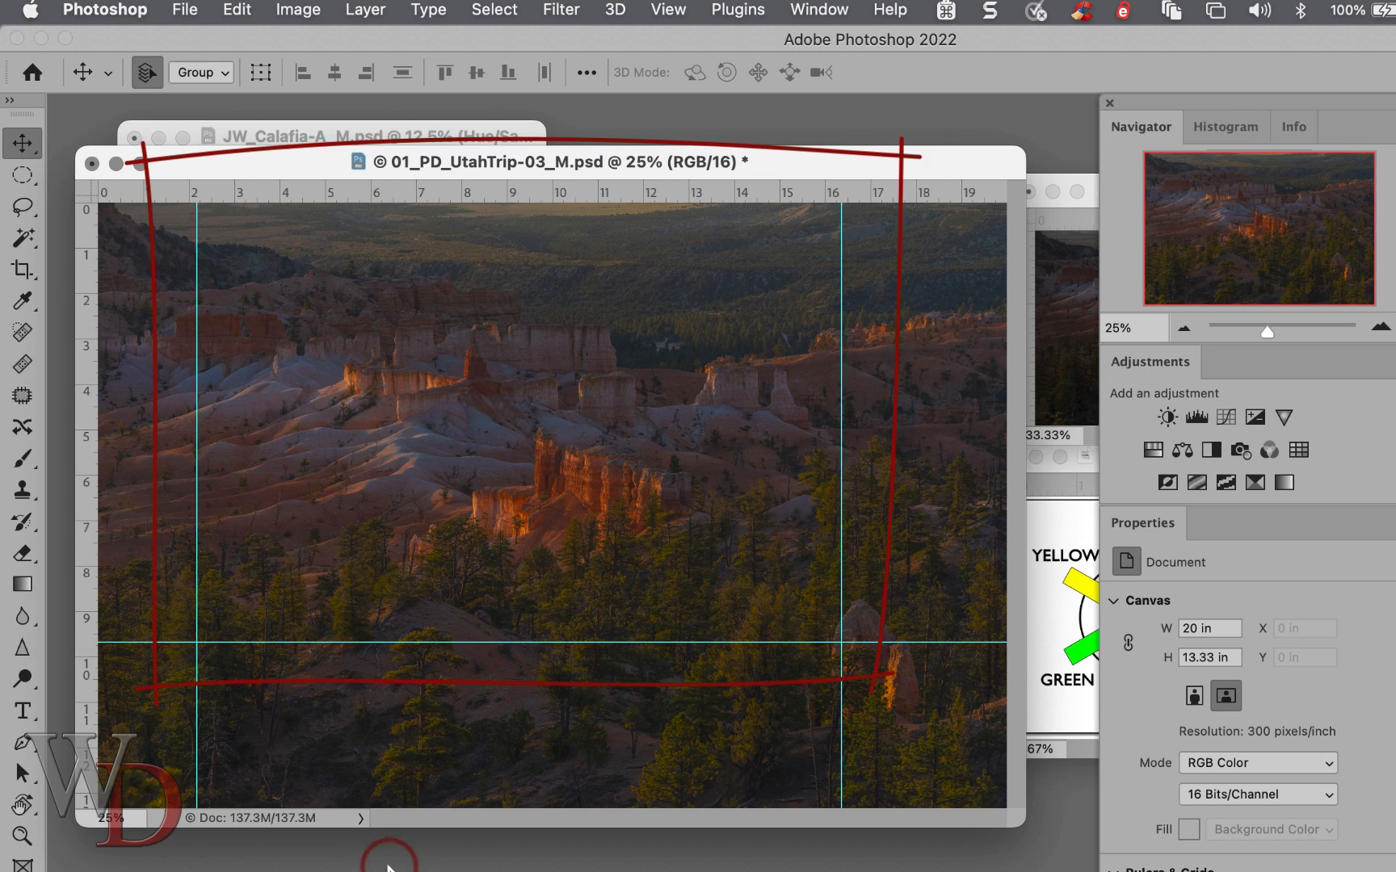
pyautogui.moveTo(457, 863)
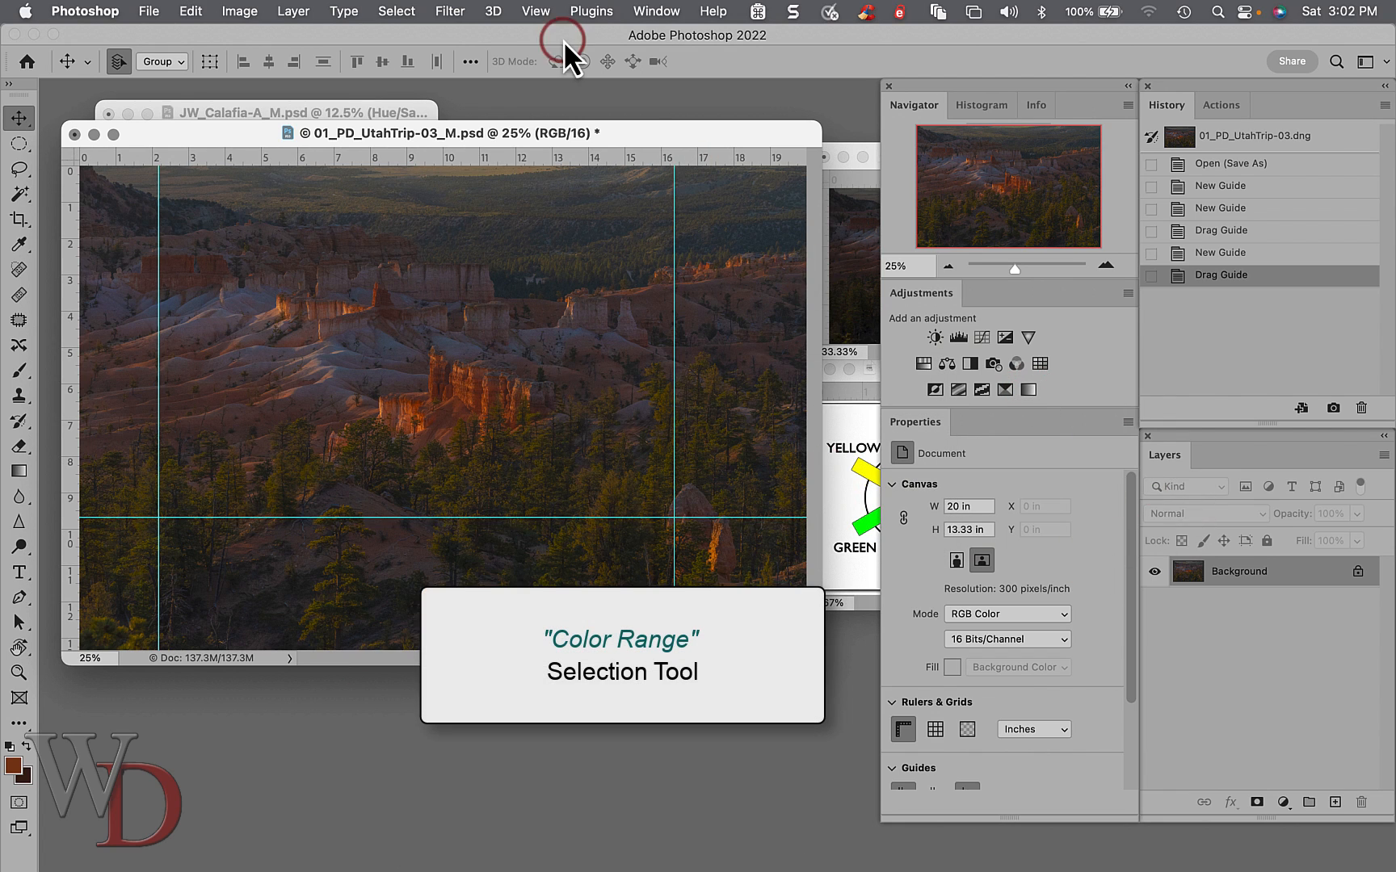
# Use Select > Color Range to sample the orange-lit hoodoos and accept them as a selection.
pyautogui.click(398, 12)
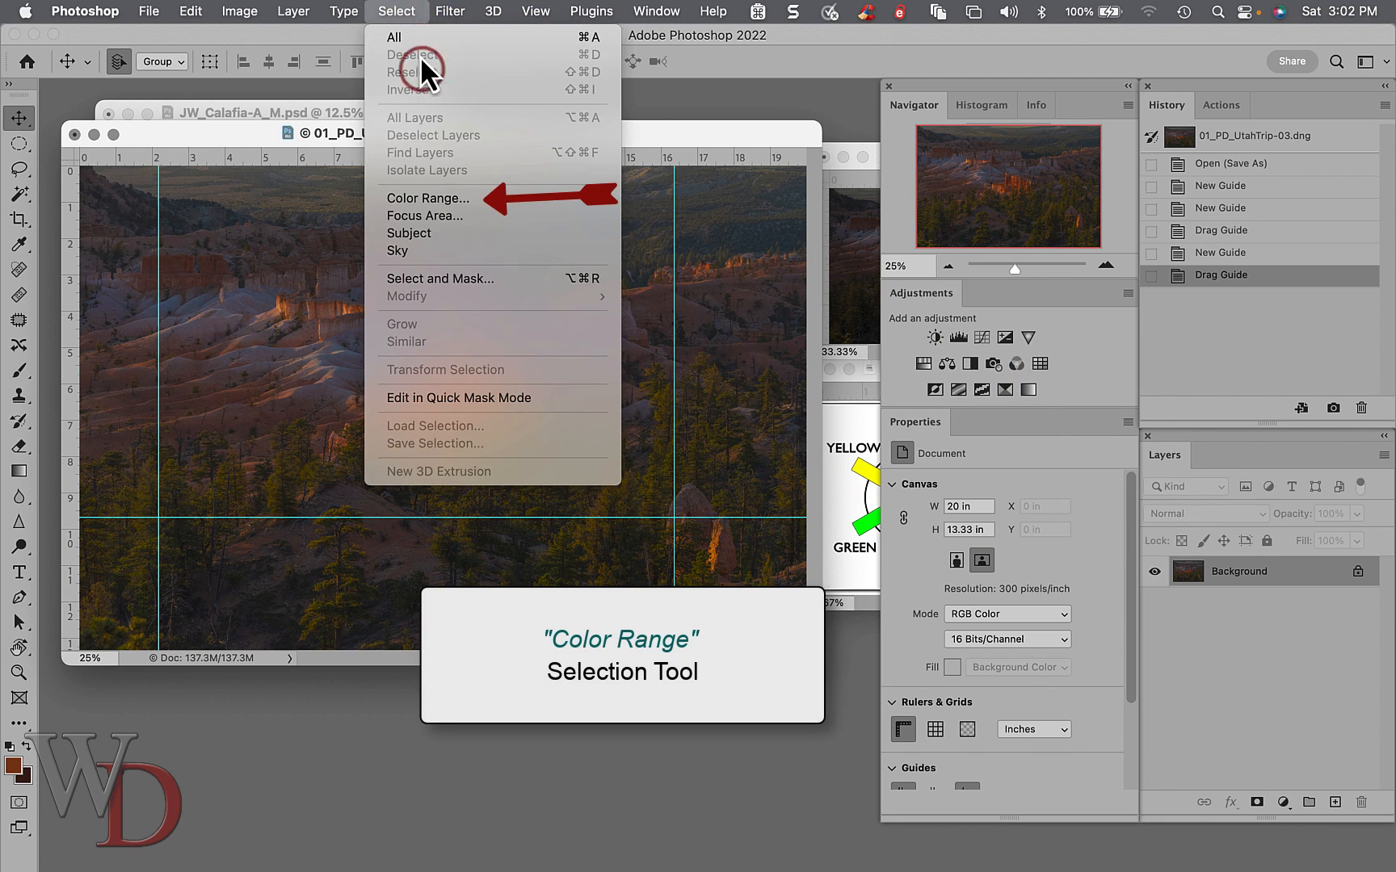
pyautogui.click(428, 199)
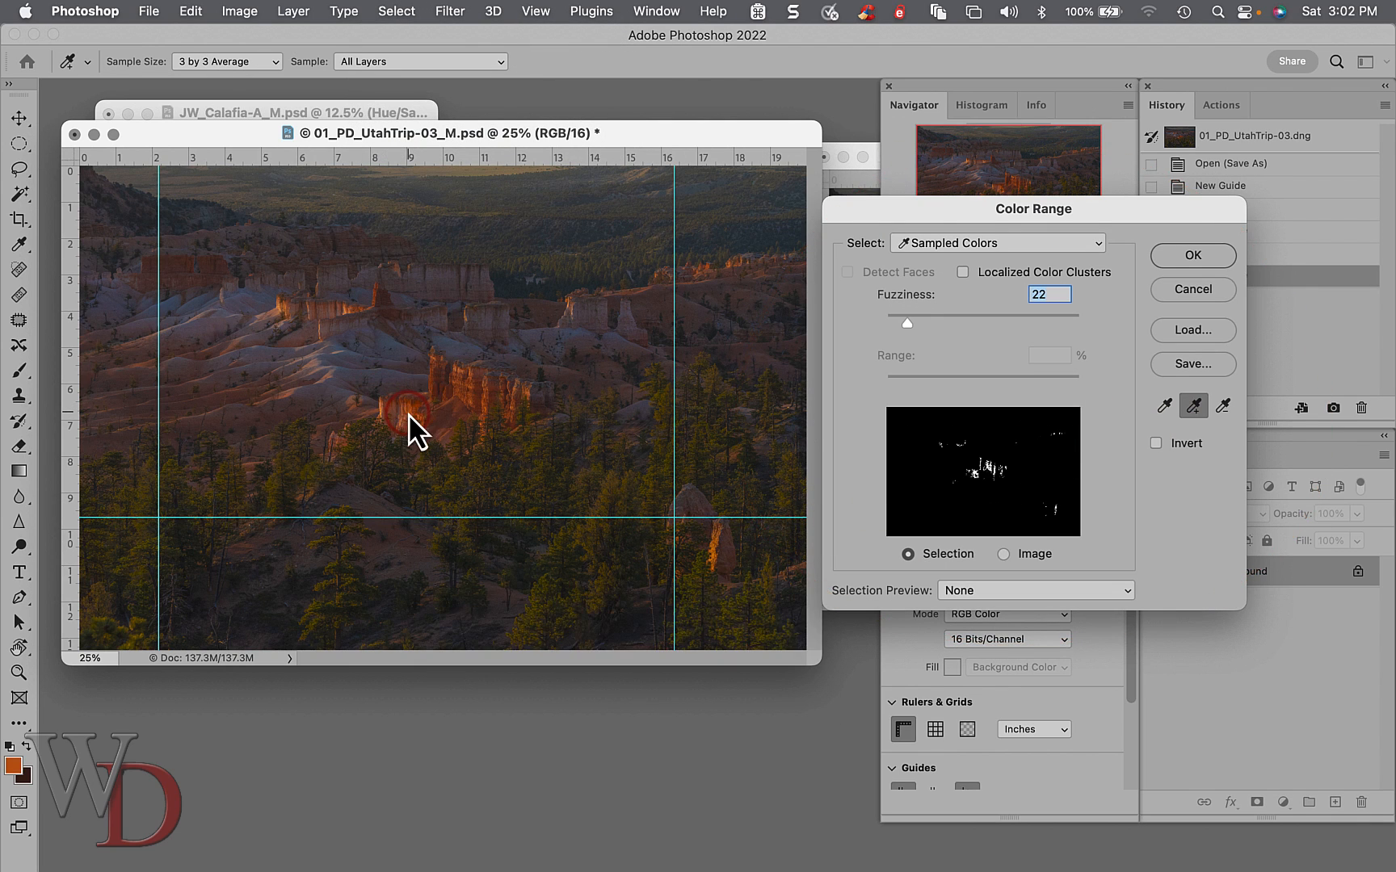
pyautogui.click(506, 389)
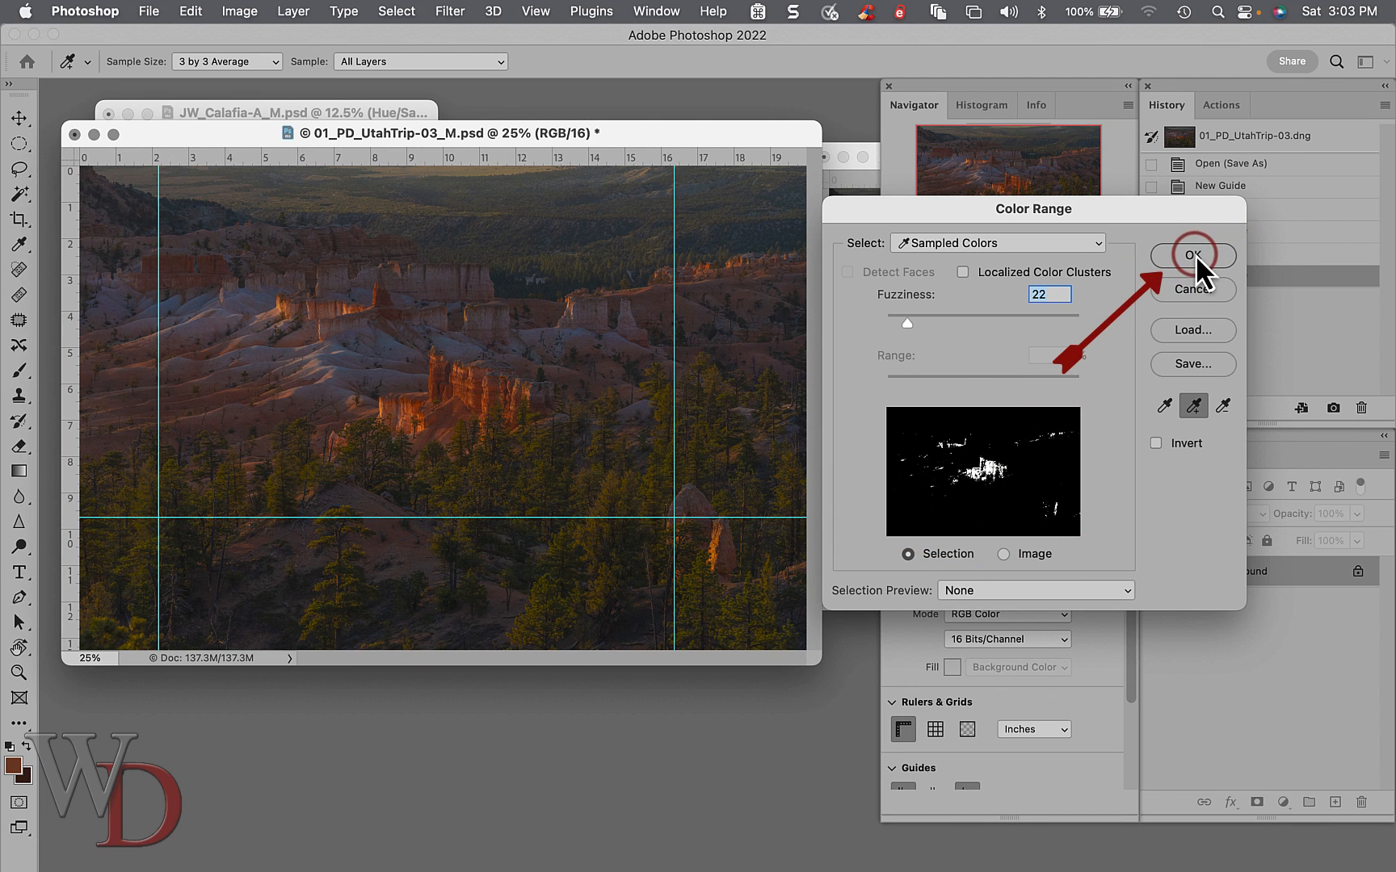
pyautogui.click(1192, 258)
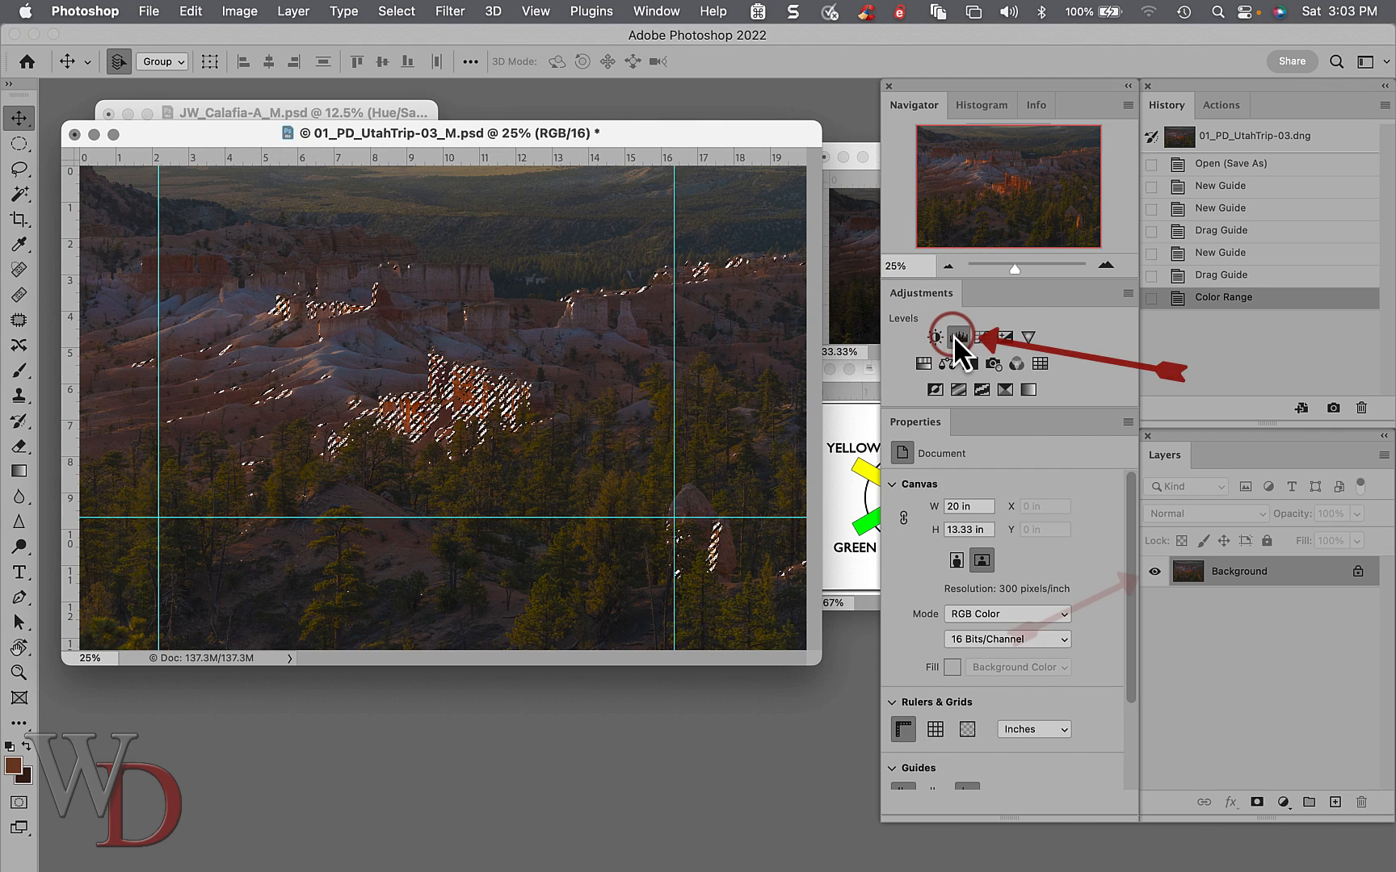
# Create Levels 1 from the Adjustments panel with the highlight selection as its mask.
pyautogui.click(958, 336)
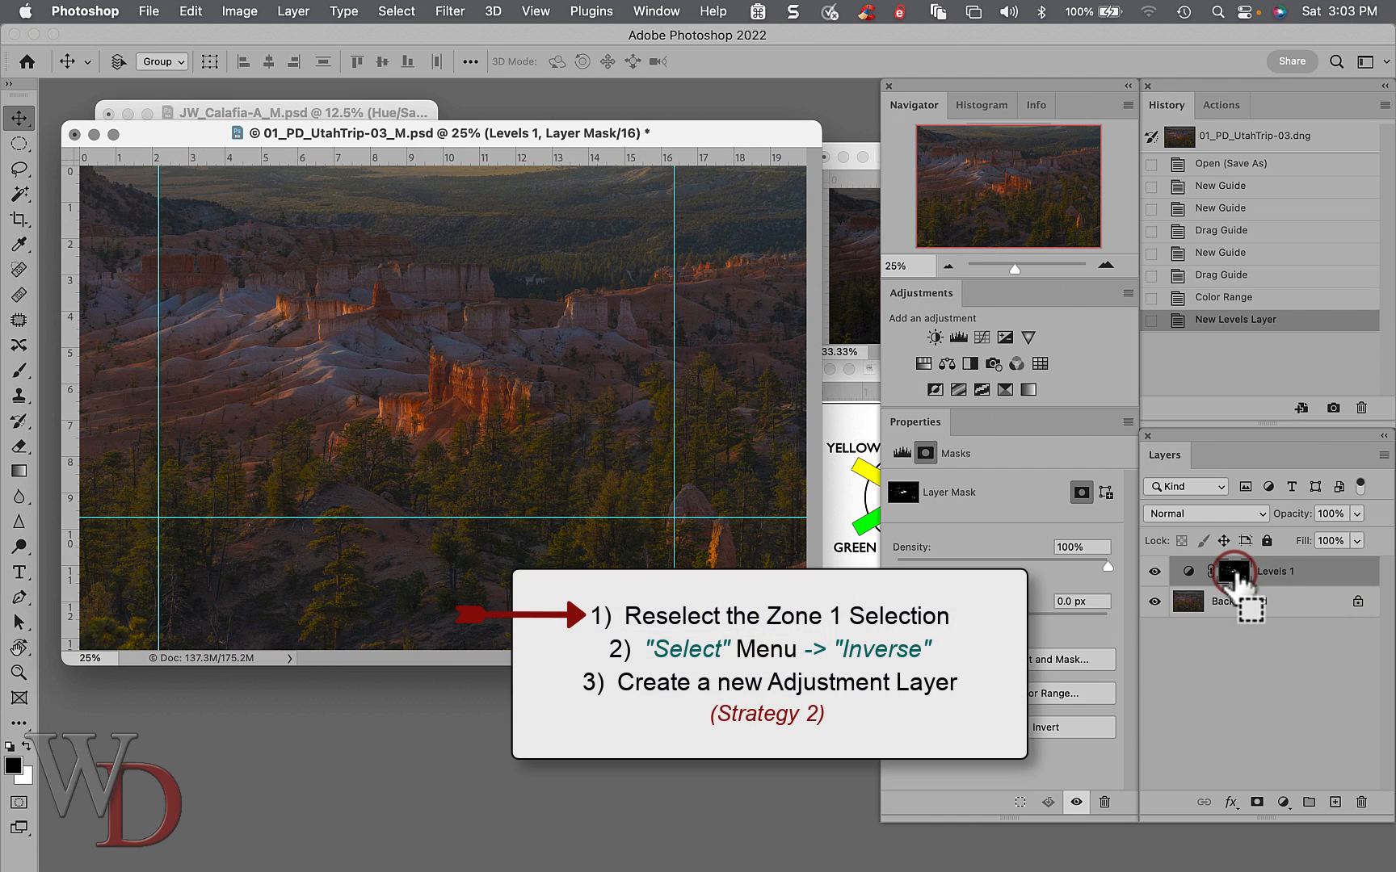
# Reload the Levels 1 mask selection, invert it, and create Levels 2 masked to the shaded zone.
pyautogui.click(1234, 572)
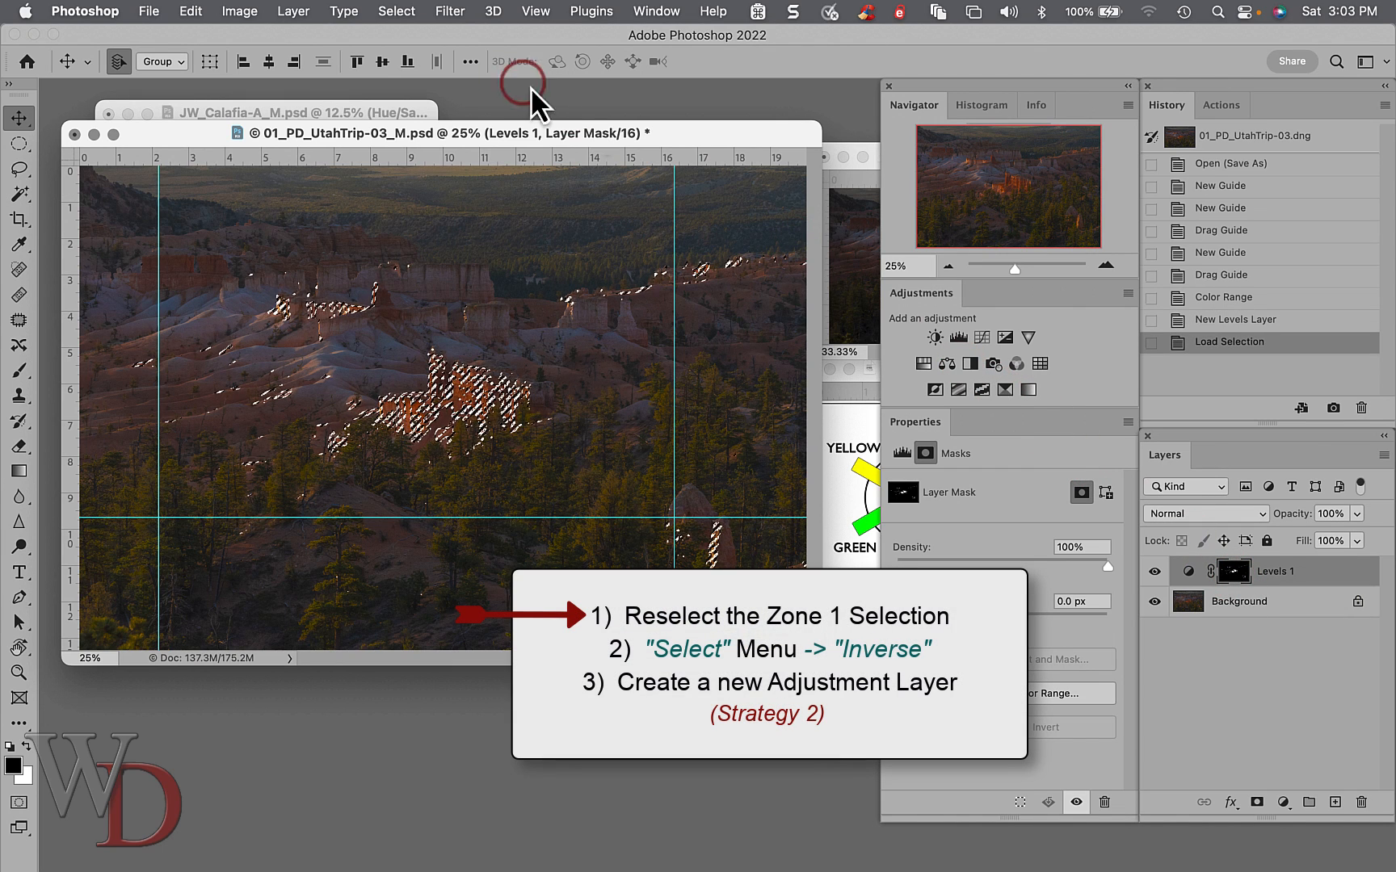
pyautogui.click(397, 11)
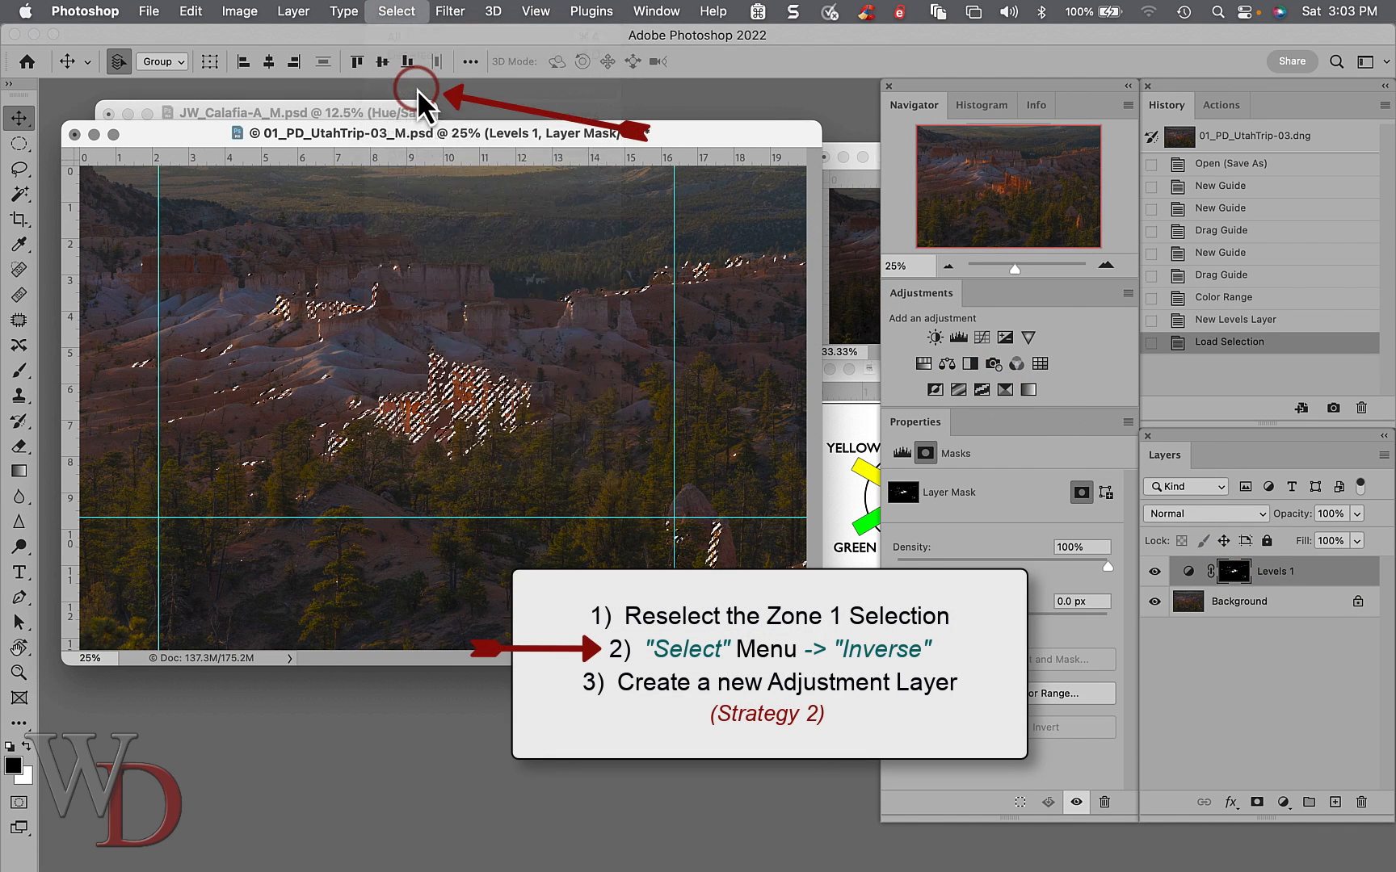
pyautogui.click(395, 11)
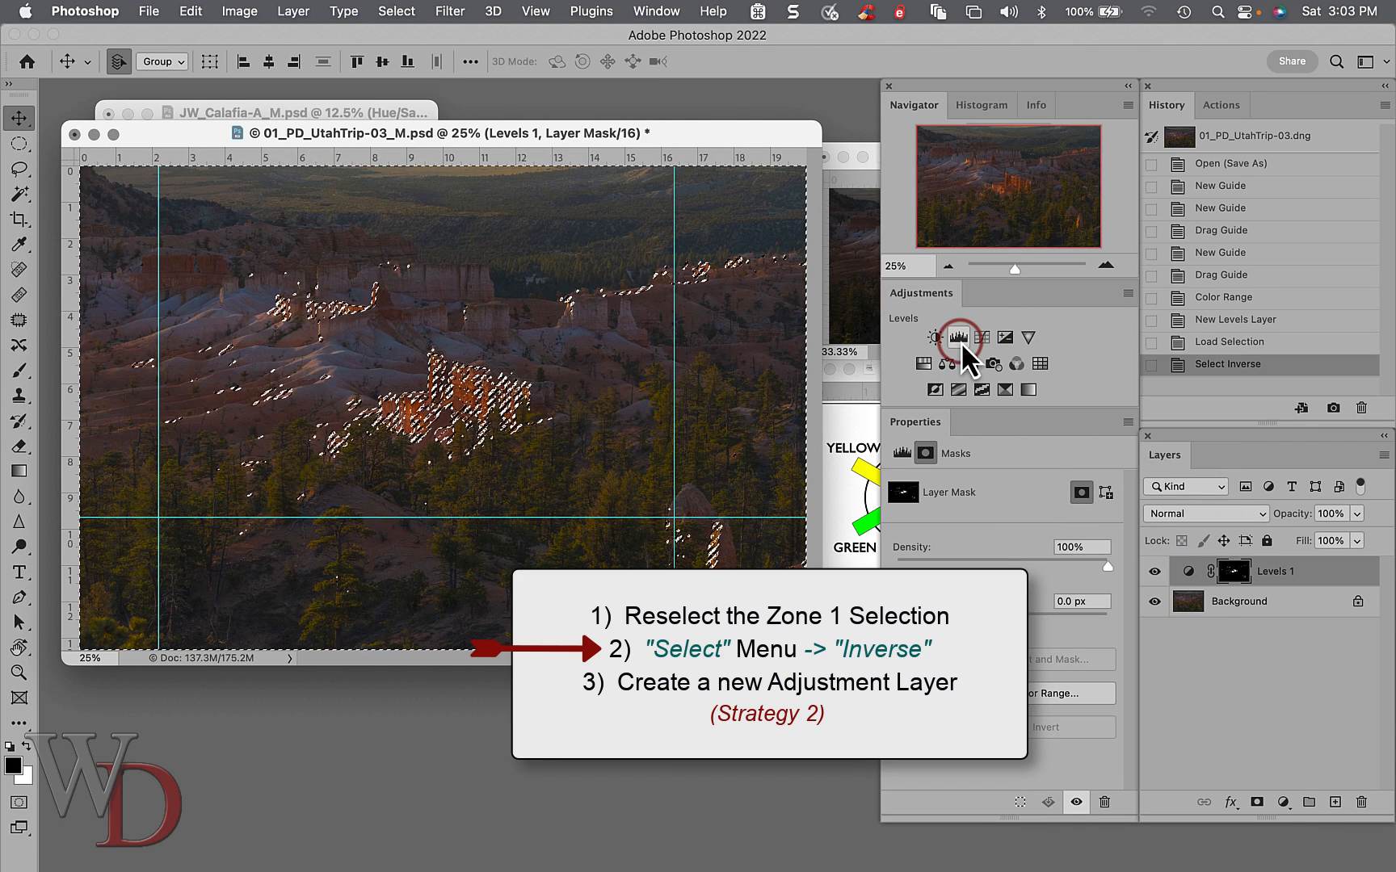
pyautogui.click(958, 338)
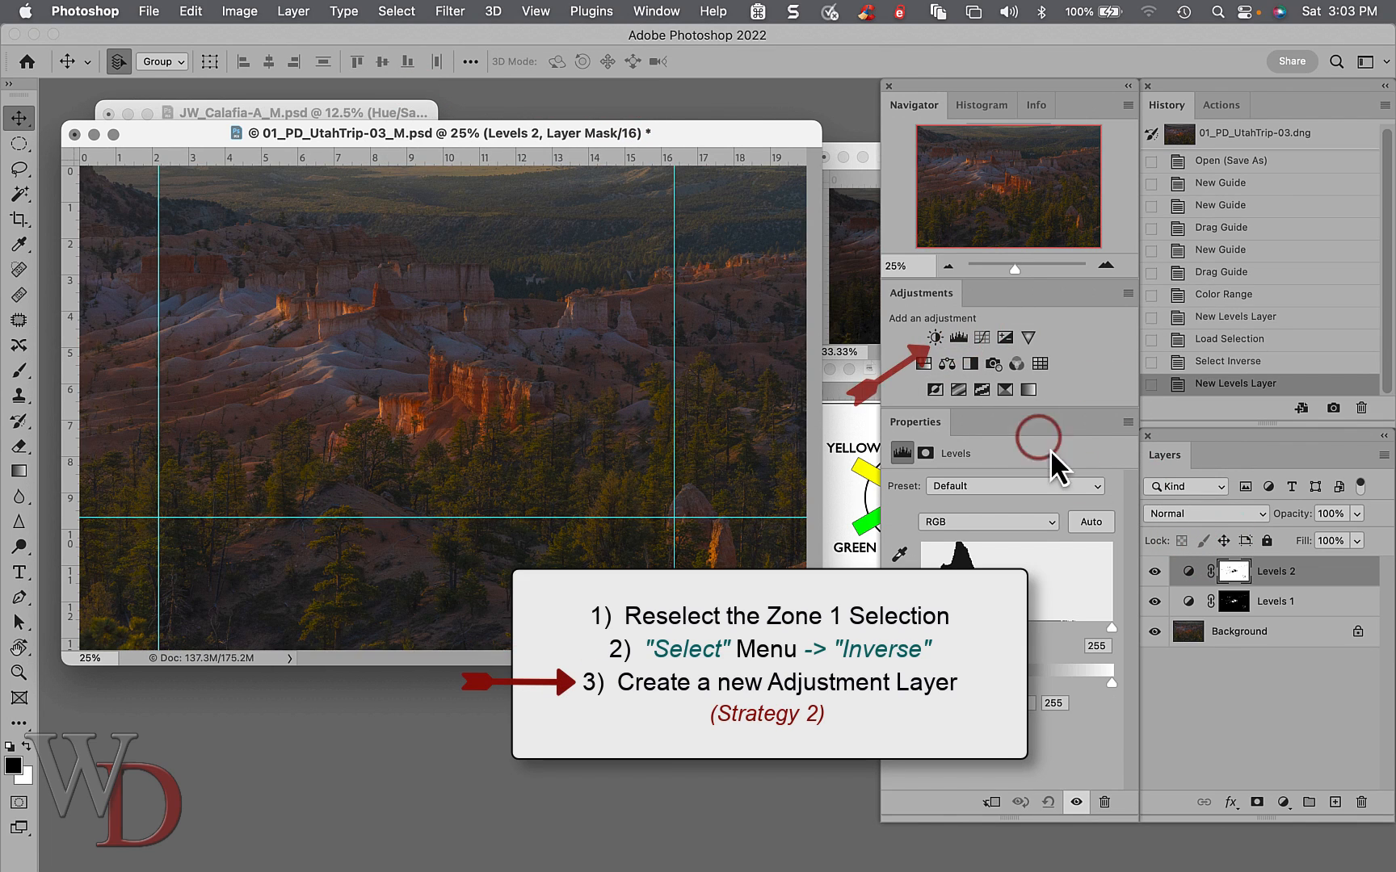
pyautogui.click(1234, 571)
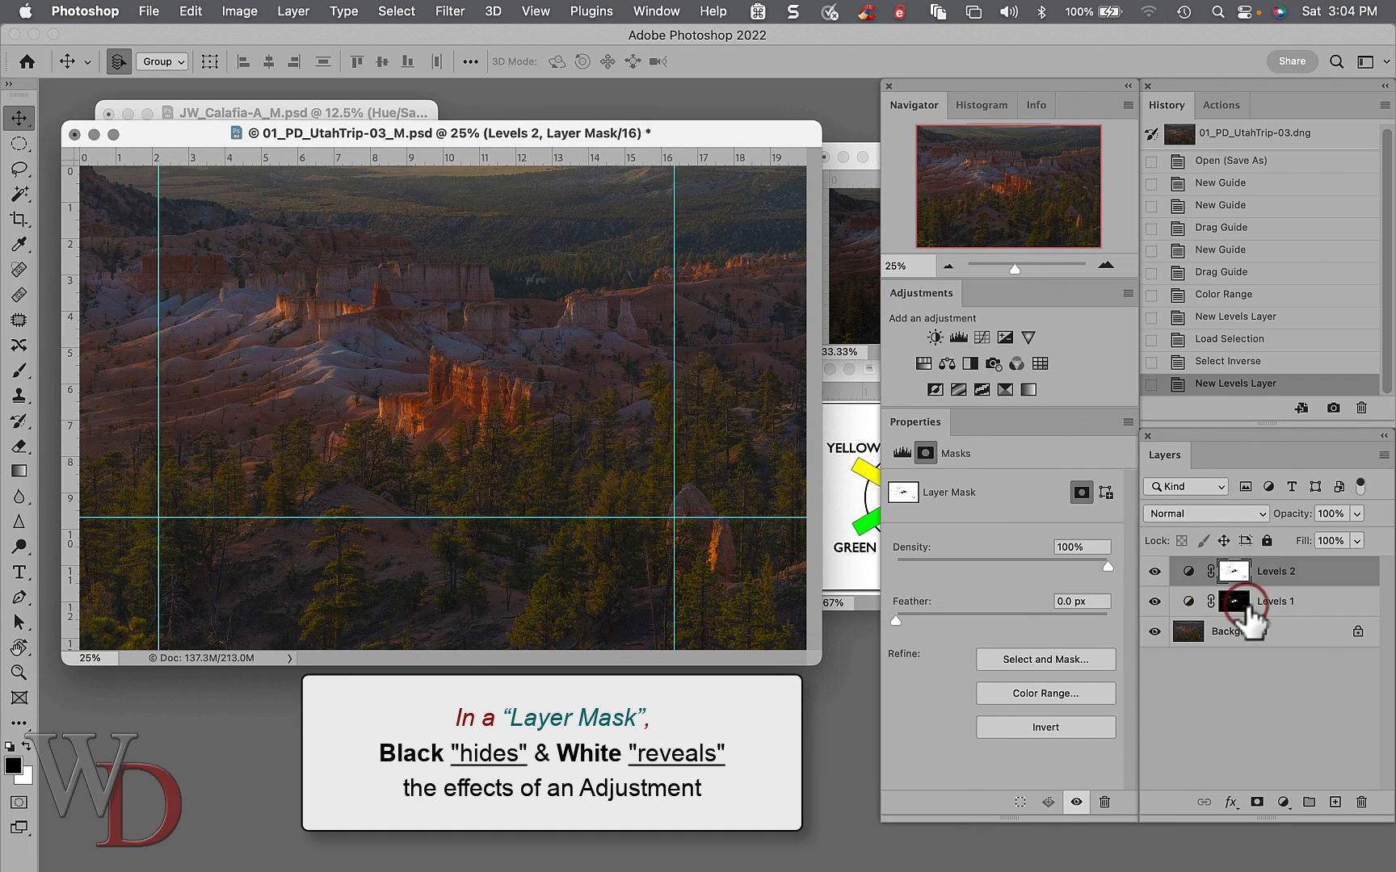
pyautogui.click(1233, 601)
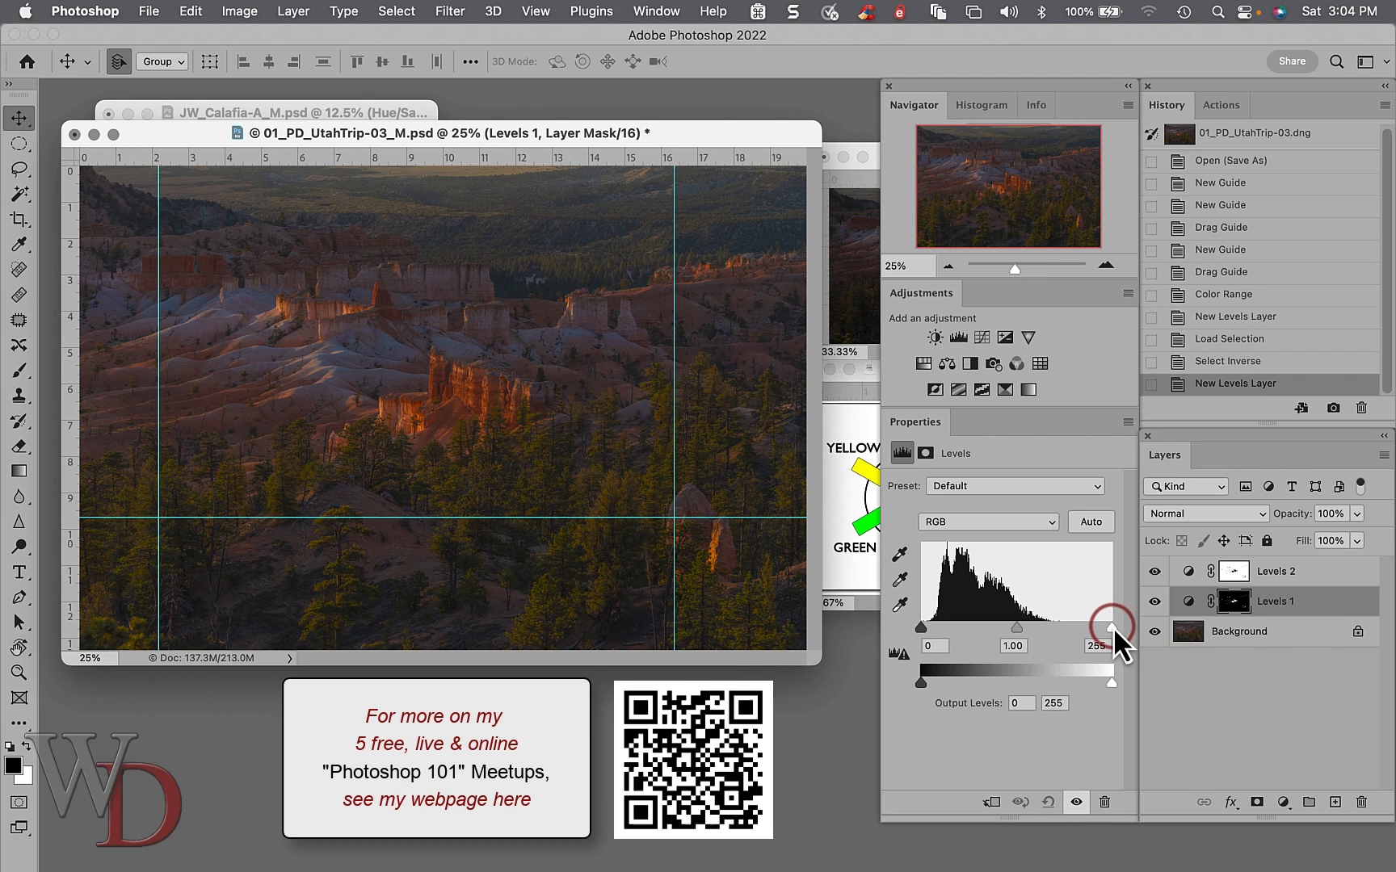
# Brighten the highlight zone by settling the Levels 1 white input at 190 after previewing clipping.
pyautogui.moveTo(1112, 625); pyautogui.dragTo(1058, 625)
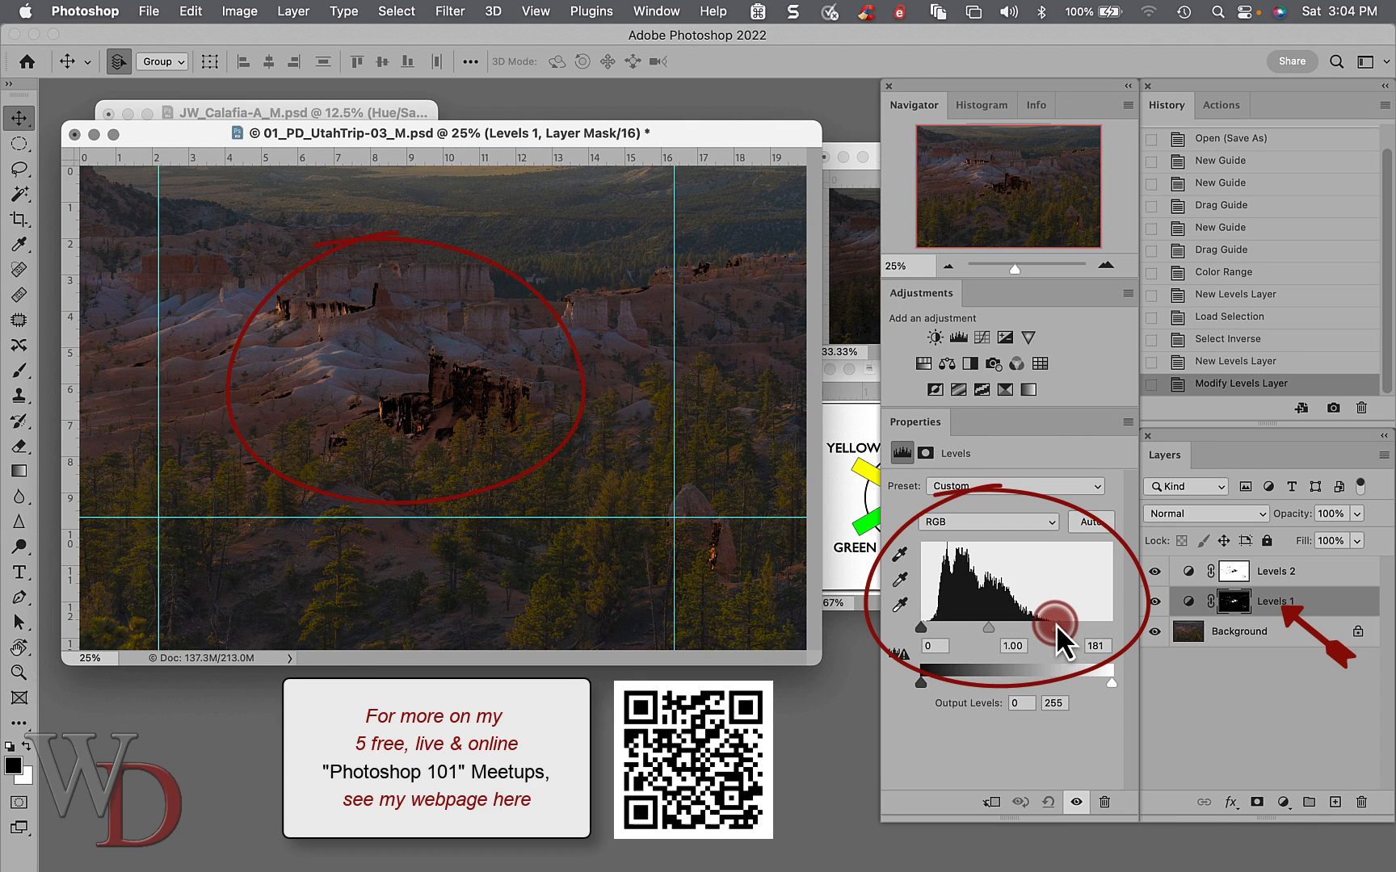
pyautogui.moveTo(1058, 621); pyautogui.dragTo(1022, 620)
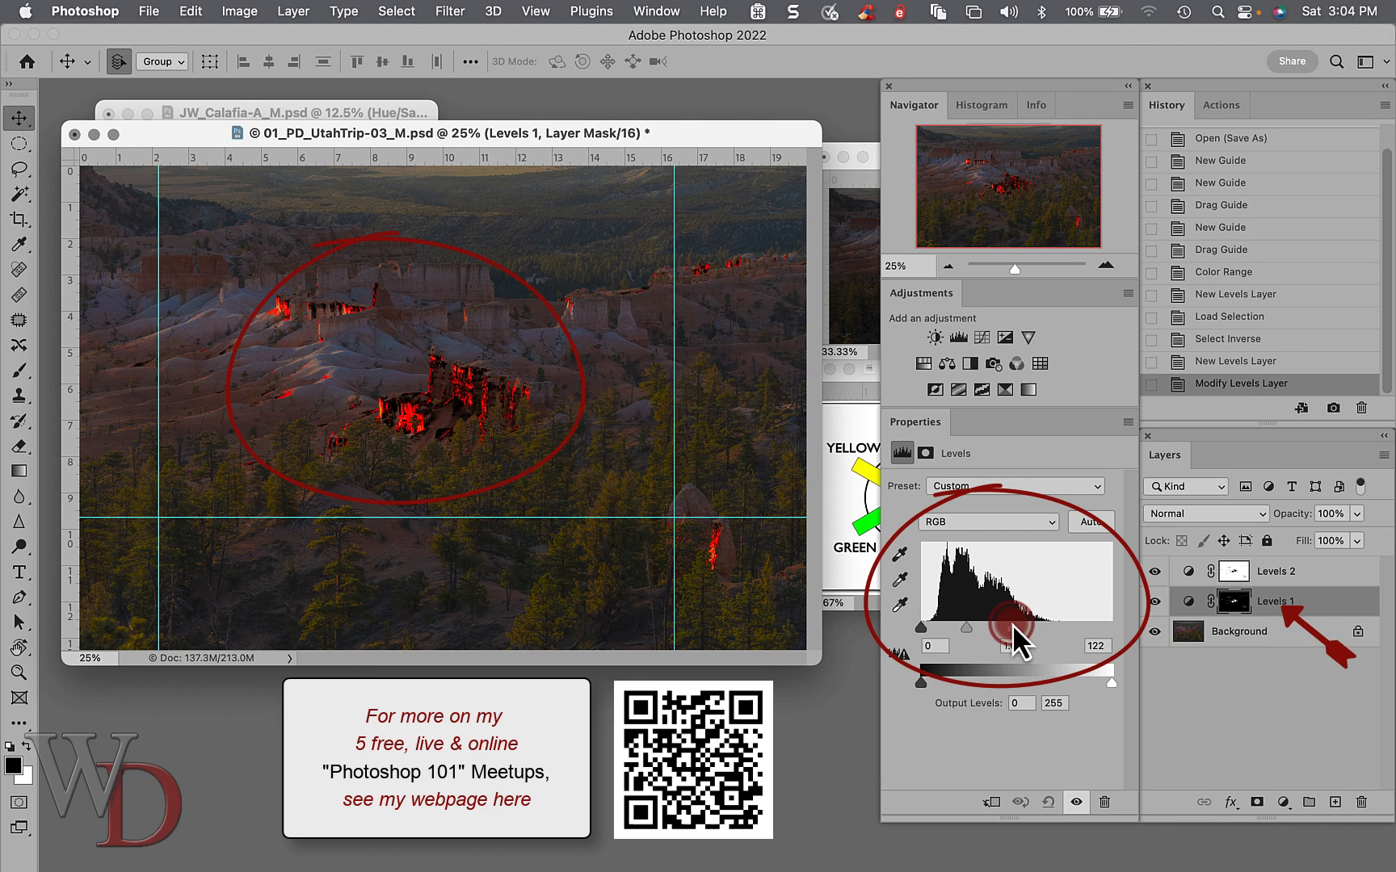
pyautogui.moveTo(1032, 617); pyautogui.dragTo(1007, 617)
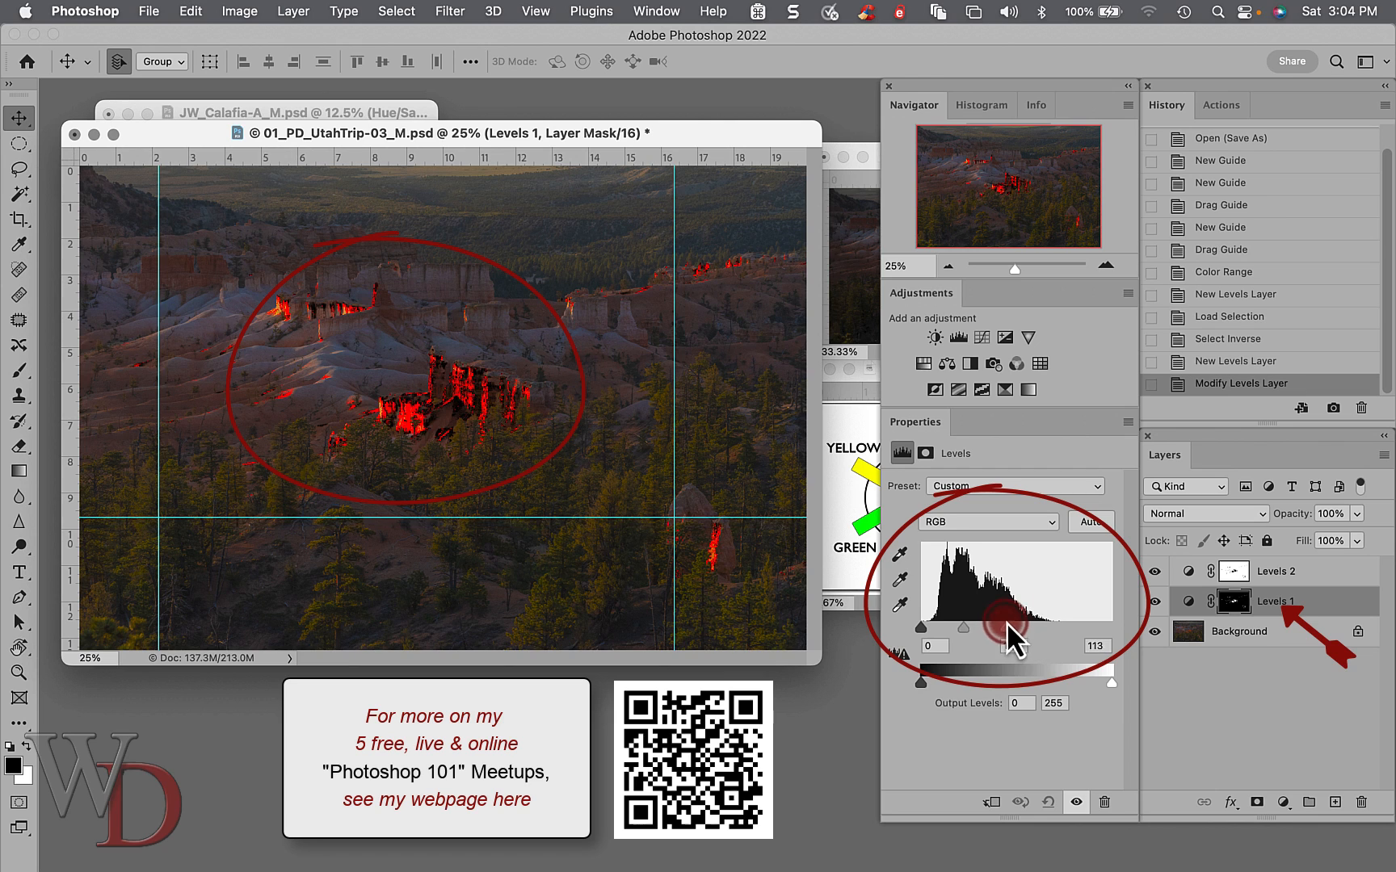
pyautogui.moveTo(1006, 614); pyautogui.dragTo(1062, 614)
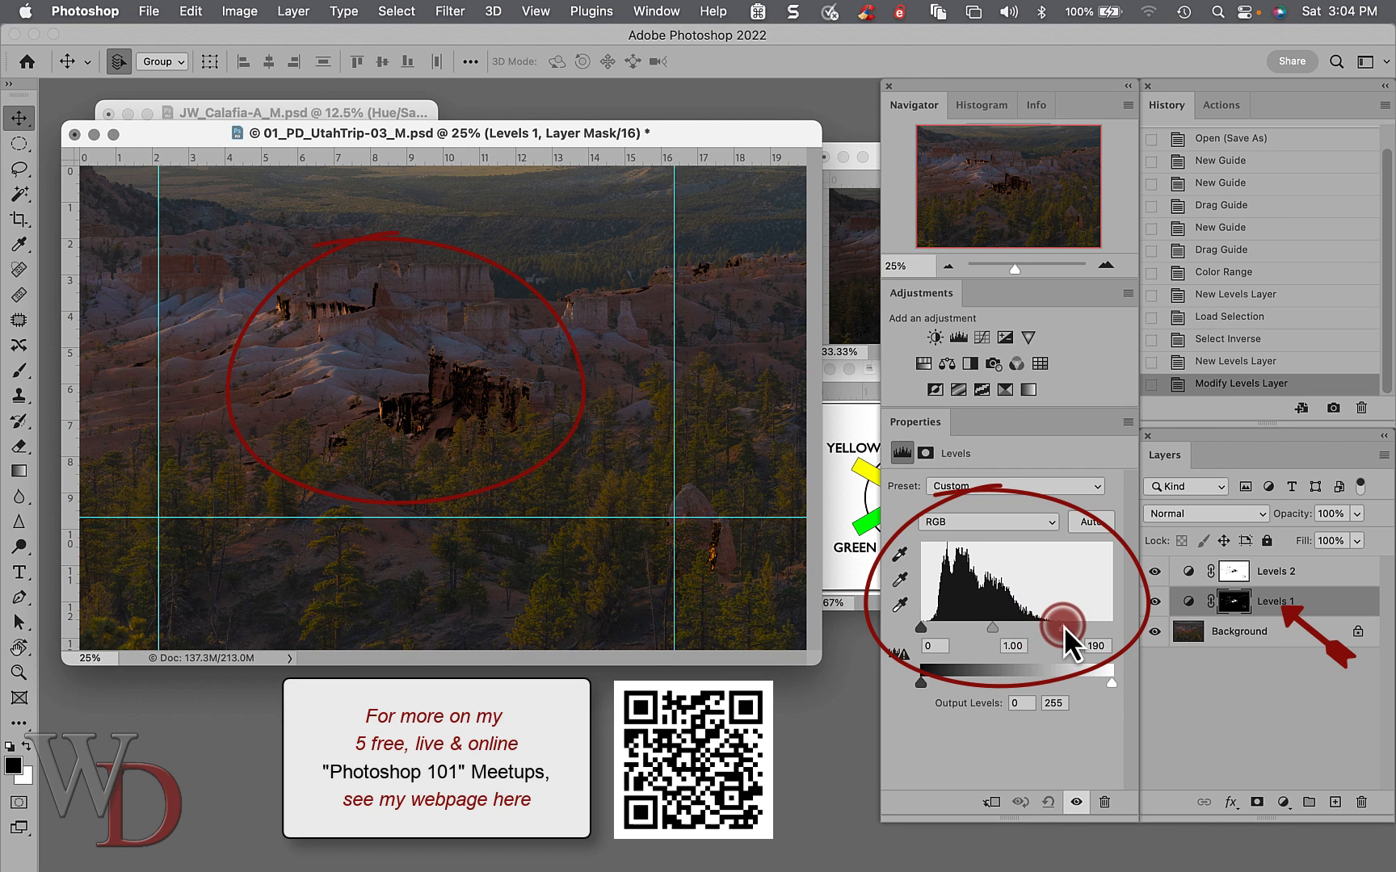
# Set Levels 2 for the shaded zone to black 8, midtone 0.94, white 184.
pyautogui.click(1154, 572)
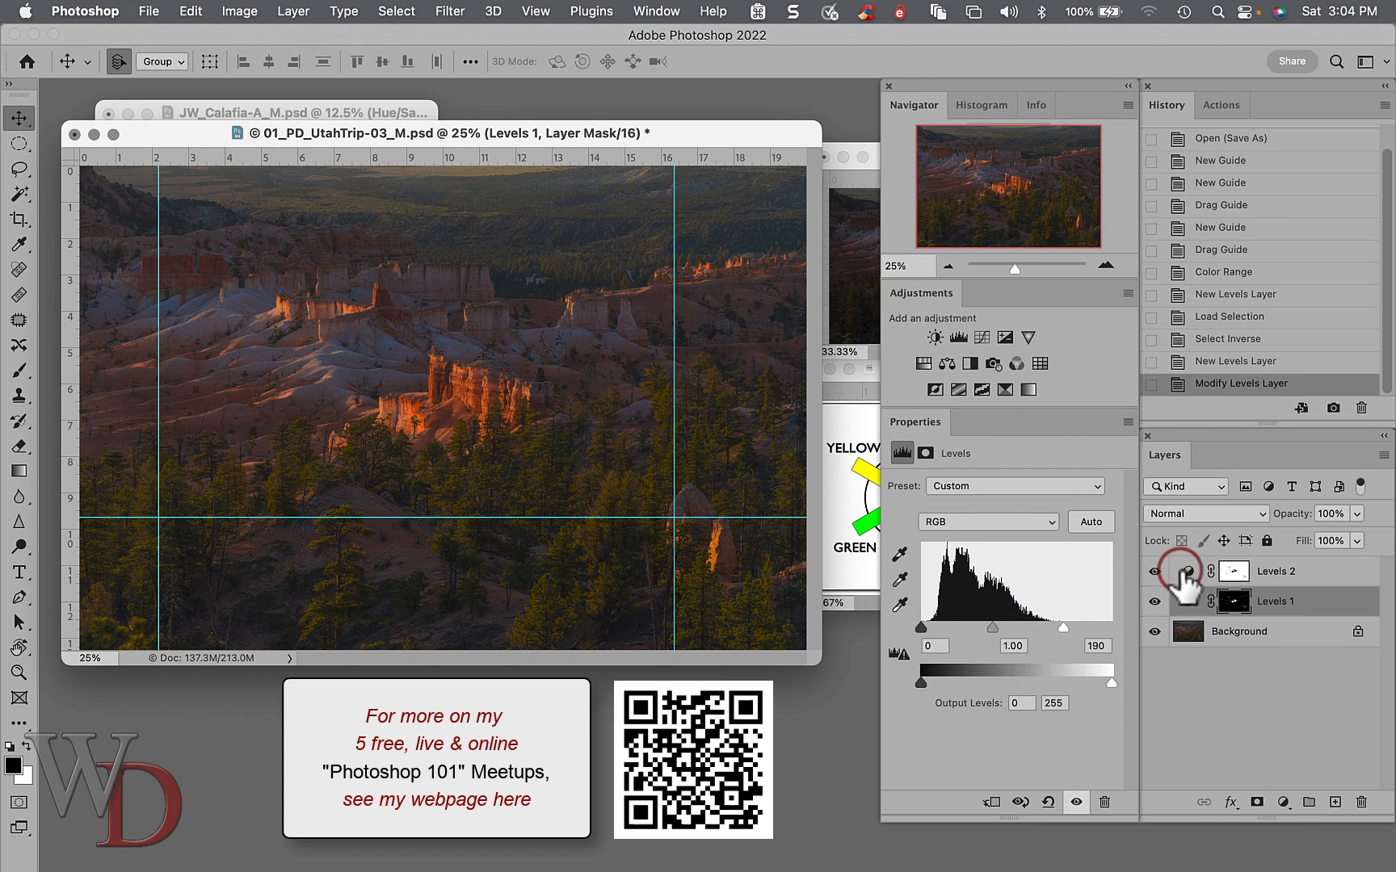
pyautogui.moveTo(1111, 627); pyautogui.dragTo(1063, 627)
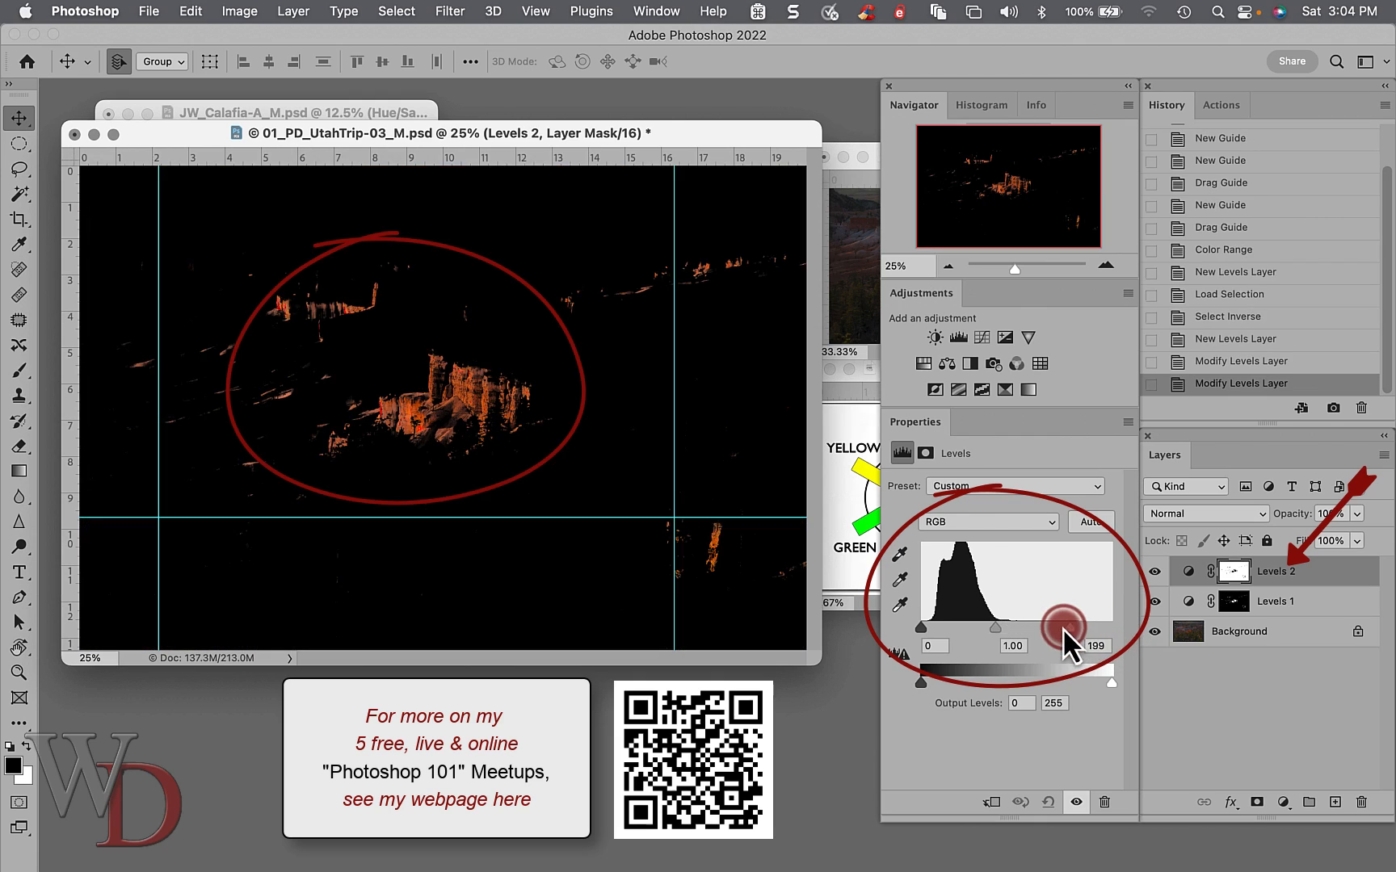
pyautogui.moveTo(1063, 624); pyautogui.dragTo(921, 623)
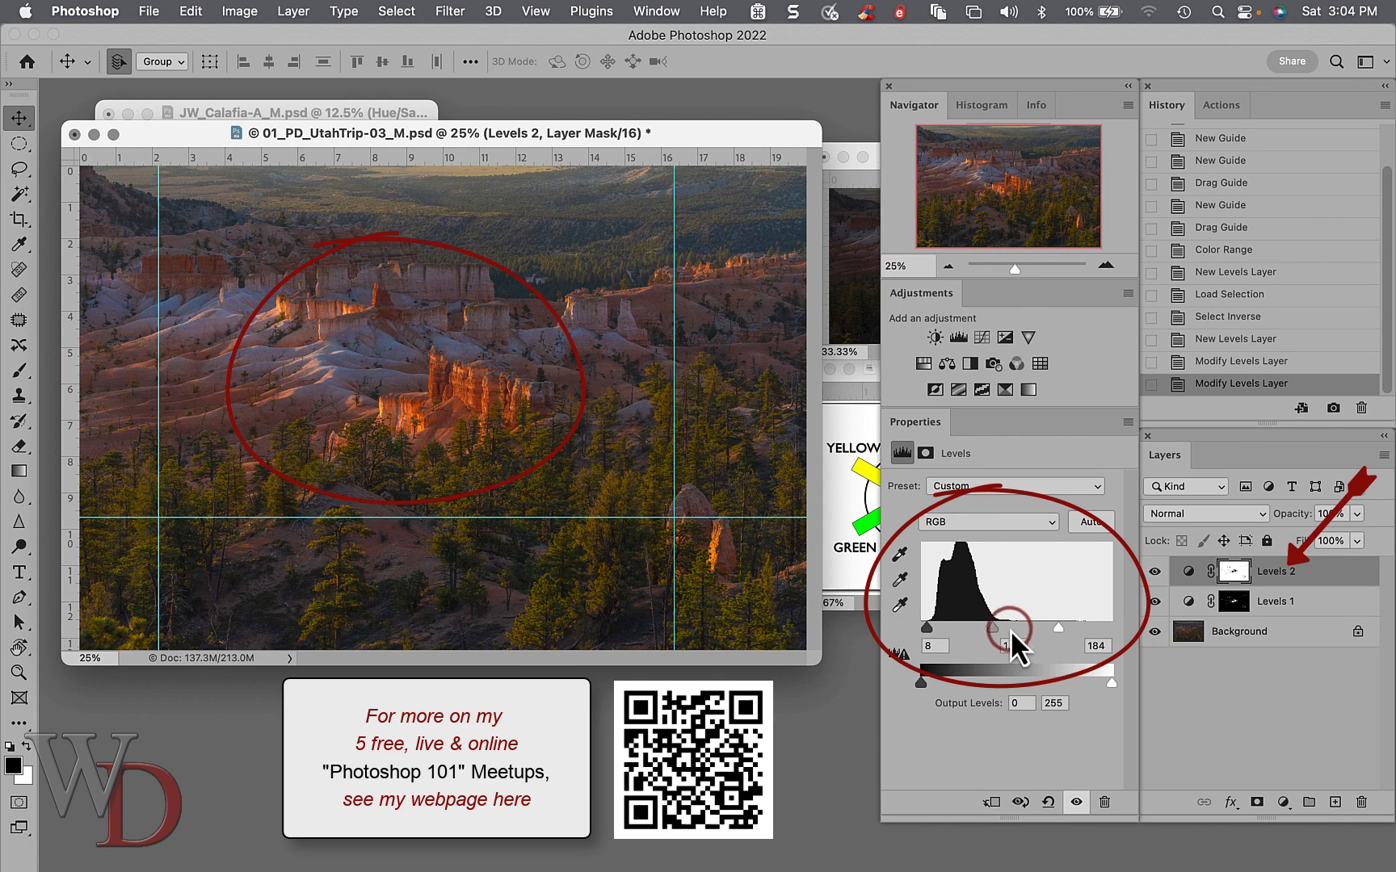
pyautogui.moveTo(1010, 628); pyautogui.dragTo(997, 629)
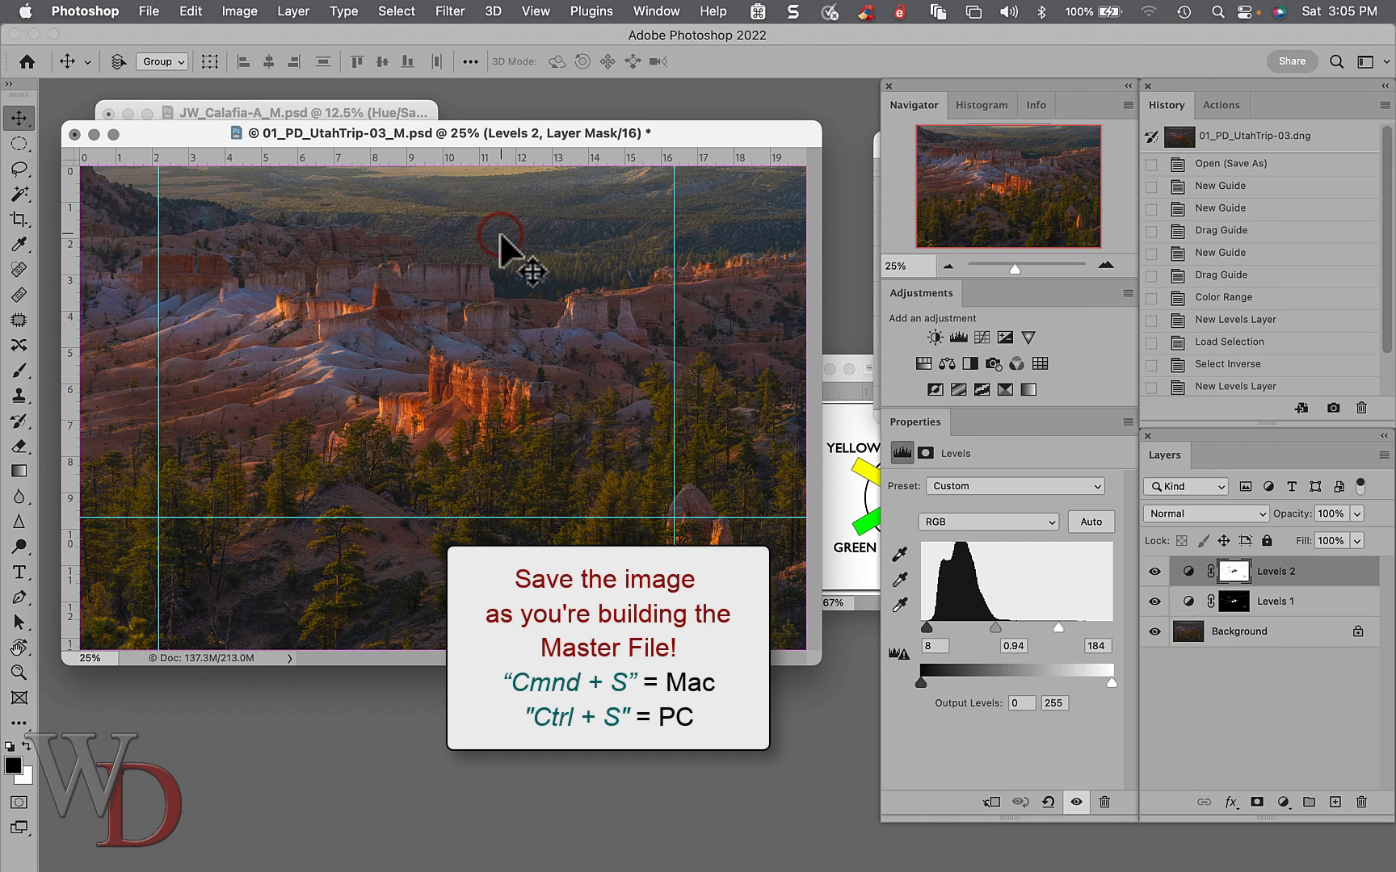
# Save the master PSD with both Levels zone layers (Cmd+S).
pyautogui.press('cmd+s')
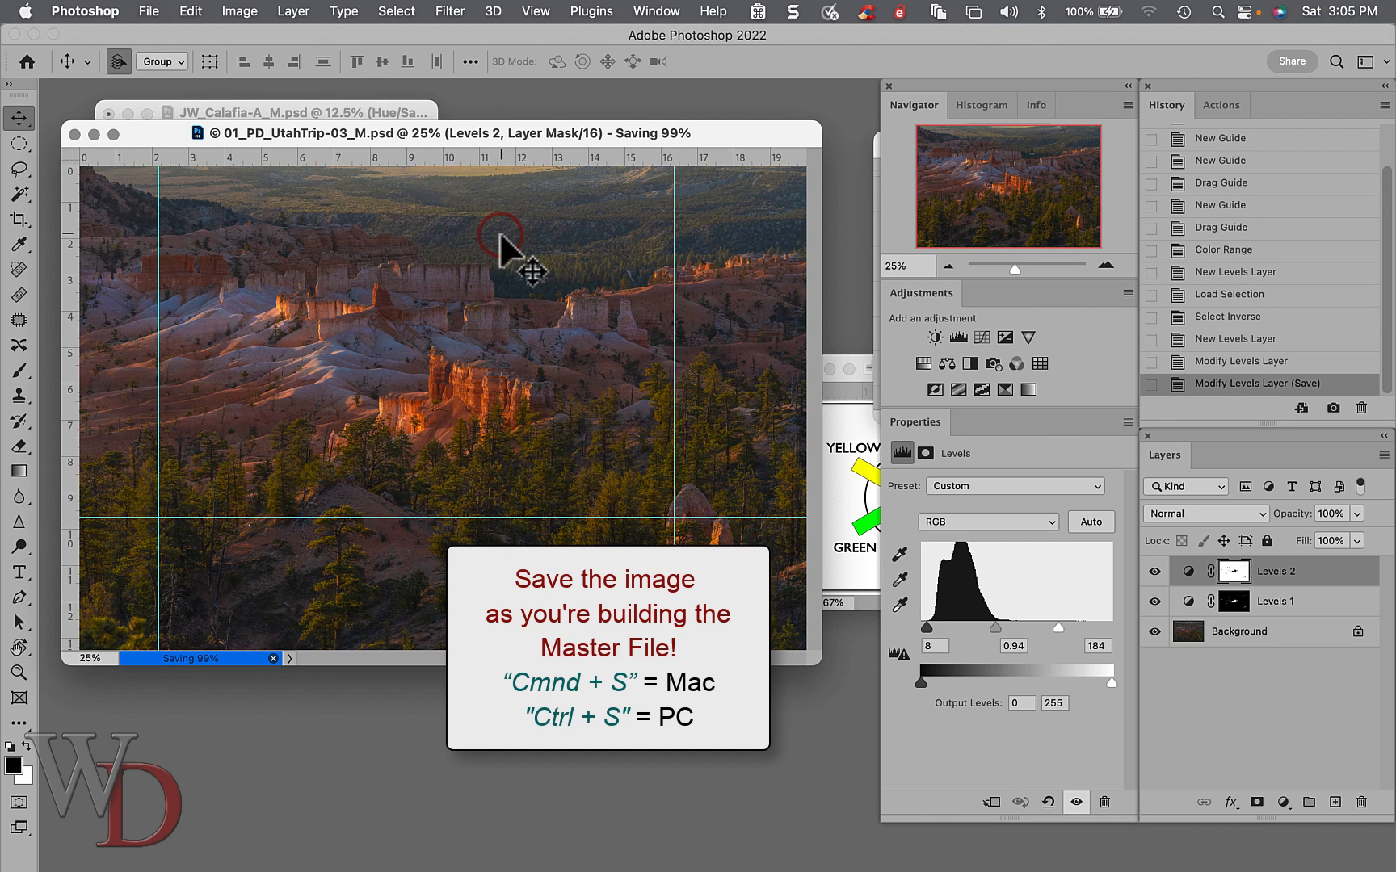
pyautogui.moveTo(627, 777)
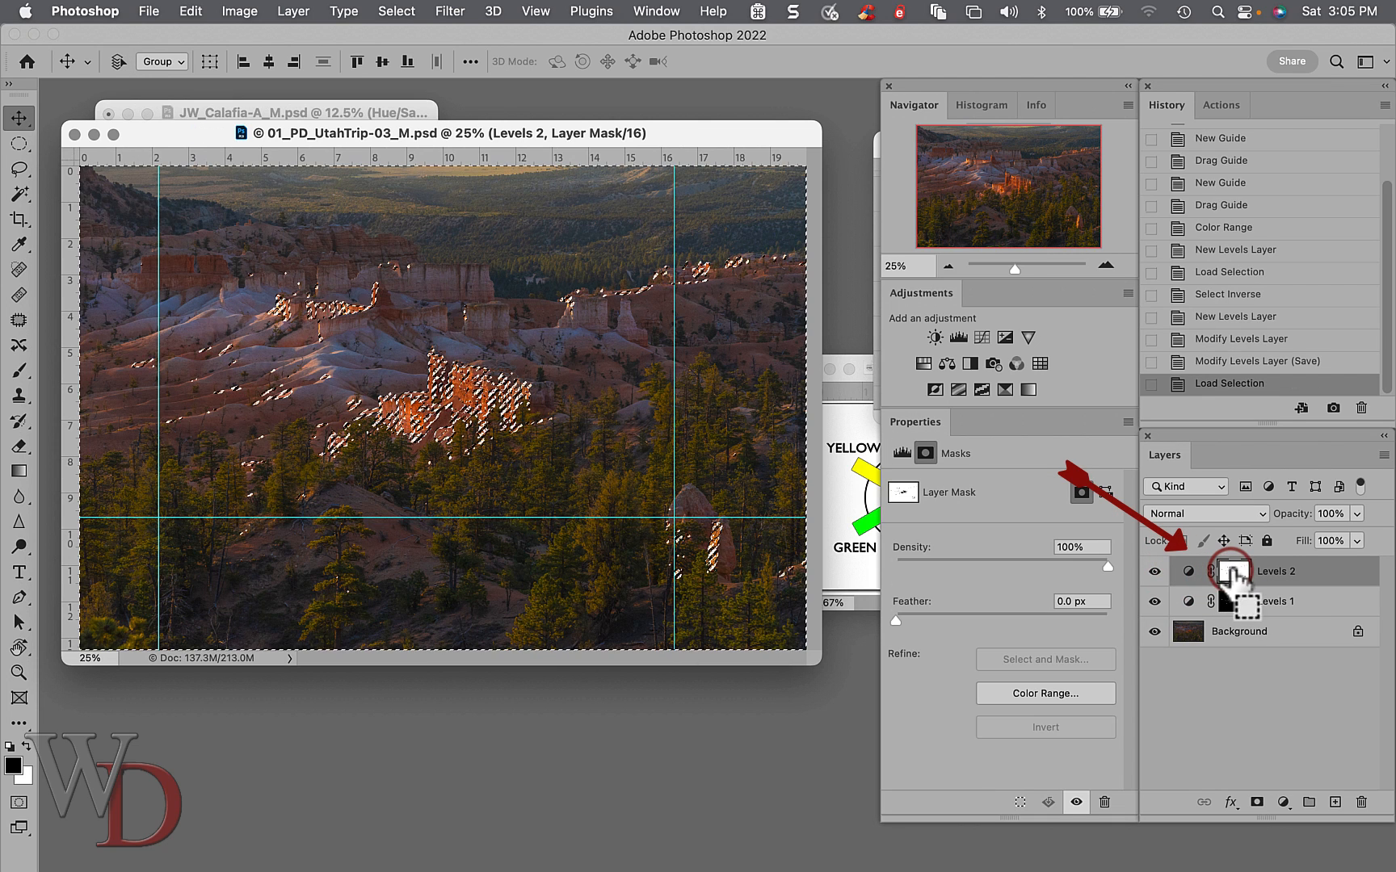
# Load the Levels 2 mask selection and add a Hue/Saturation layer with Blues saturation at -23.
pyautogui.click(924, 364)
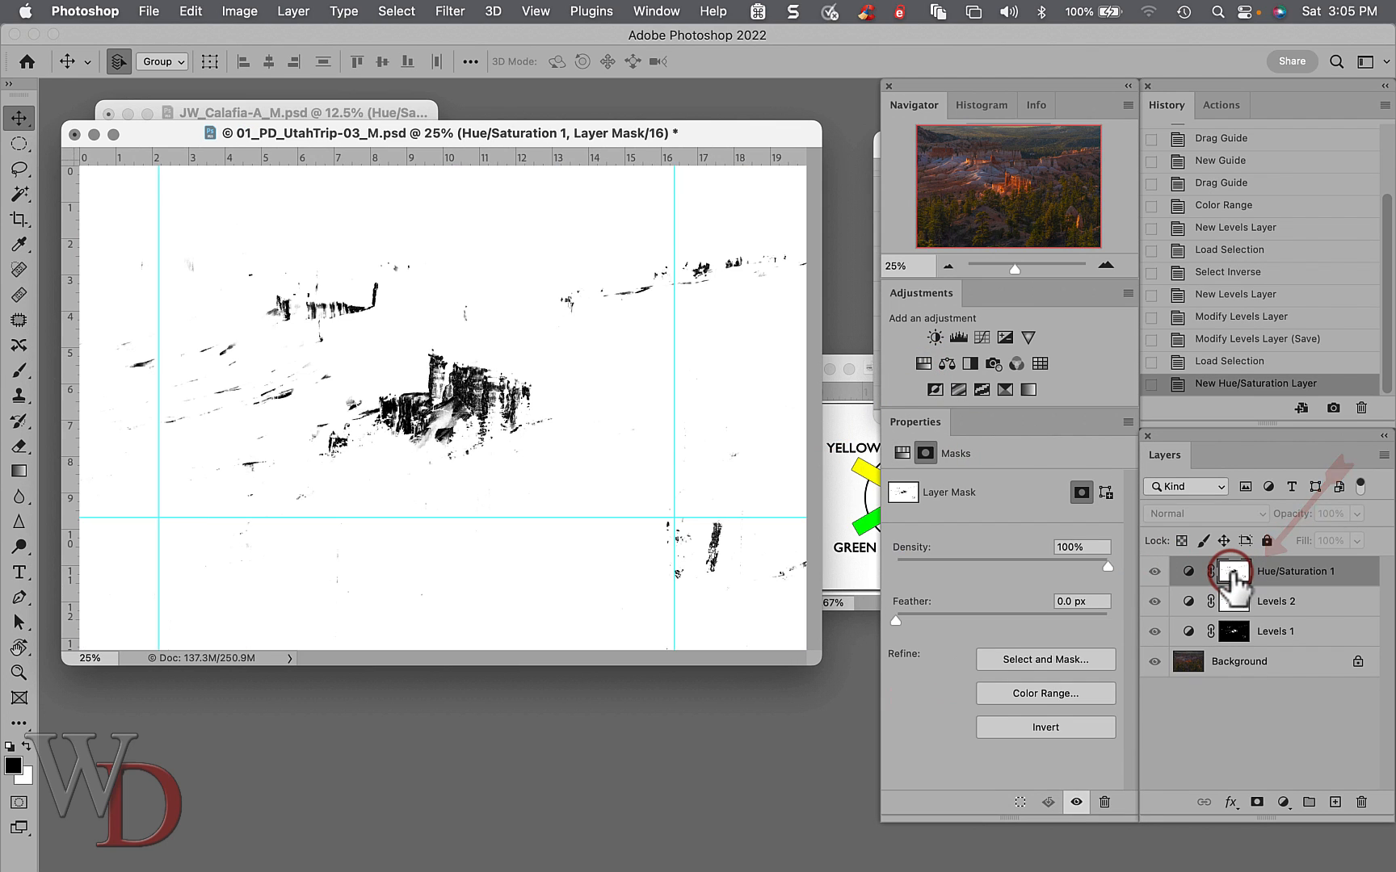
pyautogui.click(1234, 572)
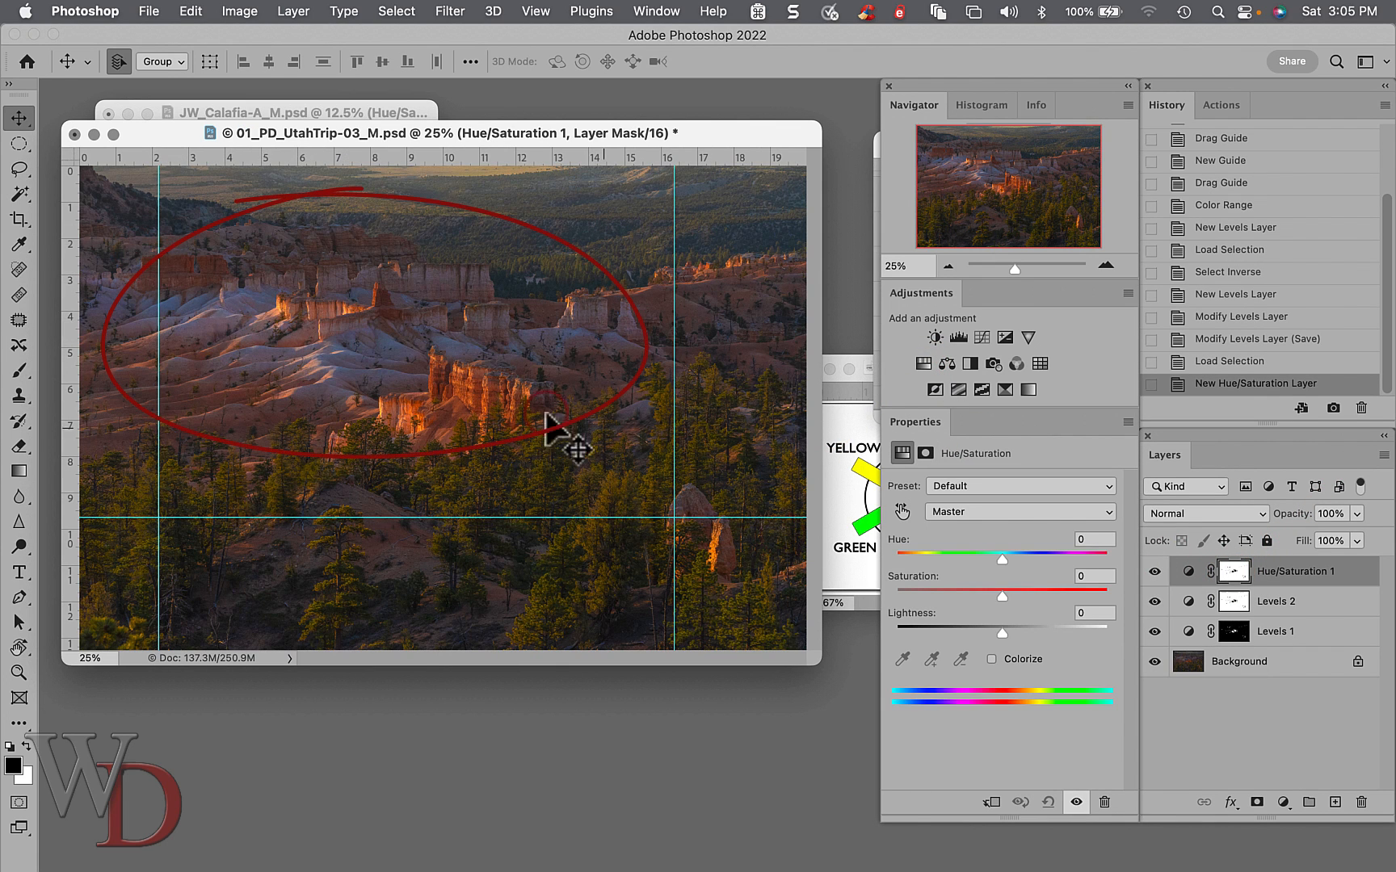
pyautogui.click(1020, 510)
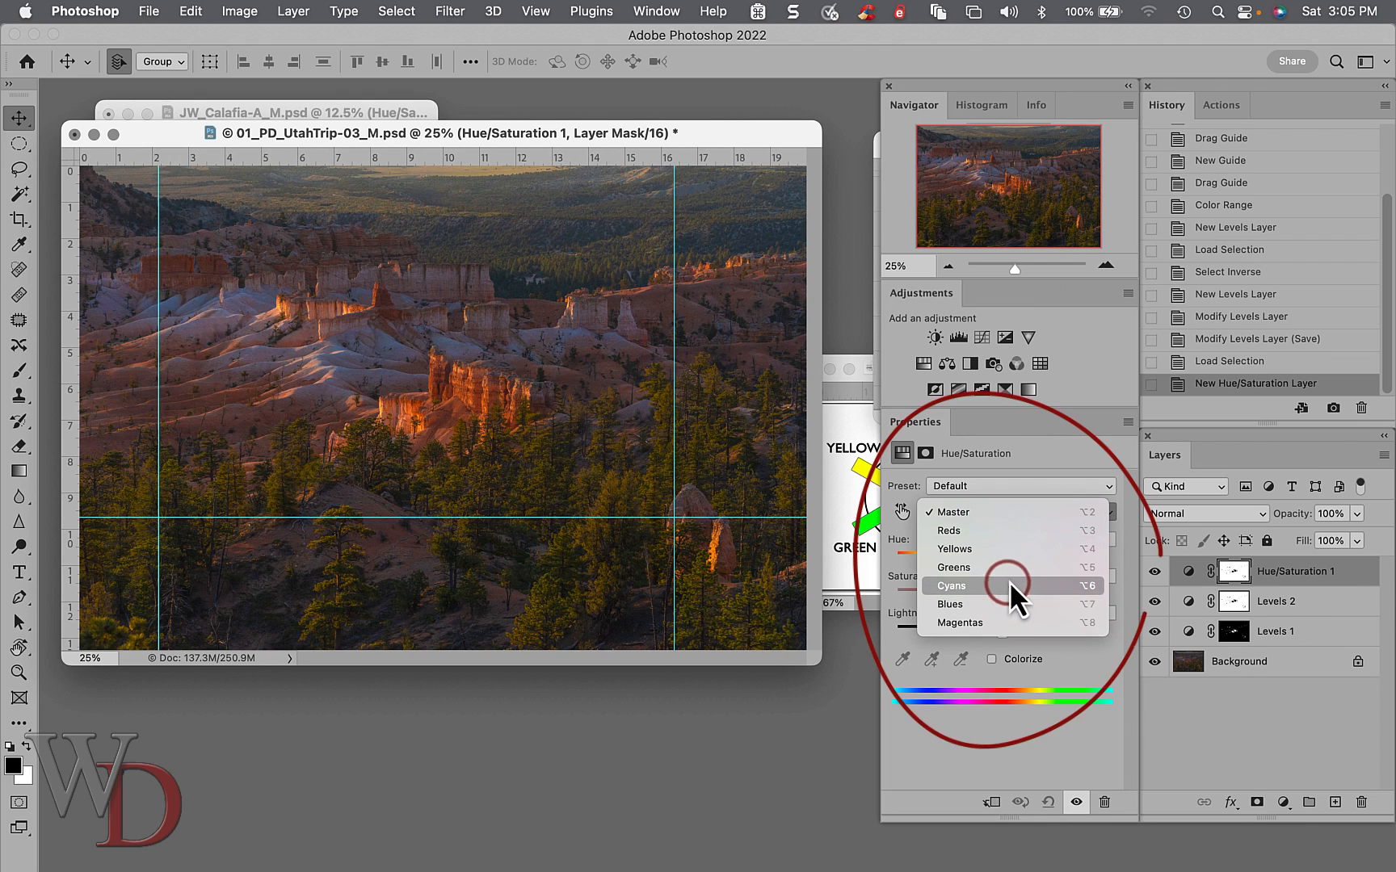
pyautogui.click(950, 604)
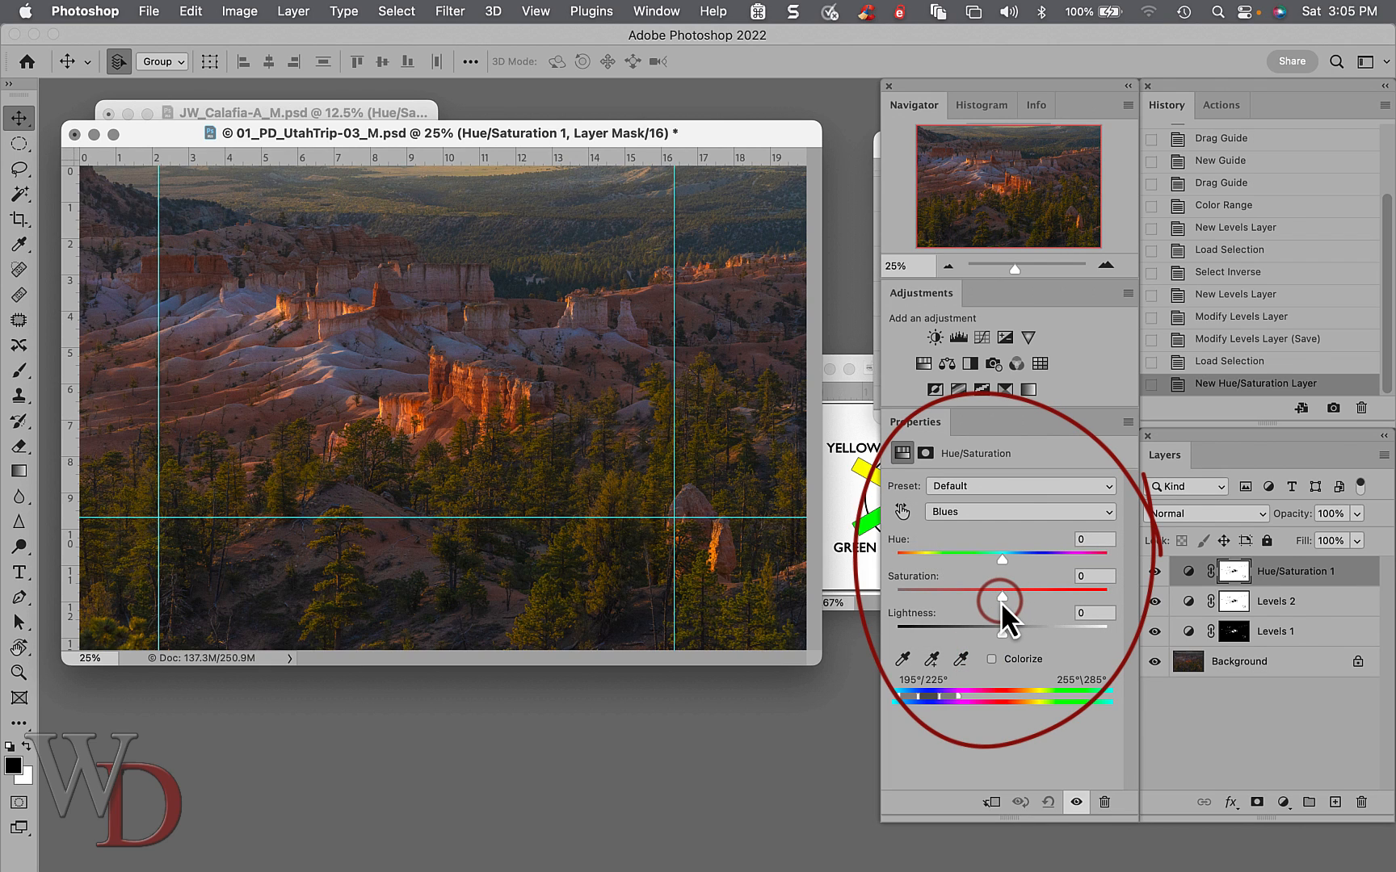
pyautogui.moveTo(1002, 588); pyautogui.dragTo(943, 588)
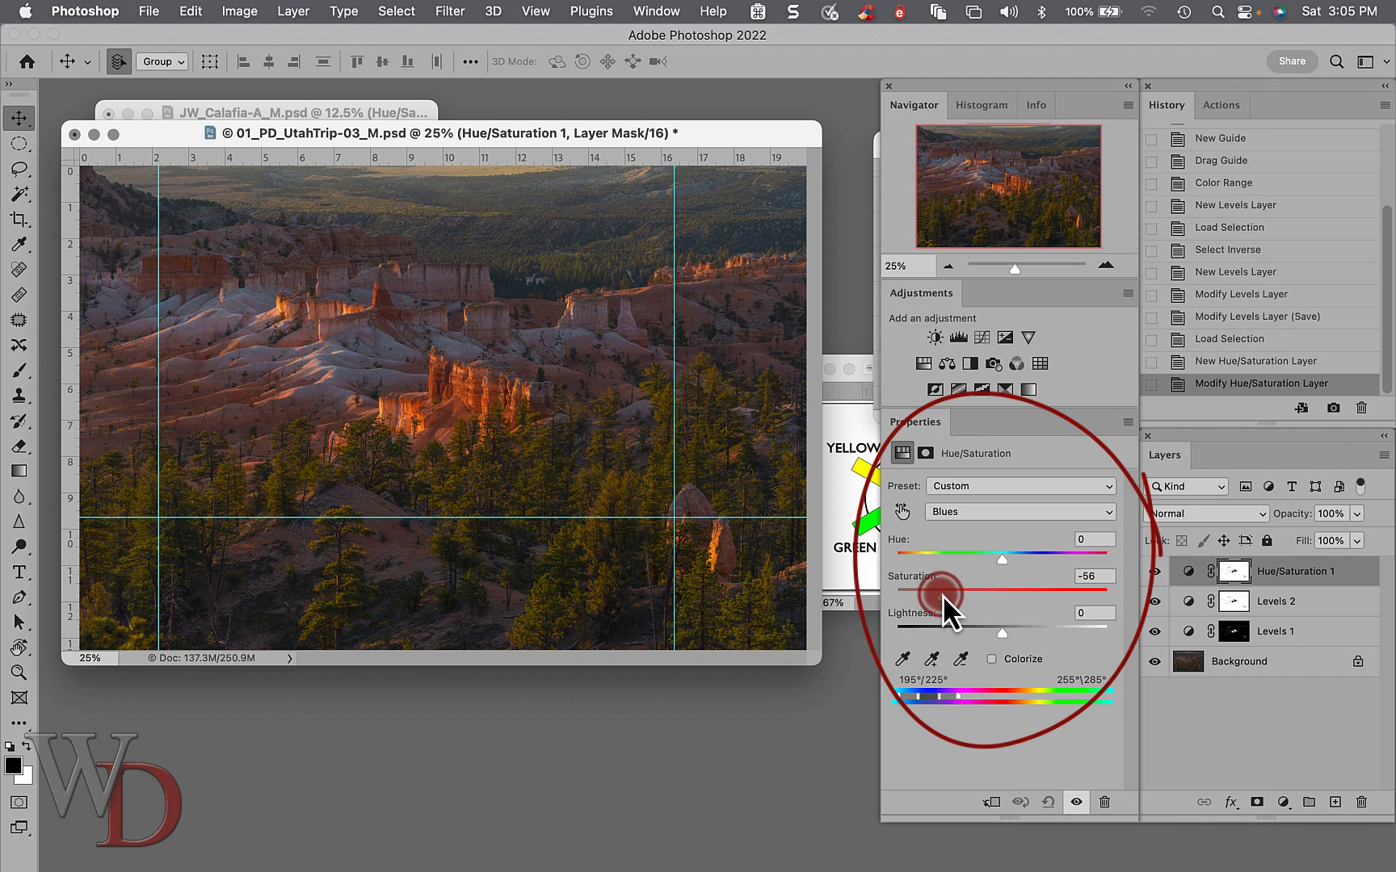
pyautogui.moveTo(949, 589); pyautogui.dragTo(972, 589)
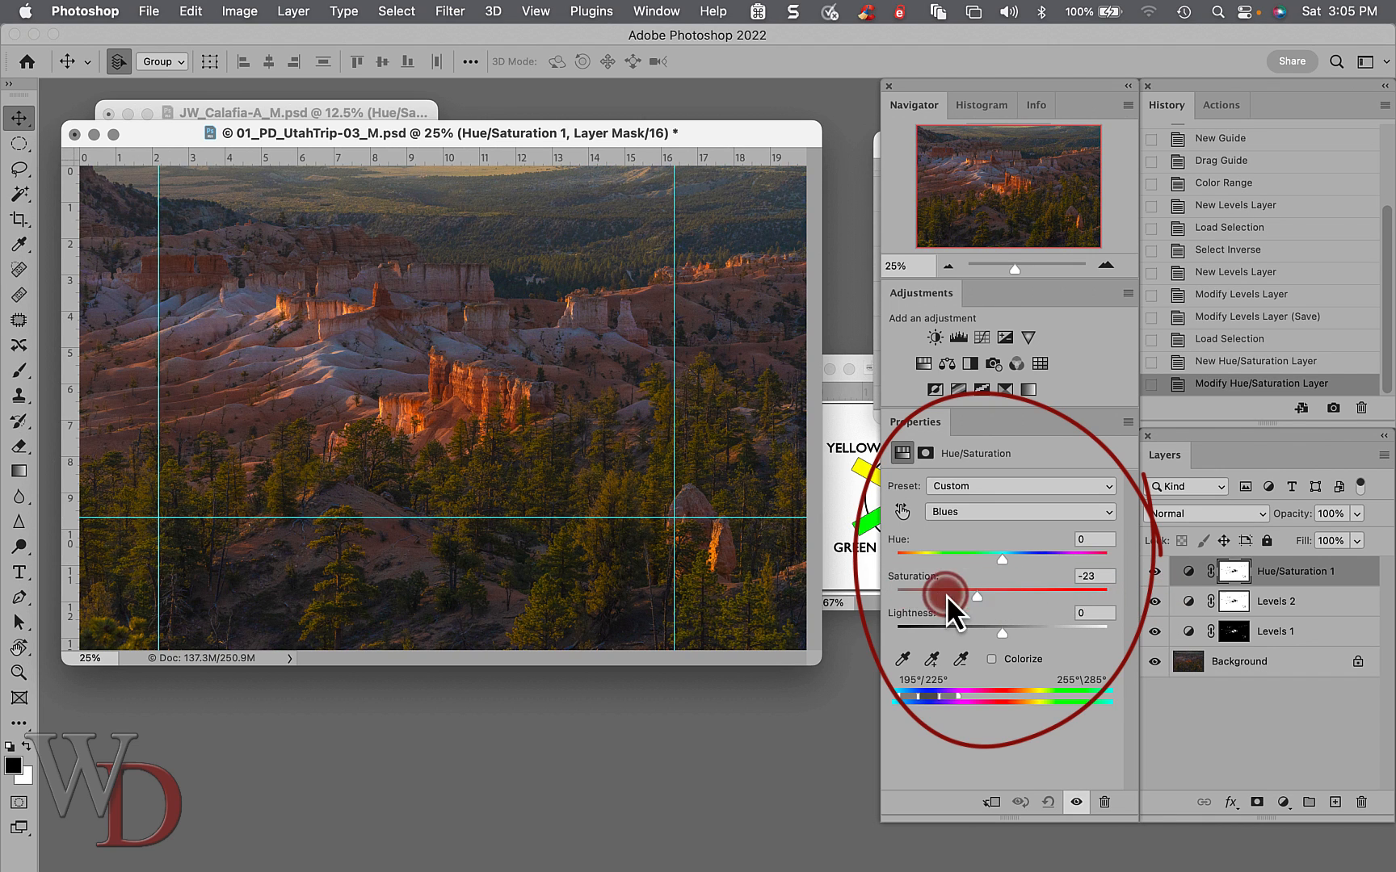